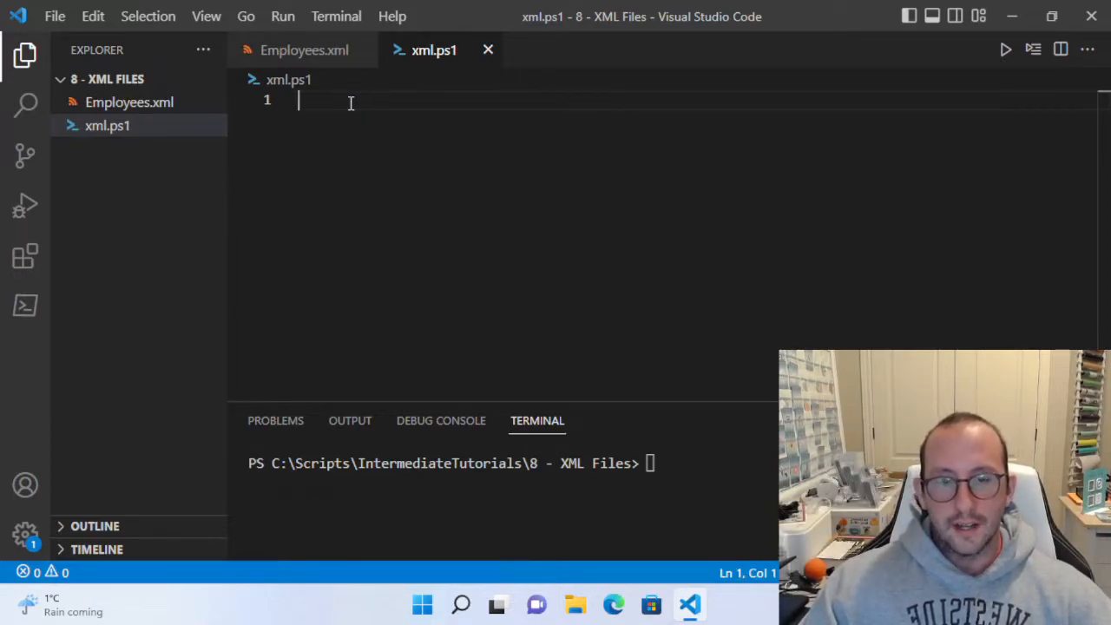
pyautogui.moveTo(335, 113)
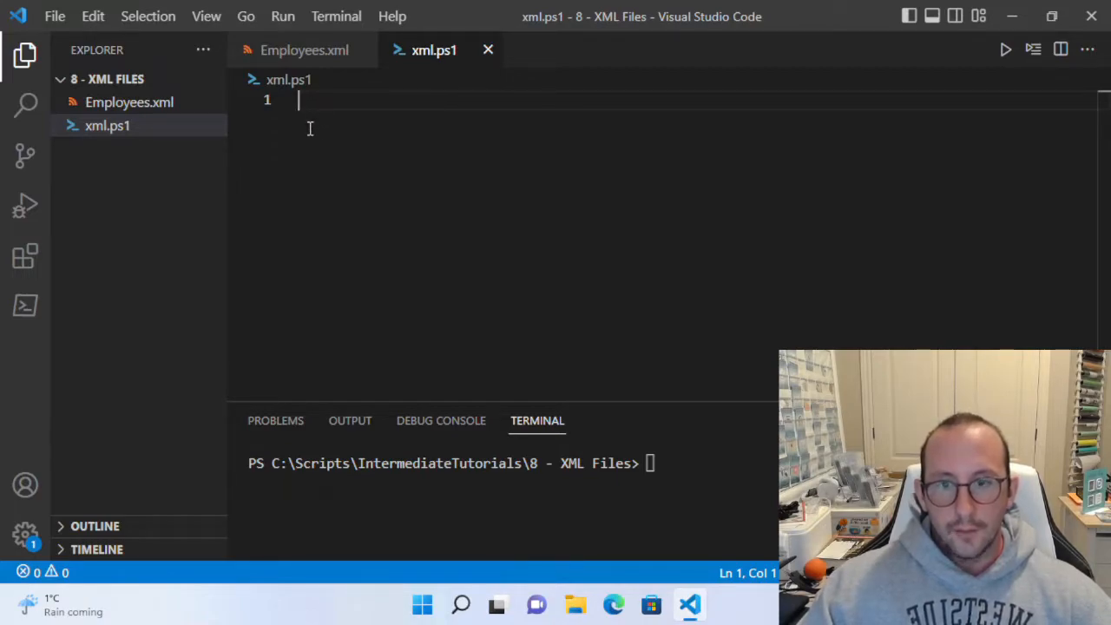
pyautogui.moveTo(314, 154)
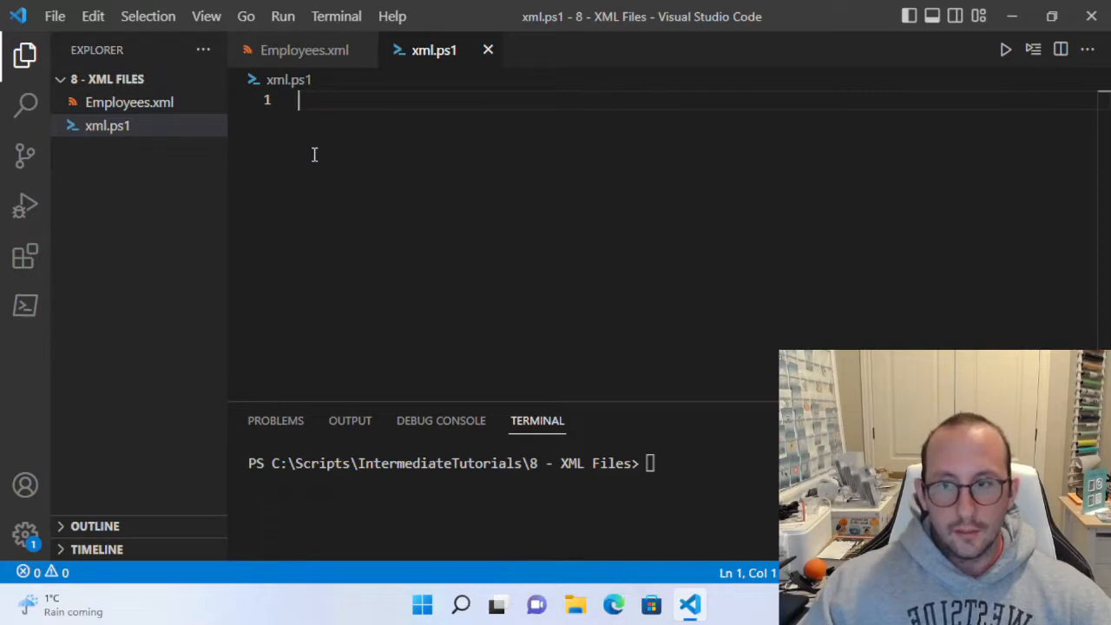
pyautogui.moveTo(307, 198)
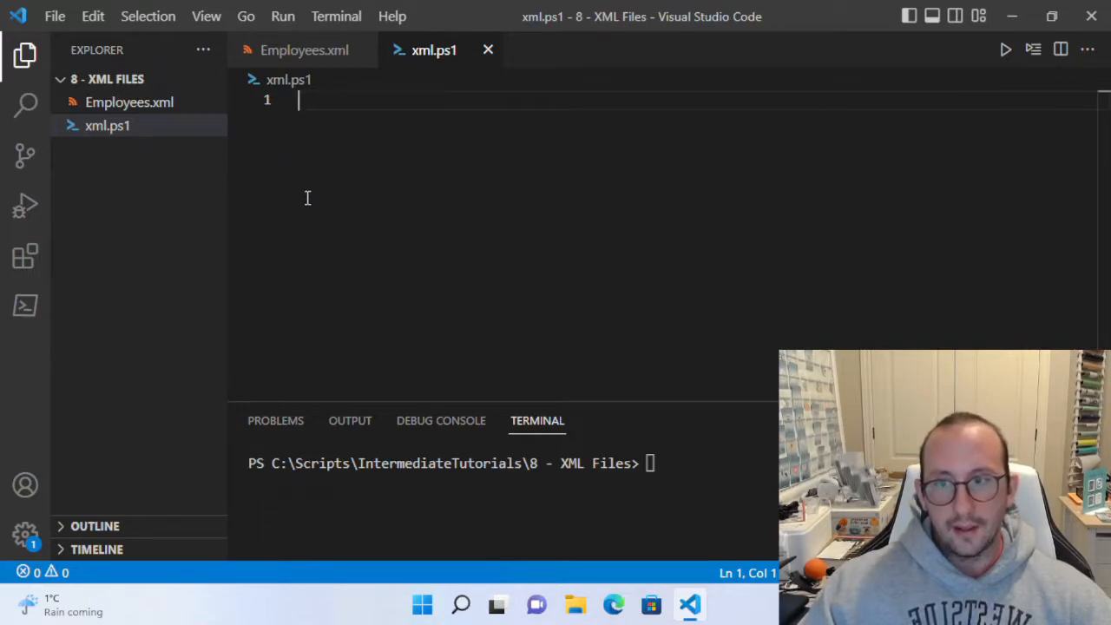
pyautogui.moveTo(304, 188)
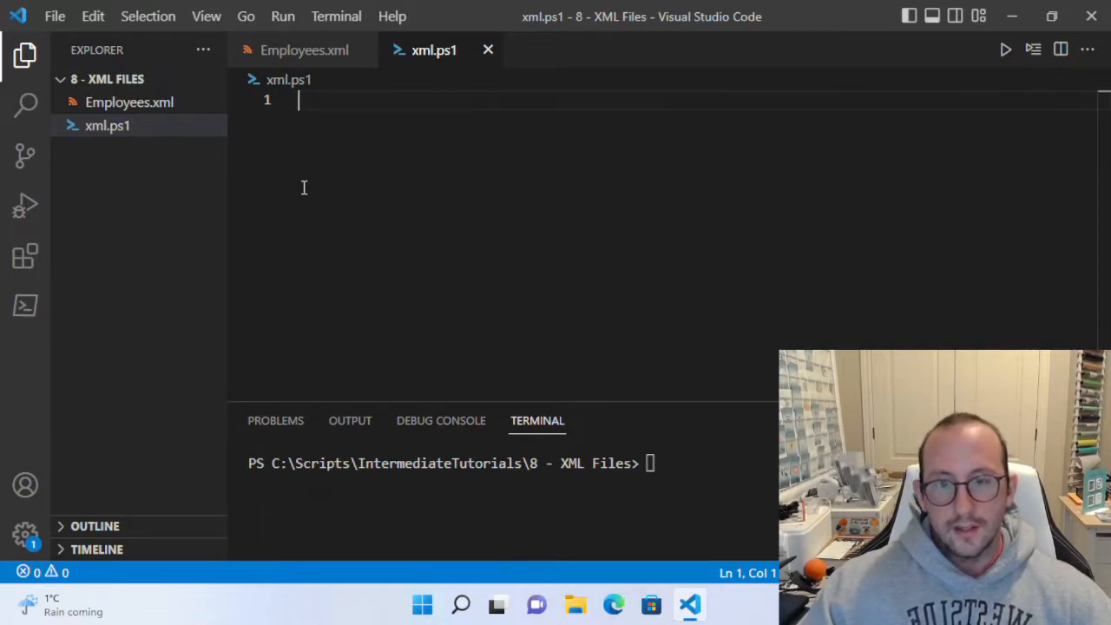
pyautogui.moveTo(304, 191)
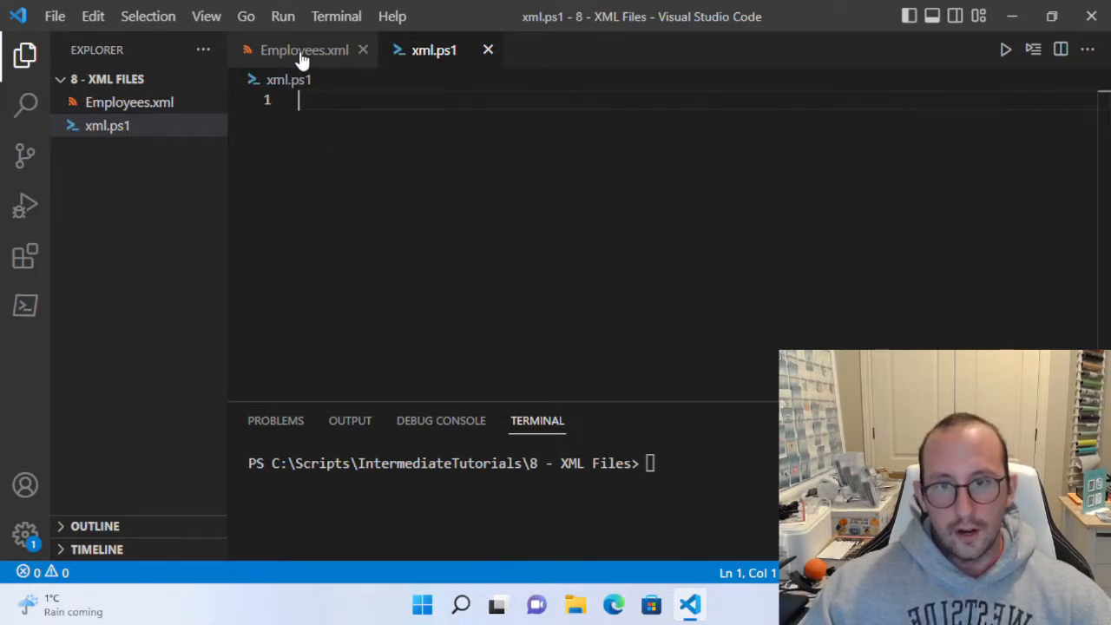
# Show Employees.xml and scroll through its employee records.
pyautogui.click(303, 49)
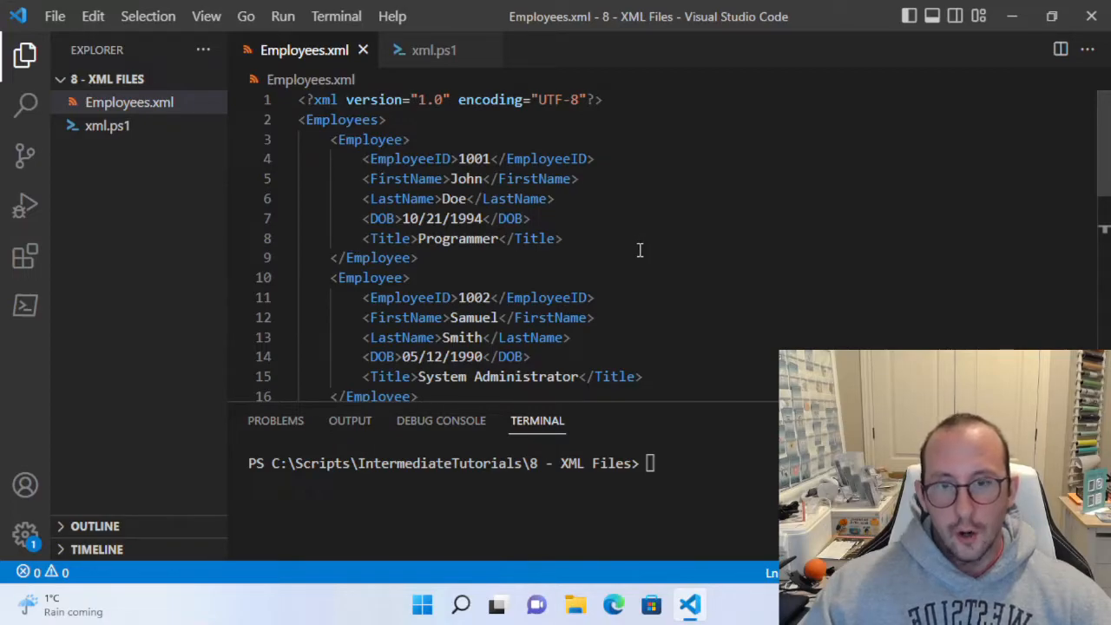
pyautogui.moveTo(634, 240)
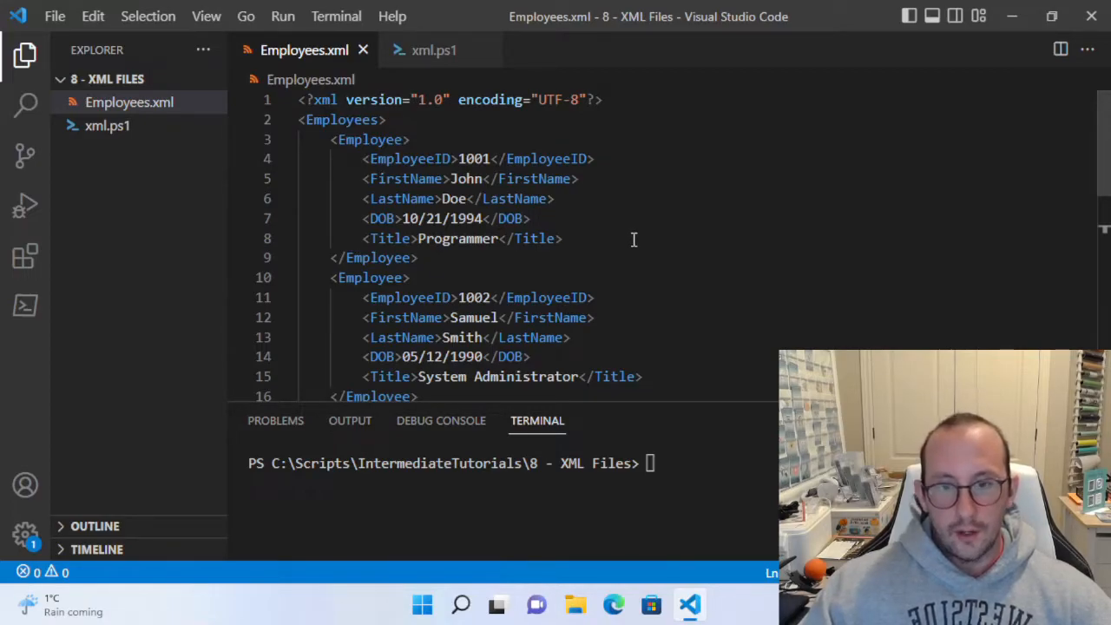
pyautogui.scroll(-3)
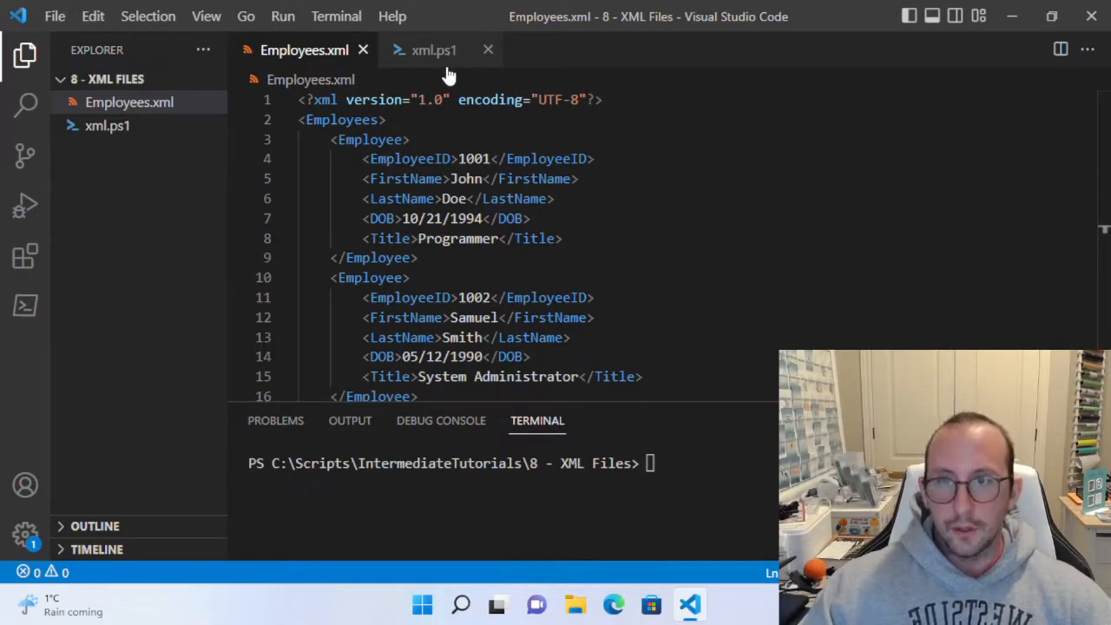
pyautogui.moveTo(535, 179)
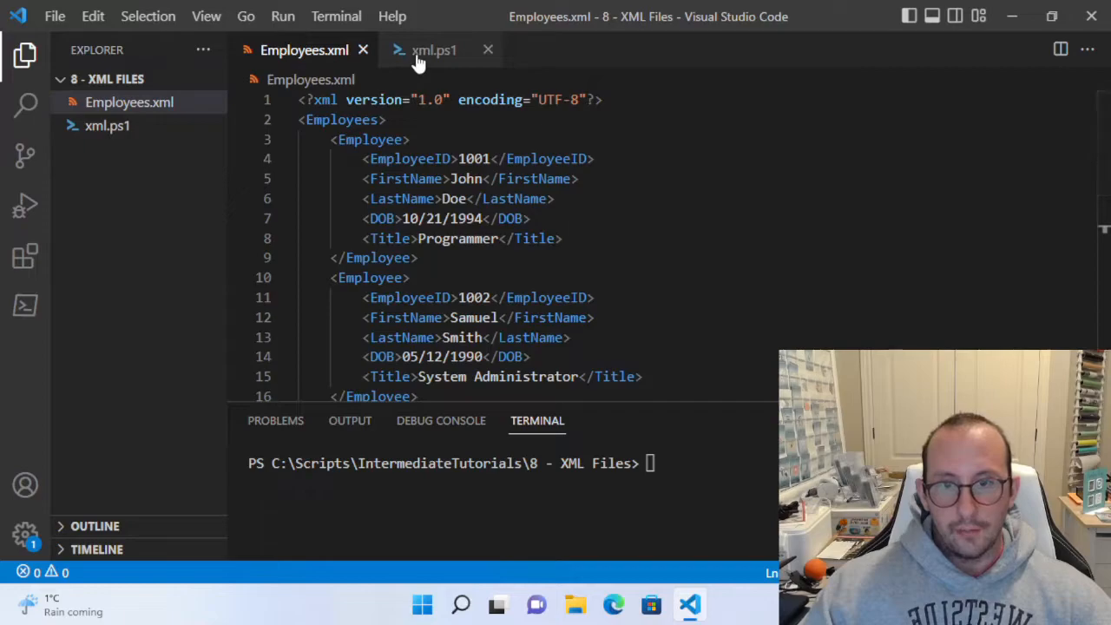
# Assign $xmlFilePath the path "C:\Scripts\IntermediateTutorials\8 - XML Files\Employees.xml" at the top of xml.ps1.
pyautogui.click(436, 49)
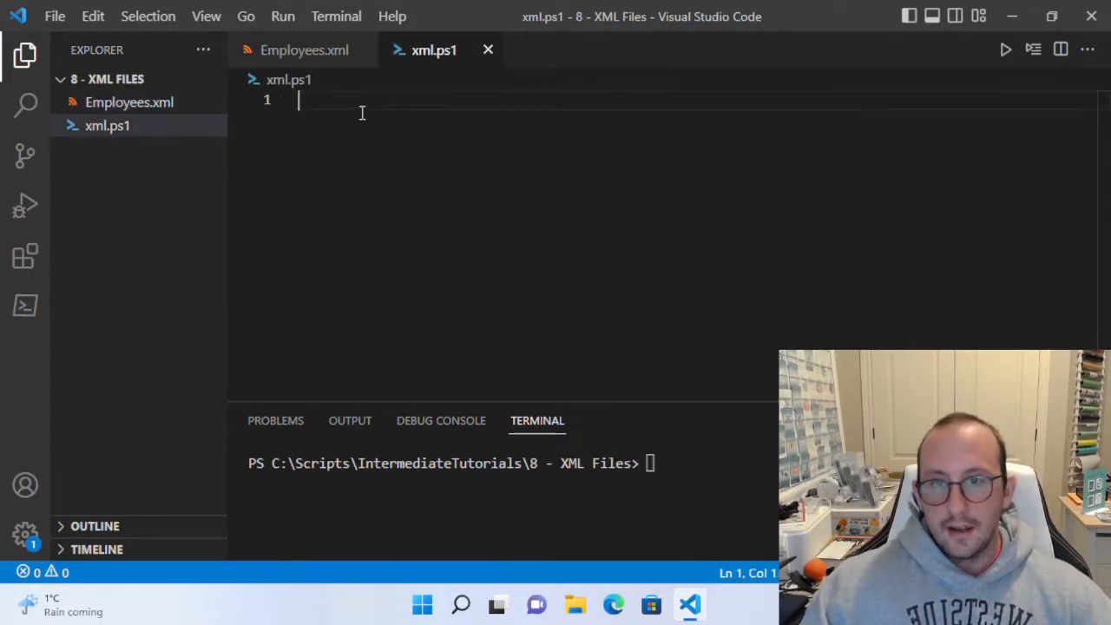
pyautogui.moveTo(347, 103)
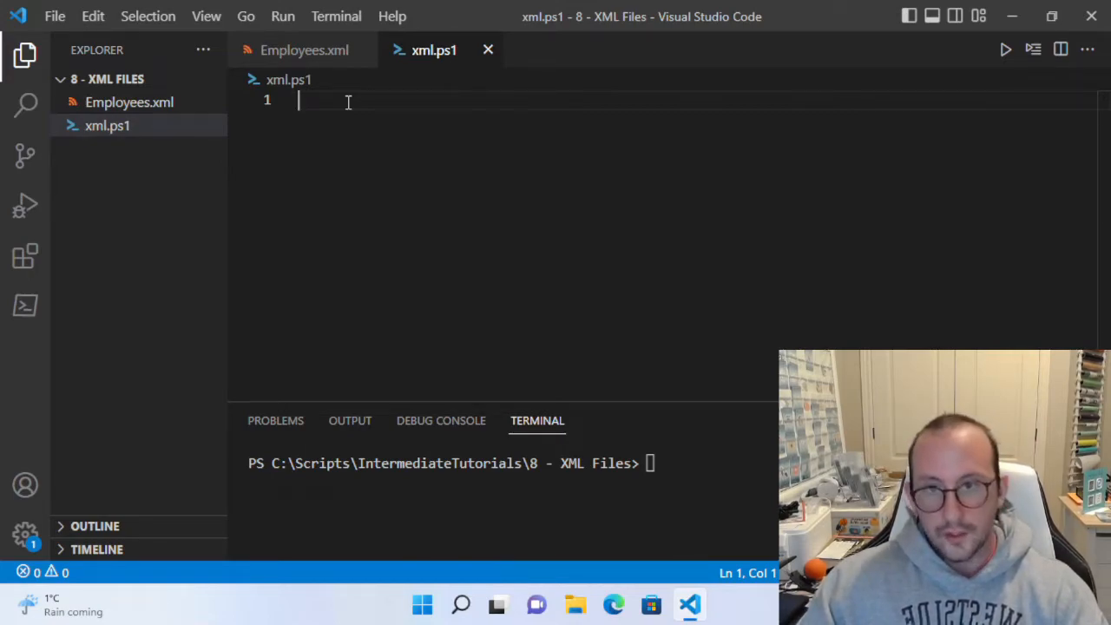
pyautogui.moveTo(321, 125)
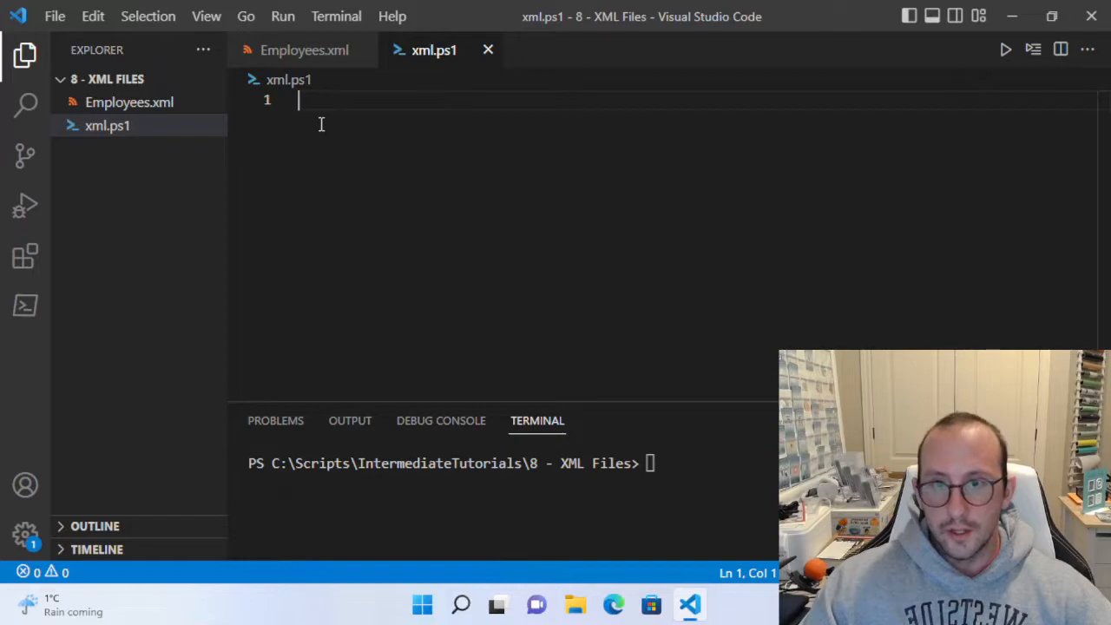
pyautogui.write('$xmlFilePath')
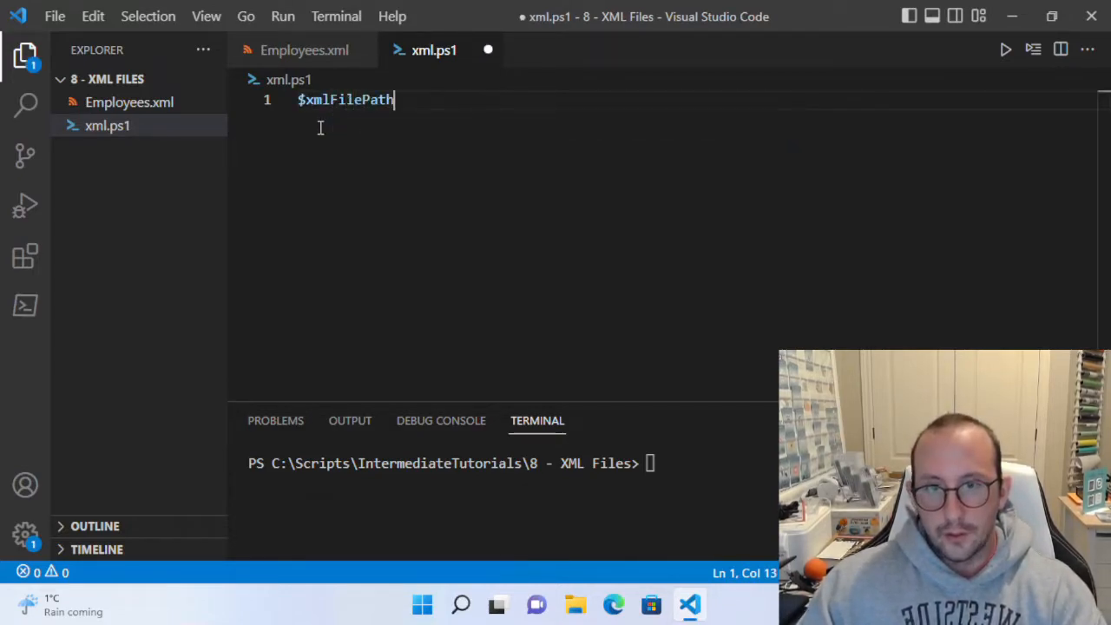
pyautogui.write('=')
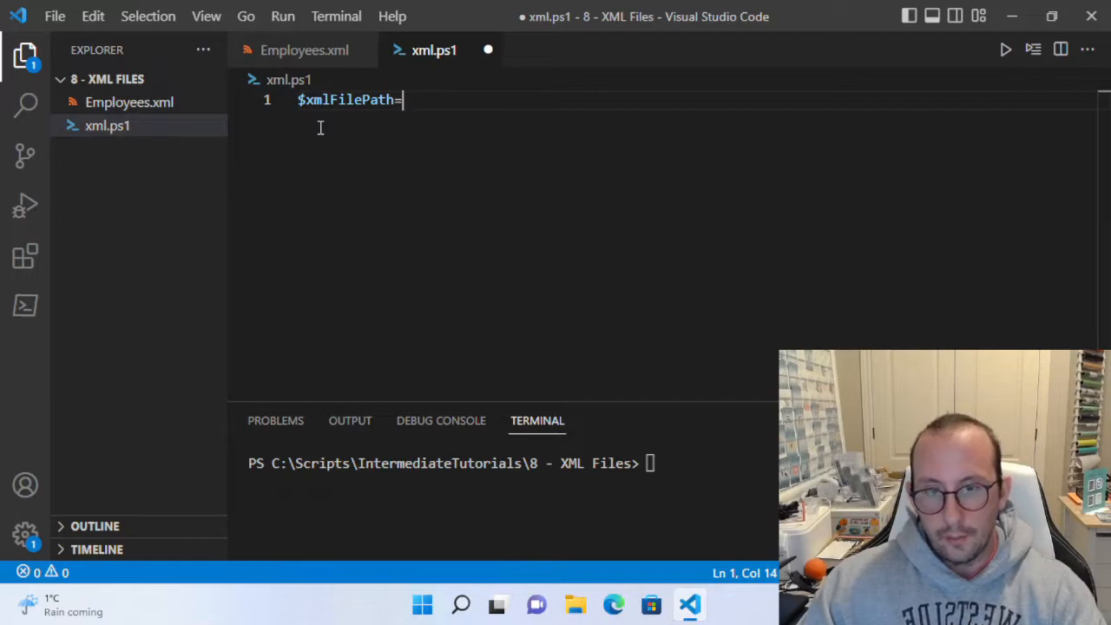
pyautogui.write('""')
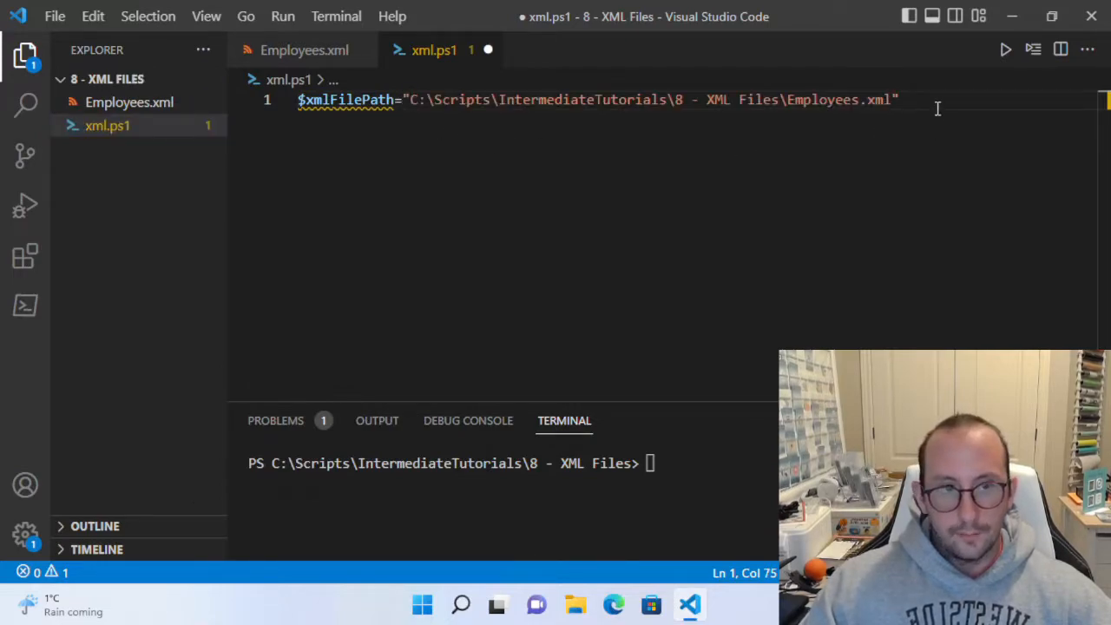
pyautogui.press('Enter')
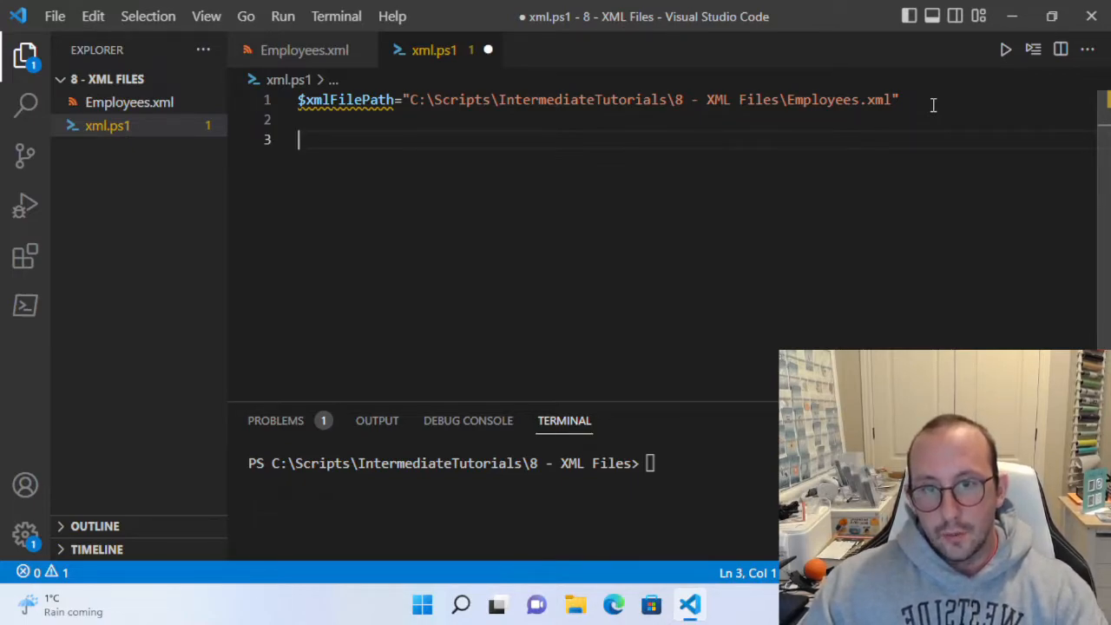
# Add [xml]$xmlData=Get-Content -Path $xmlFilePath, then output $xmlData on a later line.
pyautogui.write('[')
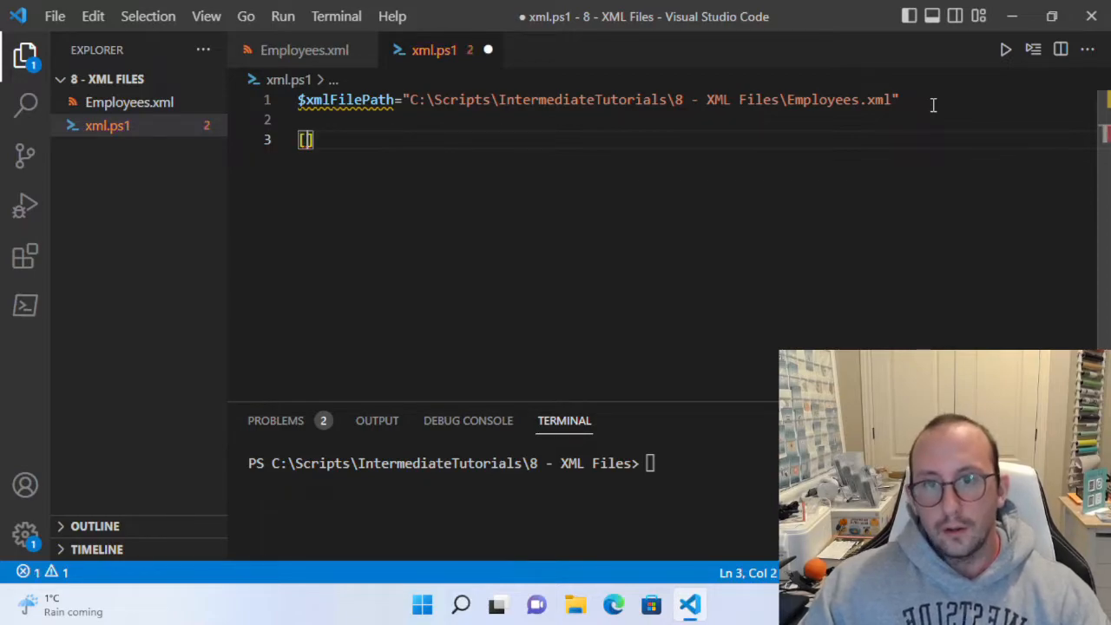
pyautogui.write('xml')
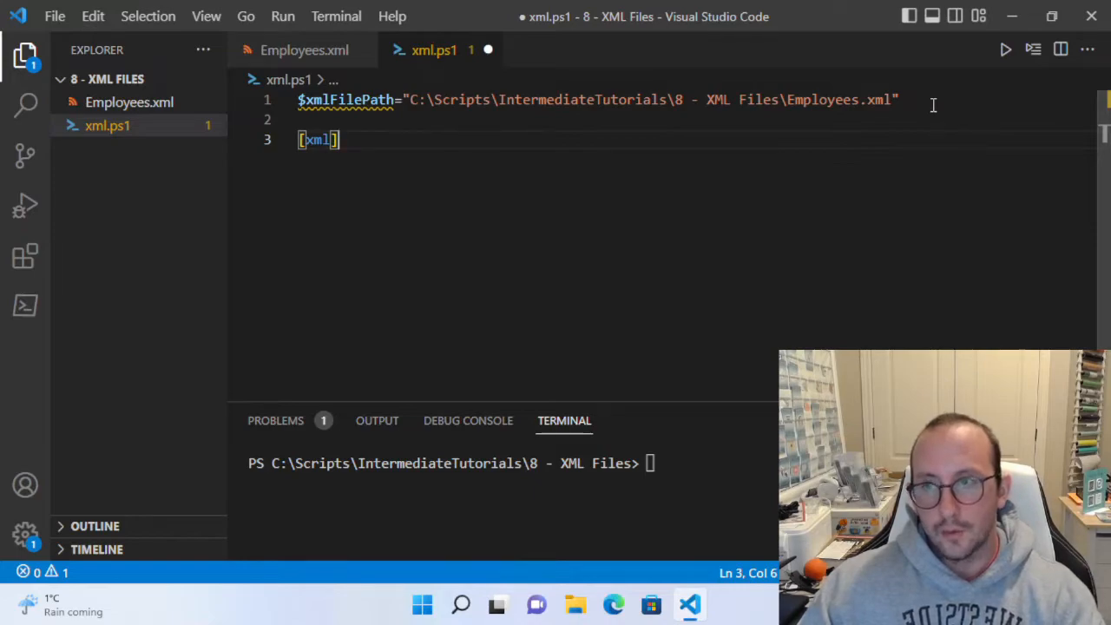
pyautogui.write('$')
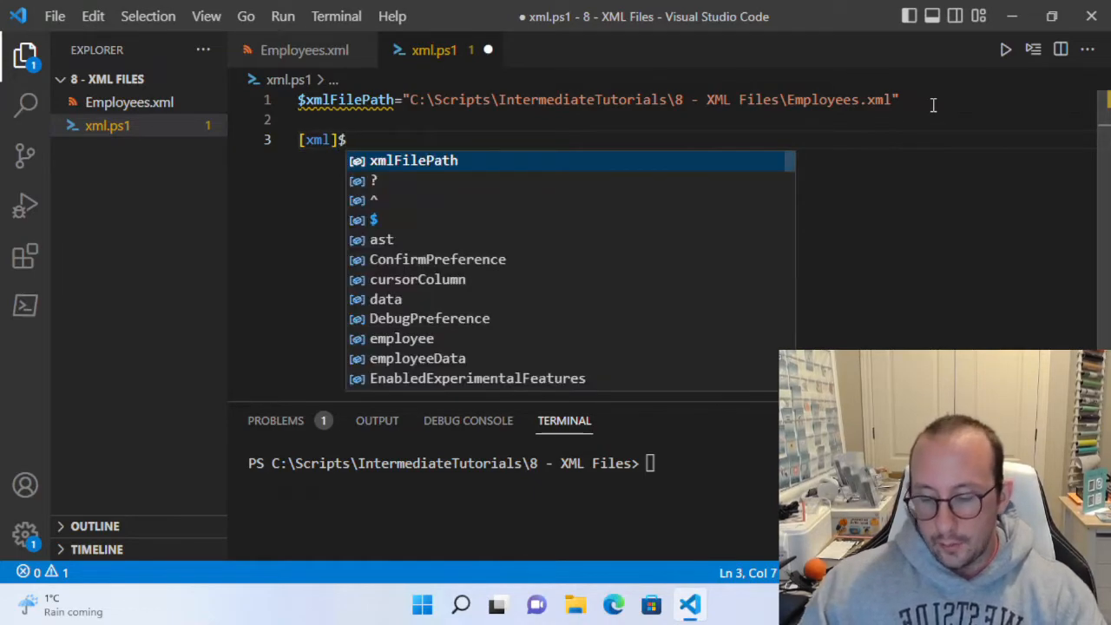
pyautogui.write('xmlData')
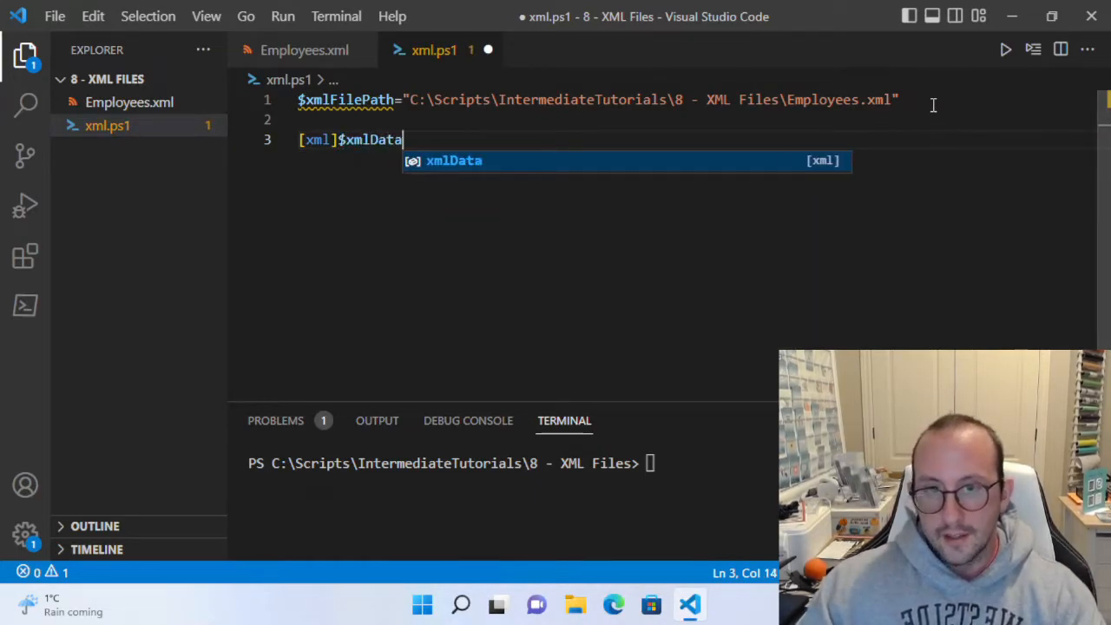
pyautogui.write('=')
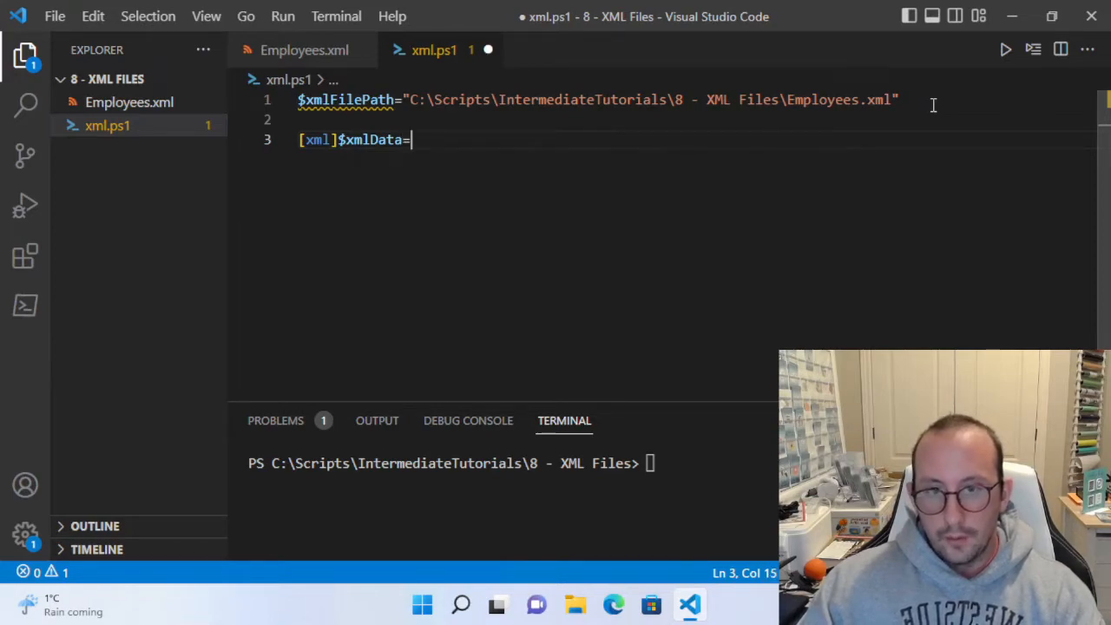
pyautogui.write('Get-Content')
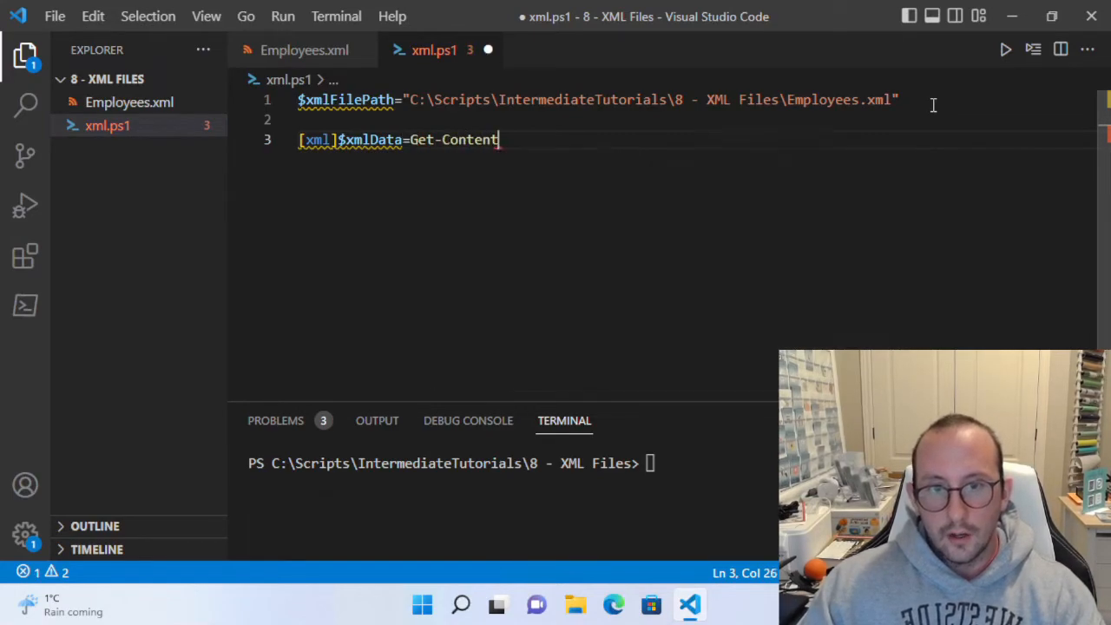
pyautogui.write('-Path')
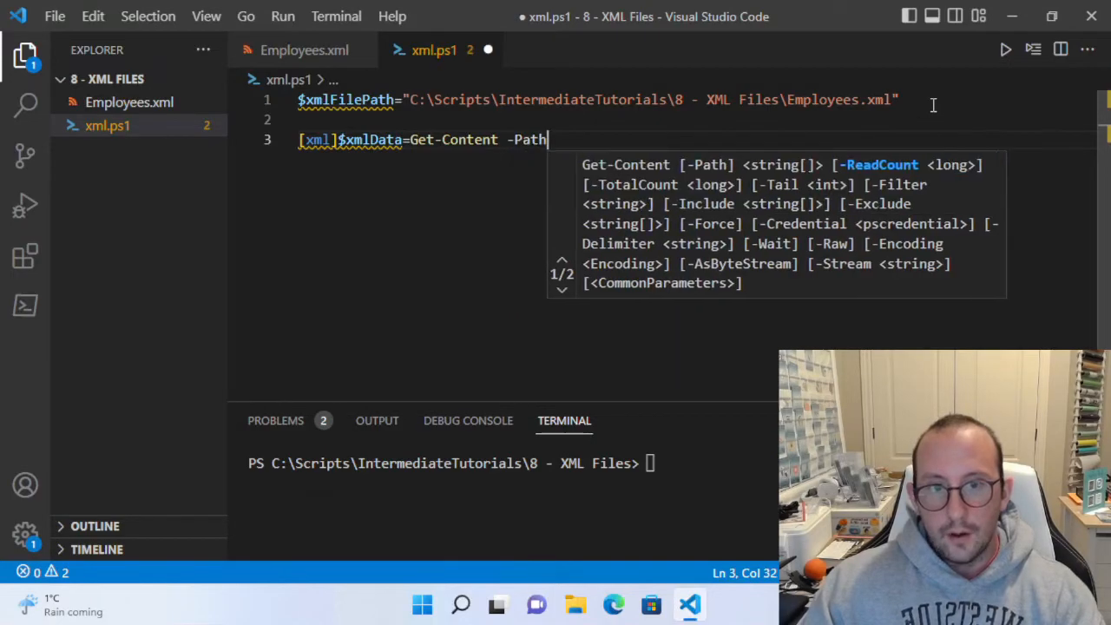
pyautogui.write('$xmlFilePath')
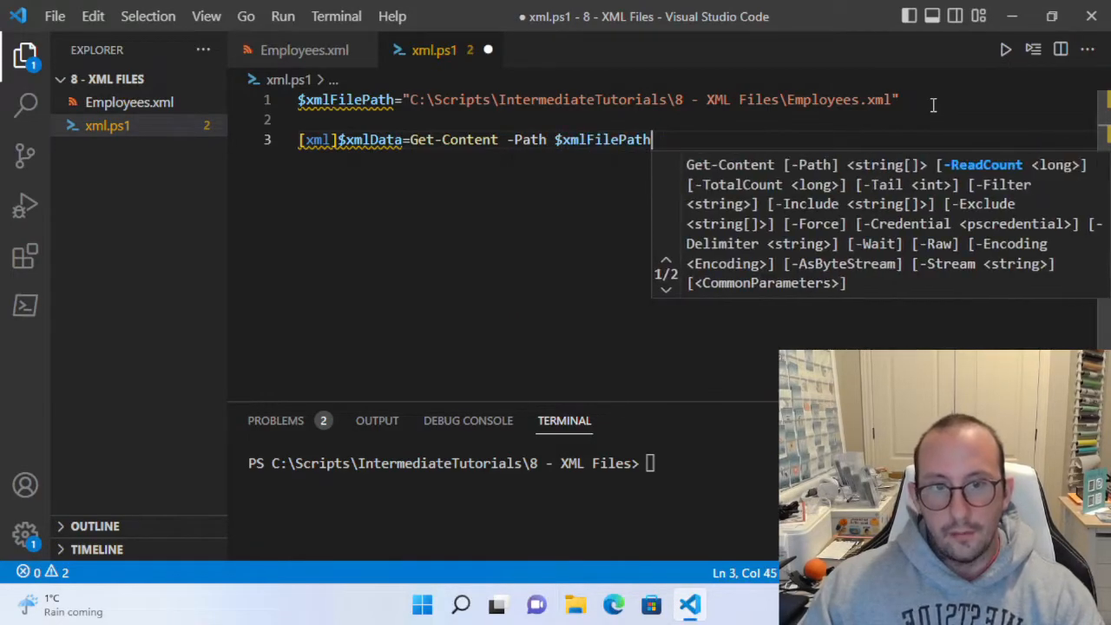
pyautogui.press('Enter')
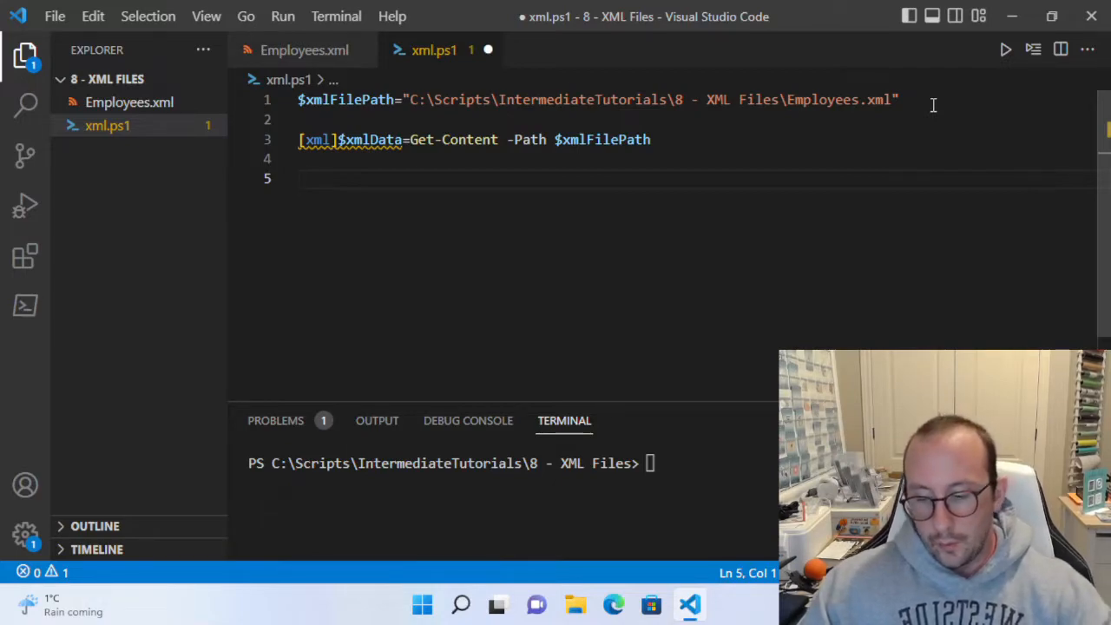
pyautogui.write('$xmlData')
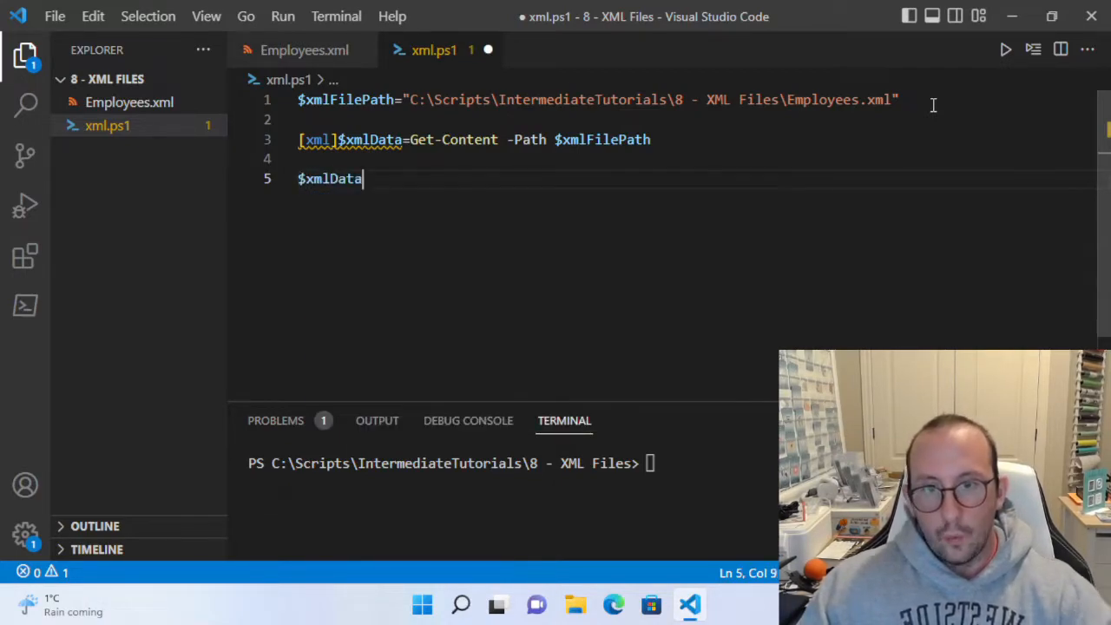
pyautogui.press('ctrl+a')
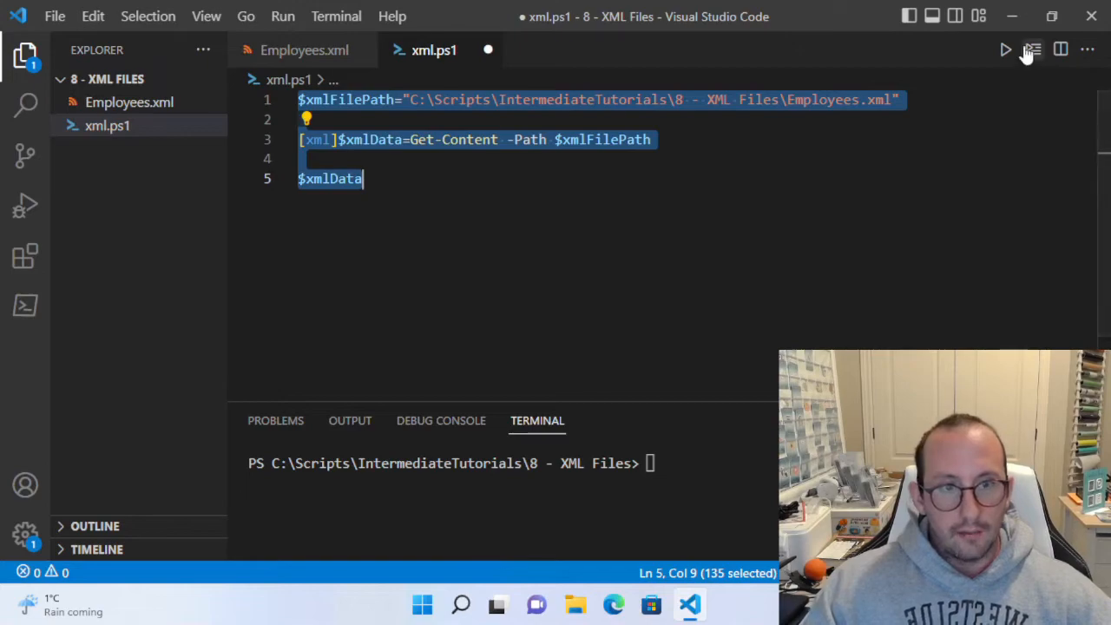
pyautogui.click(1003, 48)
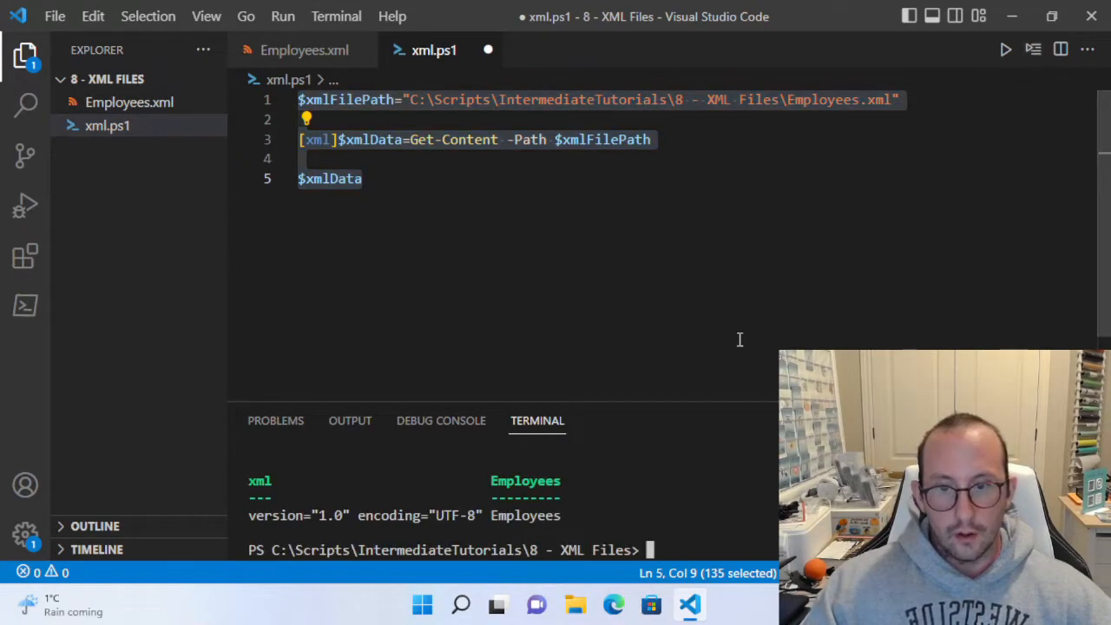
pyautogui.moveTo(622, 399)
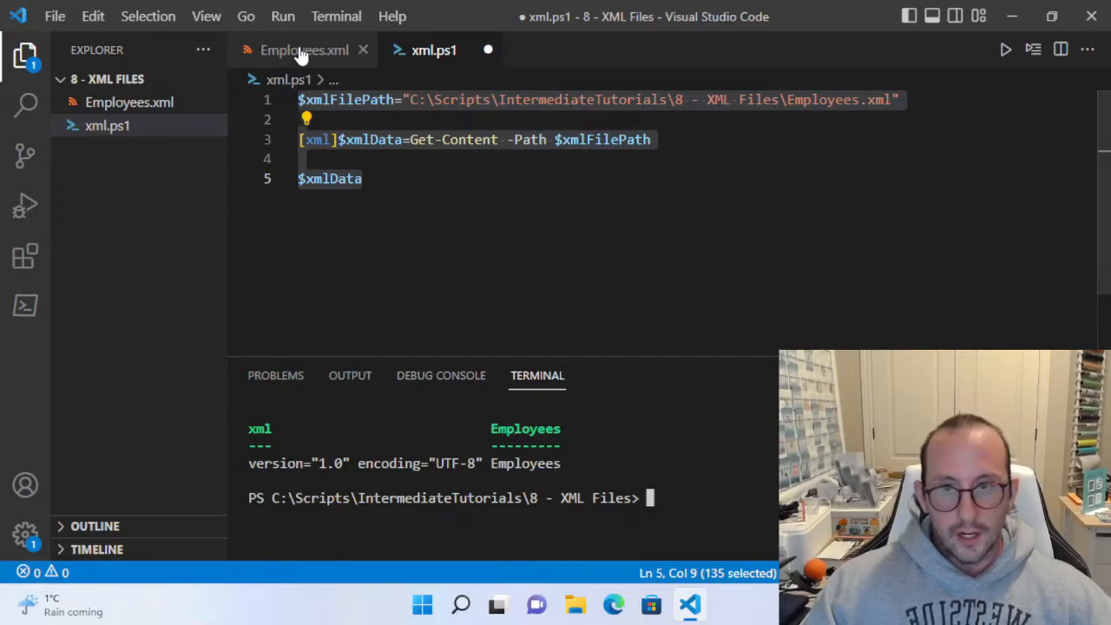
# Review Employees.xml's declaration line and the first Employee record's fields.
pyautogui.click(302, 49)
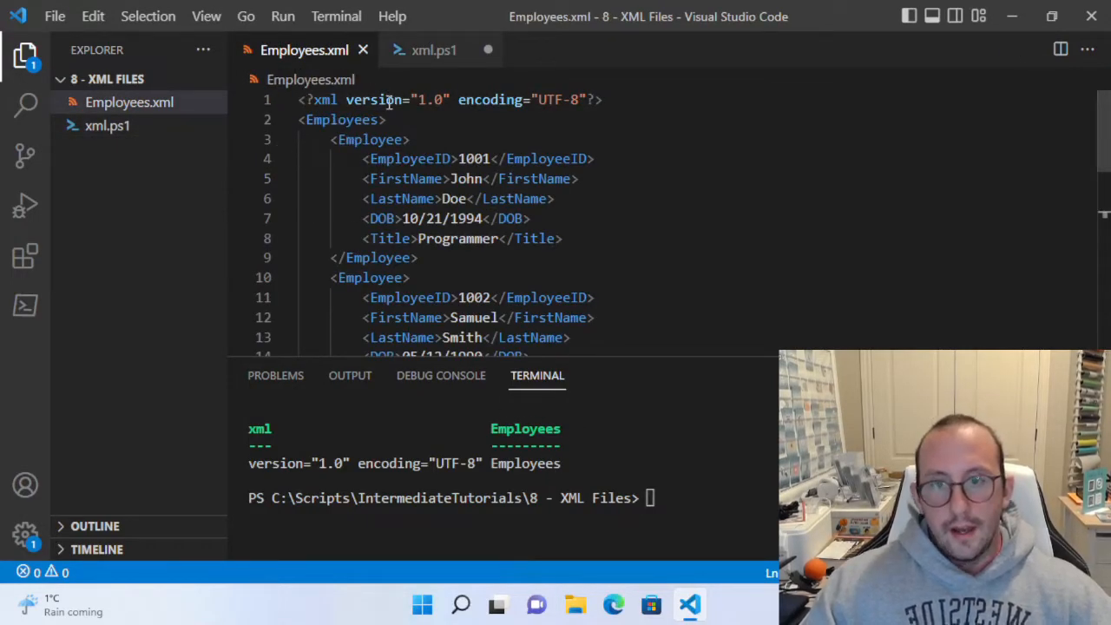
pyautogui.moveTo(302, 99); pyautogui.dragTo(604, 99)
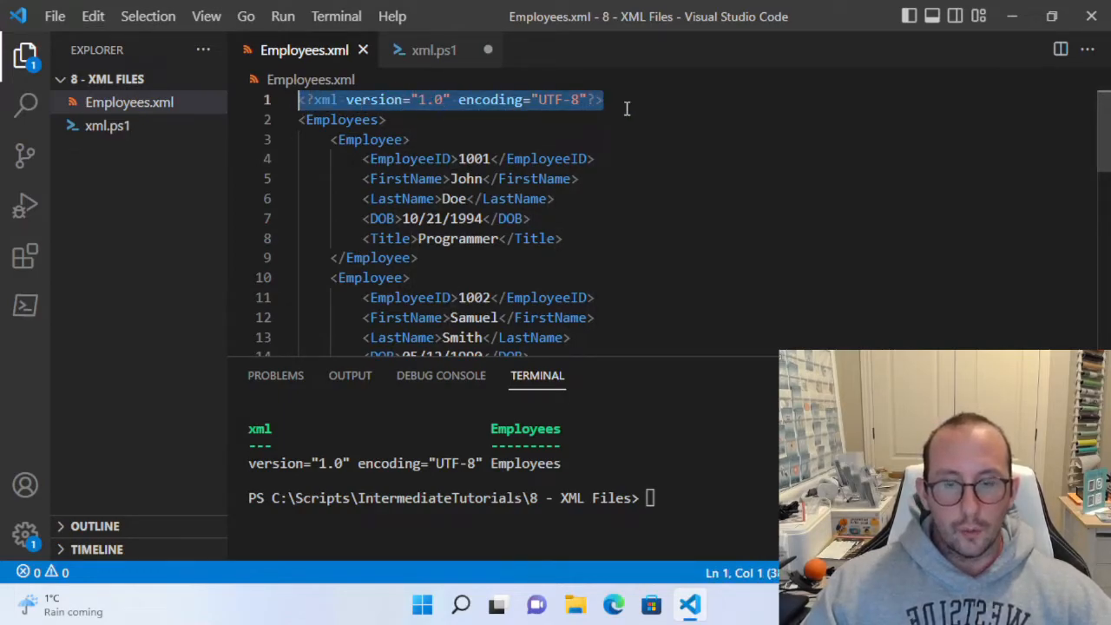
pyautogui.click(608, 99)
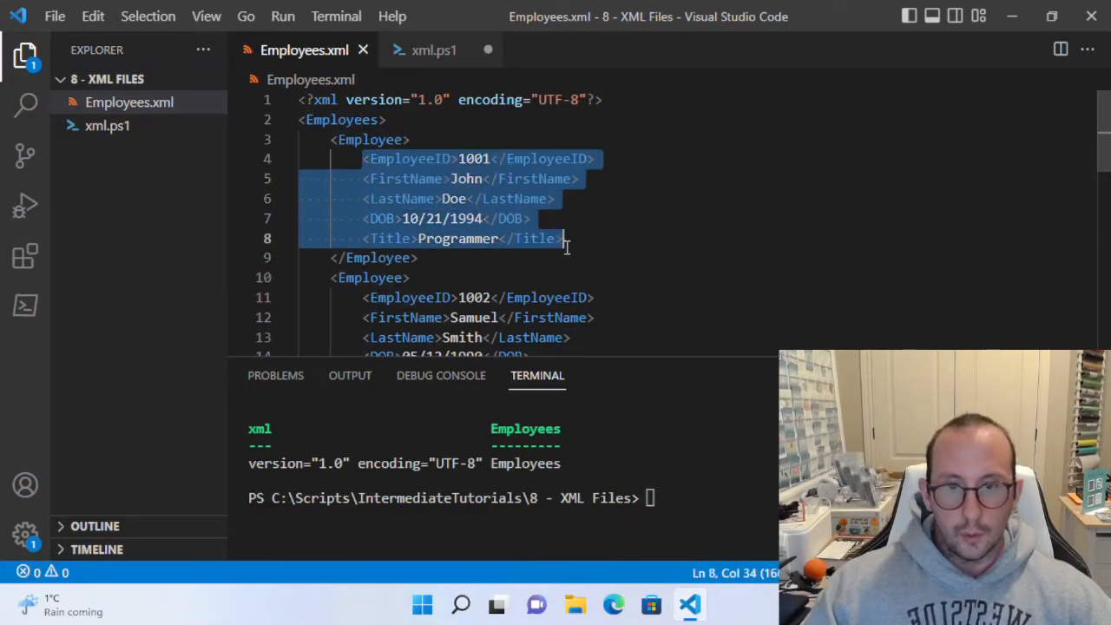
pyautogui.scroll(-3)
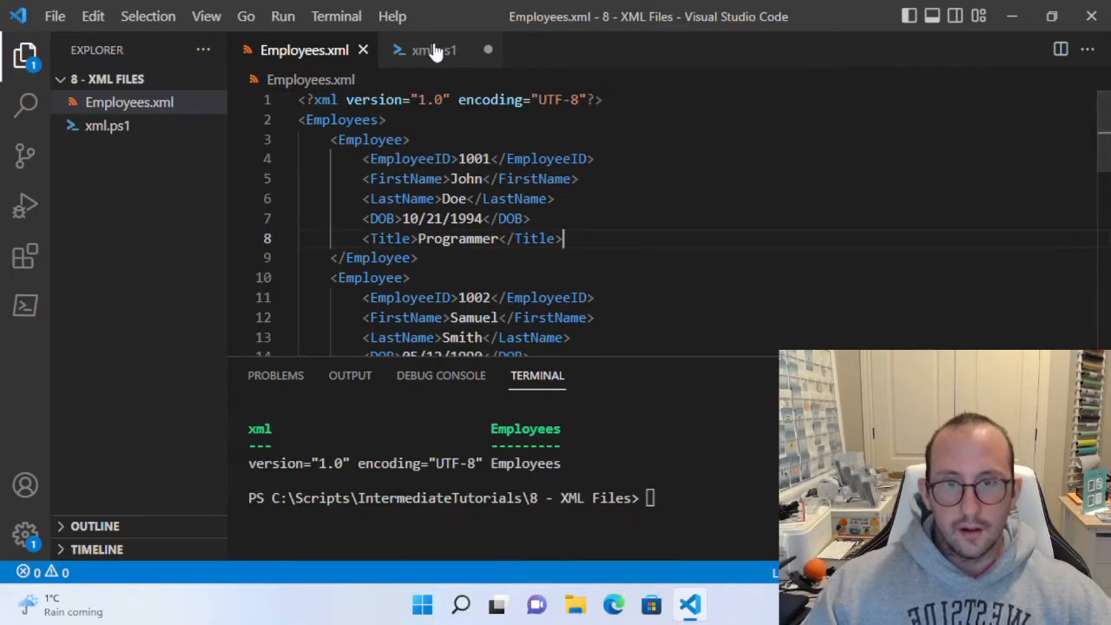
# Run $xmlData.Employees.Employee to list records, then prefix the line with $employeeData=.
pyautogui.click(431, 49)
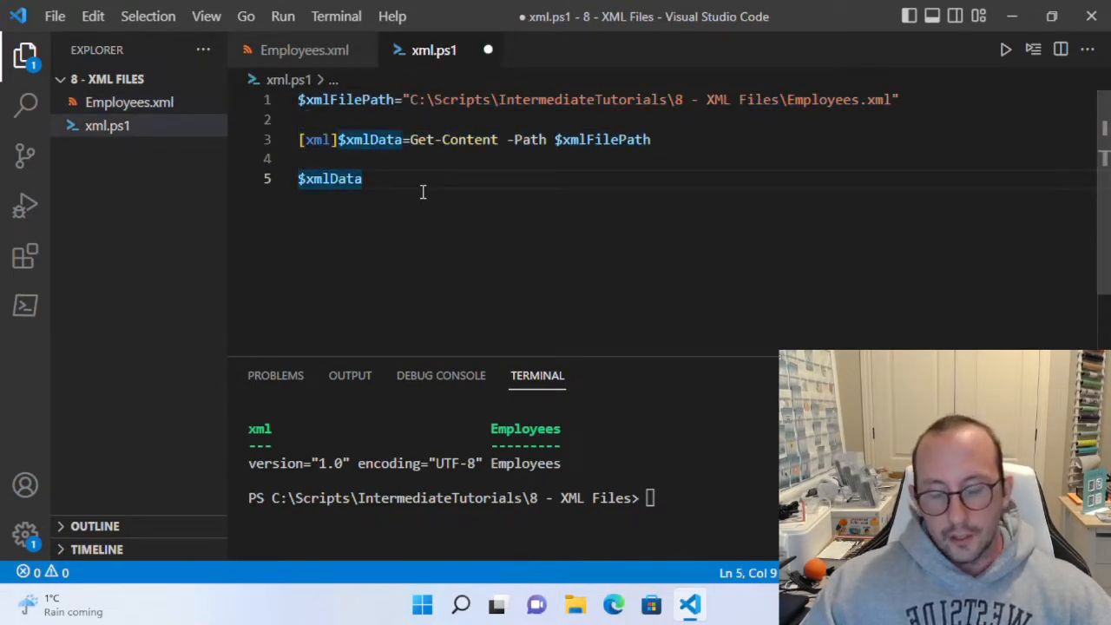
pyautogui.write('.')
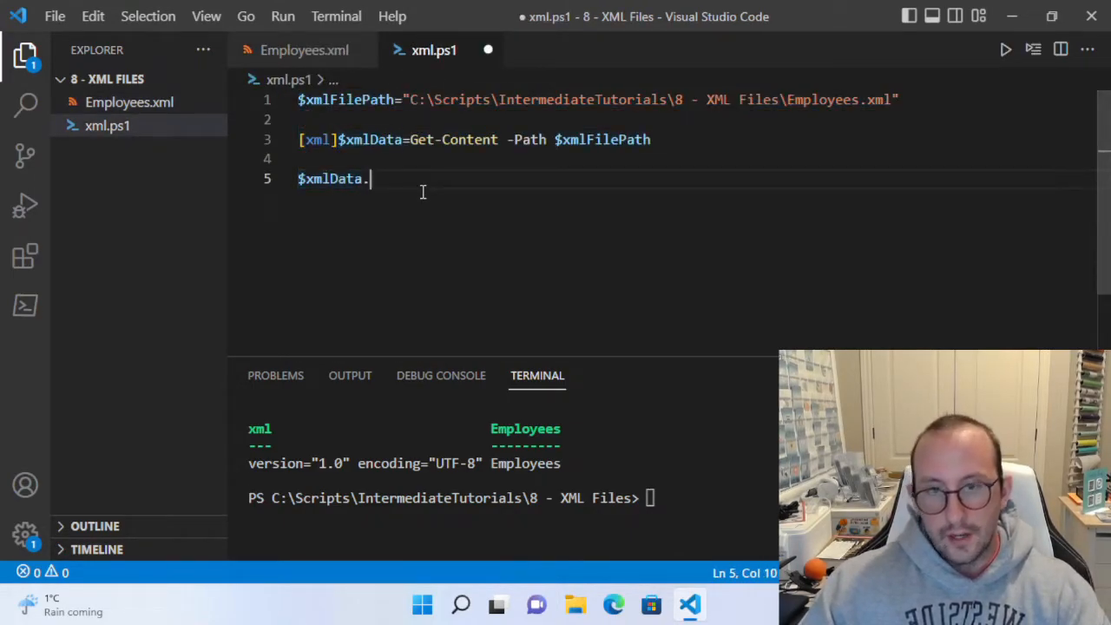
pyautogui.write('E')
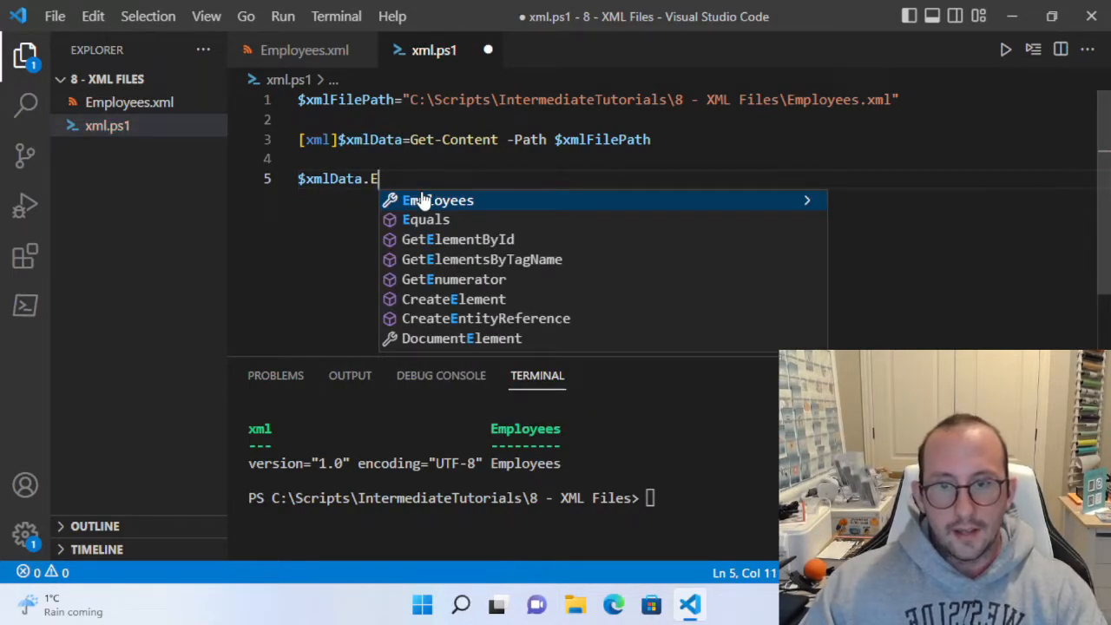
pyautogui.write('Employees.')
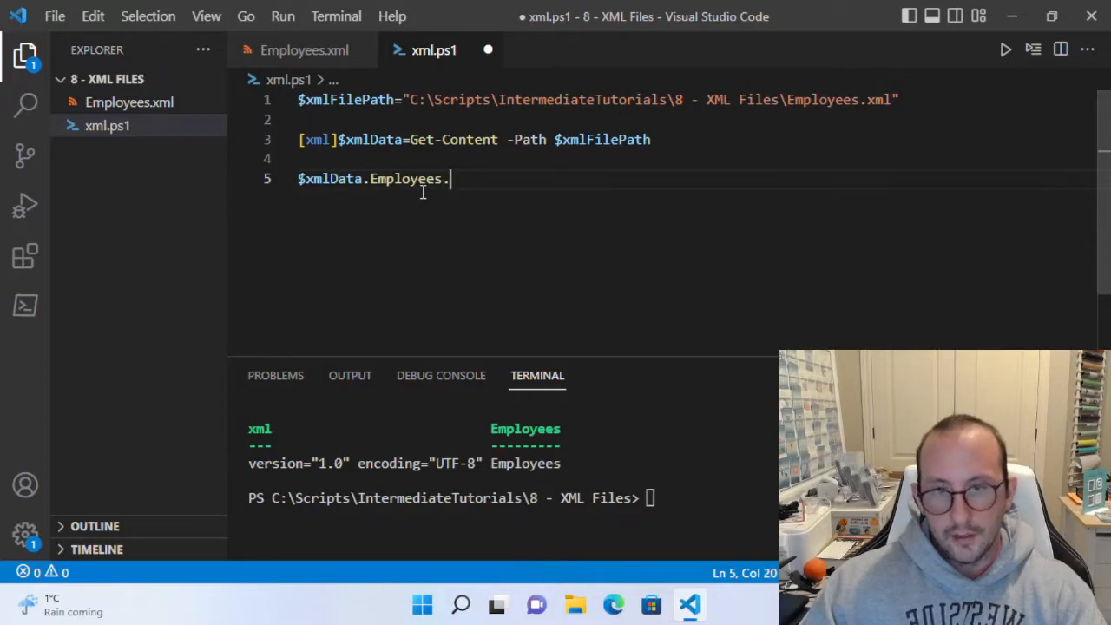
pyautogui.write('Employee')
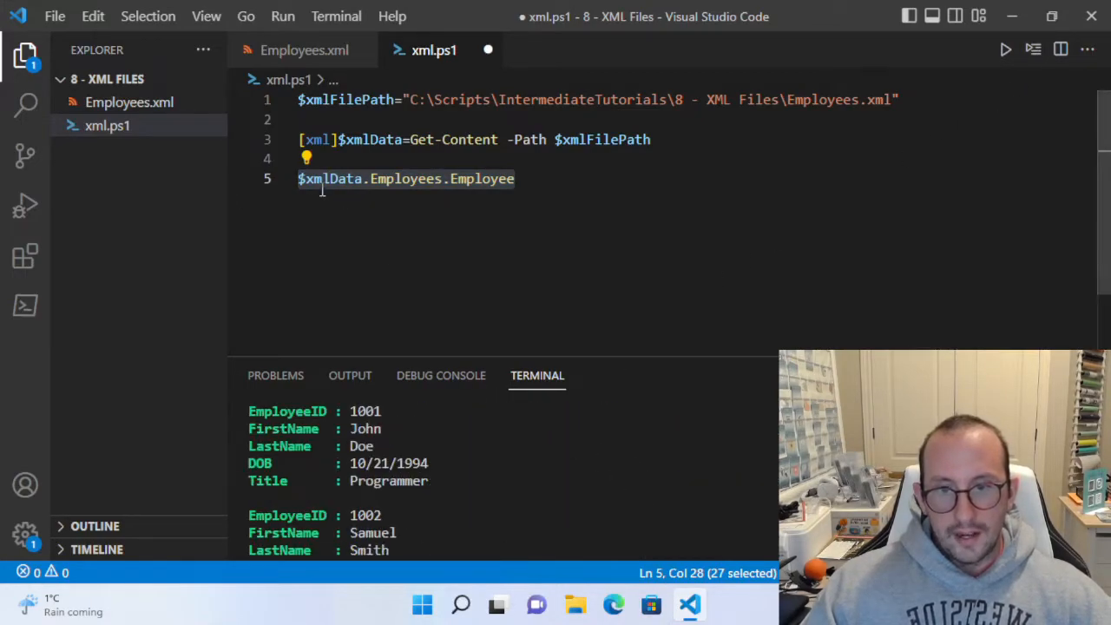
pyautogui.click(304, 179)
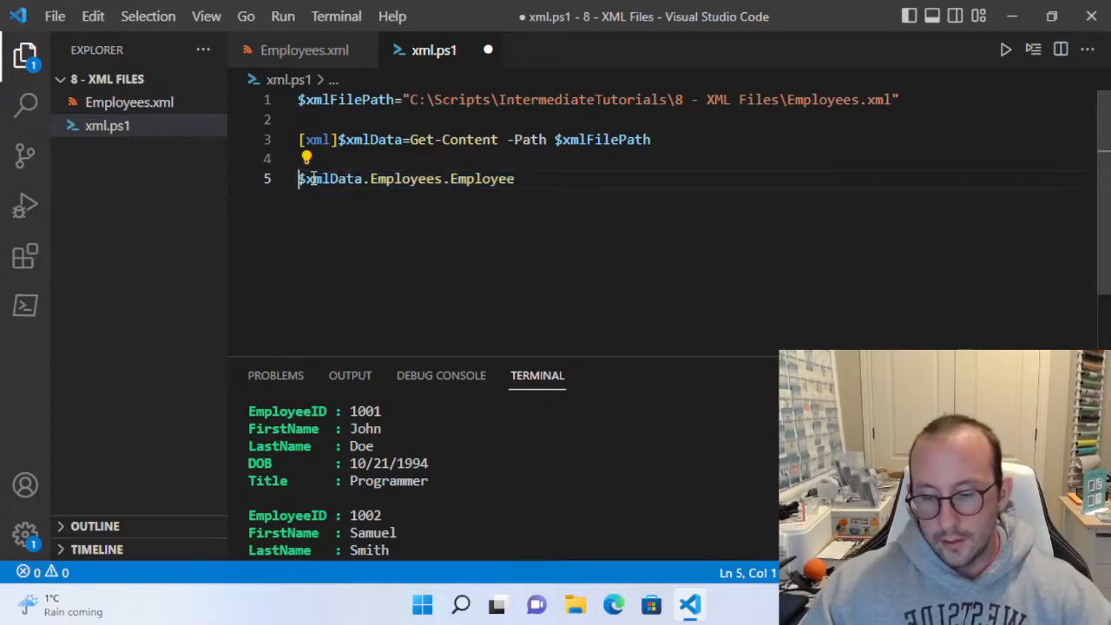
pyautogui.write('employeeData=')
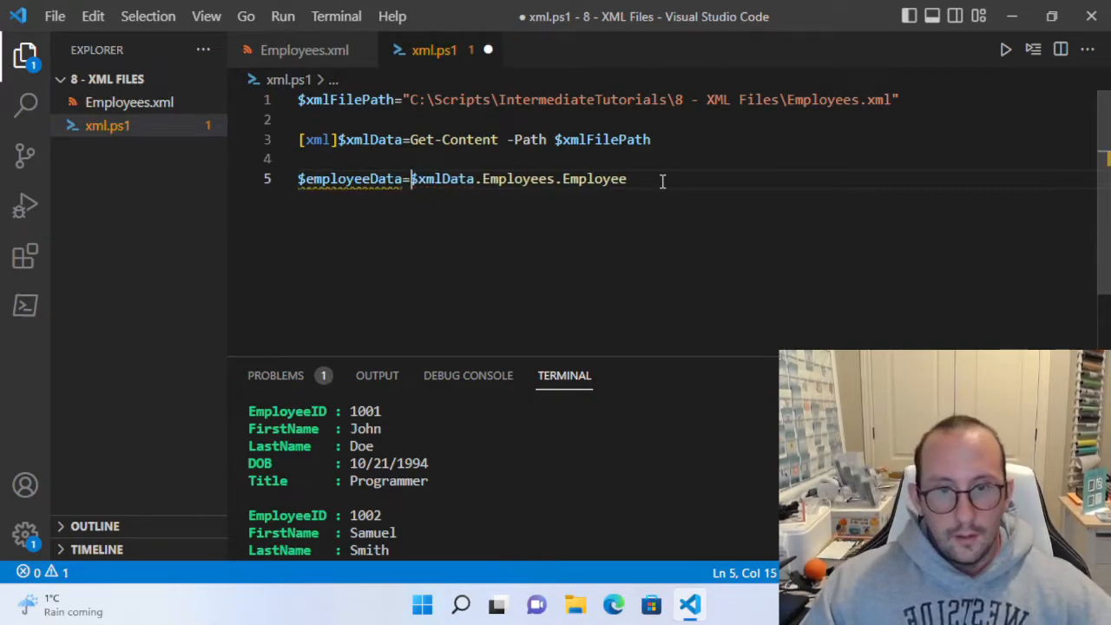
# Write foreach($employee in $employeeData){ } and browse $employee's DOB, EmployeeID, FirstName via IntelliSense.
pyautogui.write('foreach($')
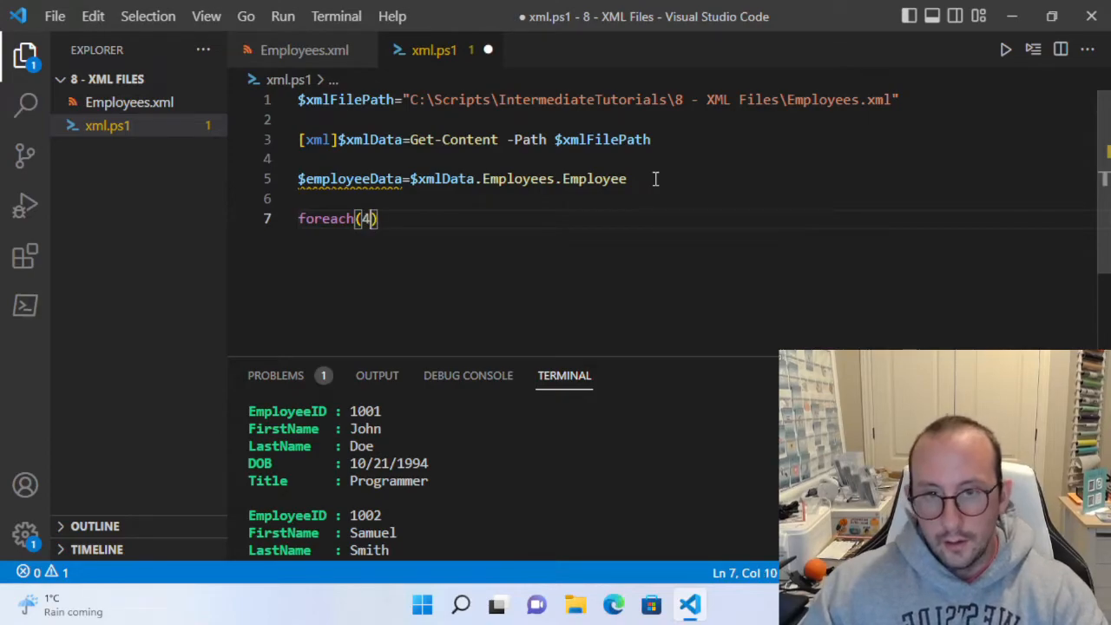
pyautogui.write('$employu')
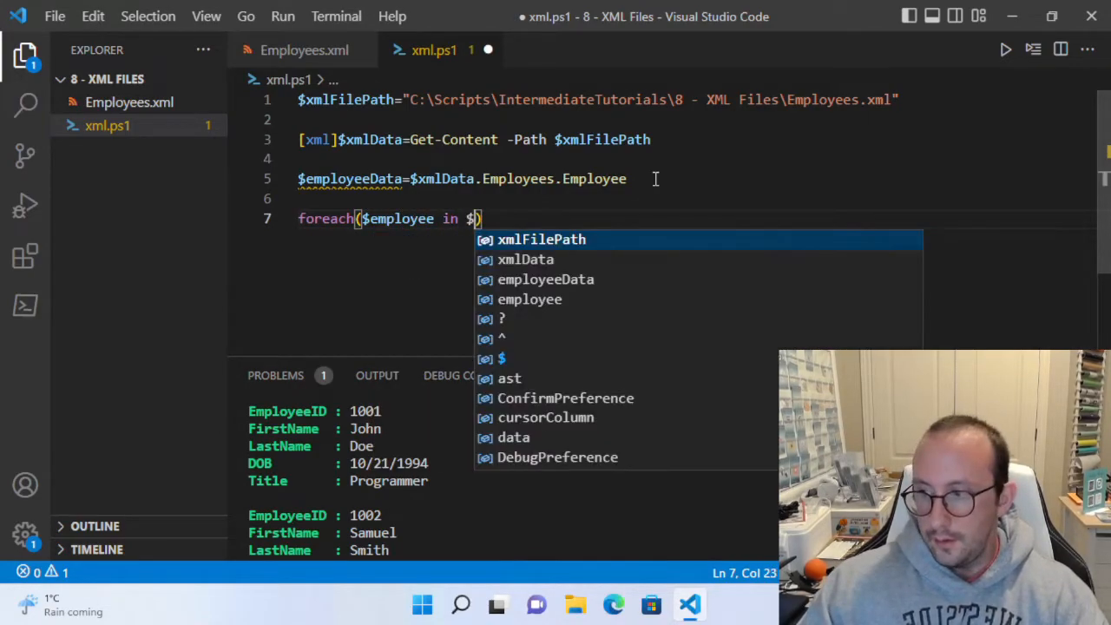
pyautogui.write('employeeData')
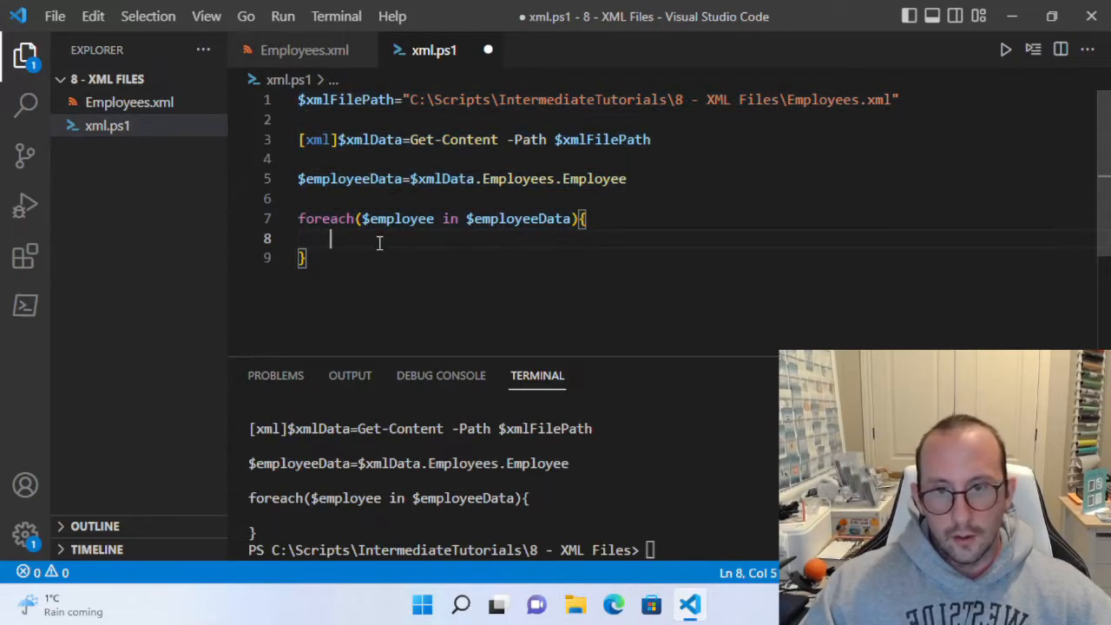
pyautogui.write('$employee')
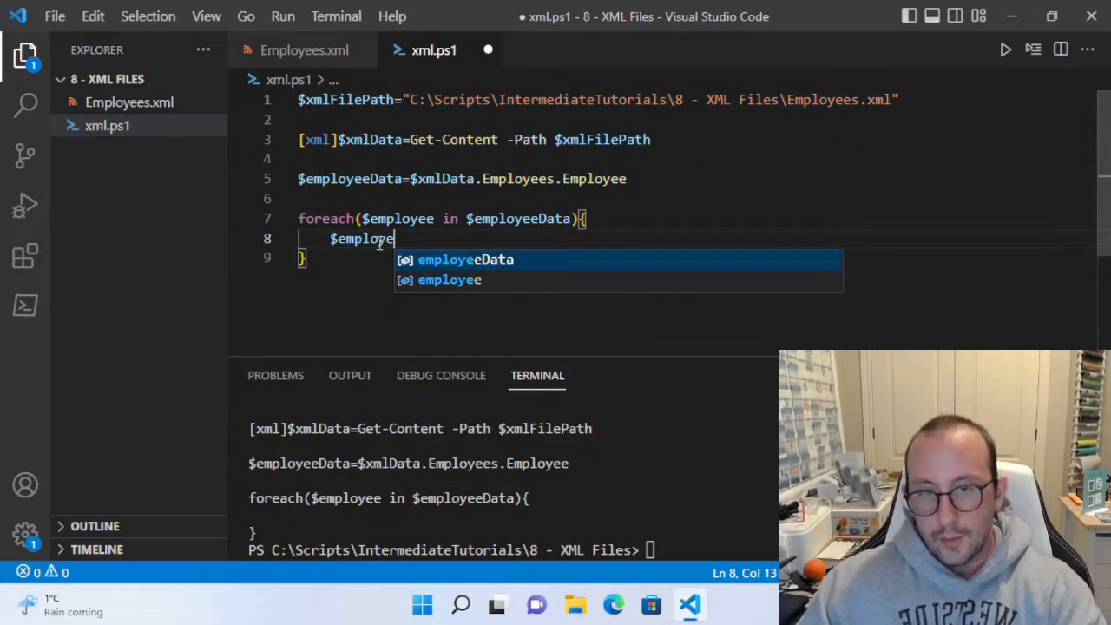
pyautogui.write('.')
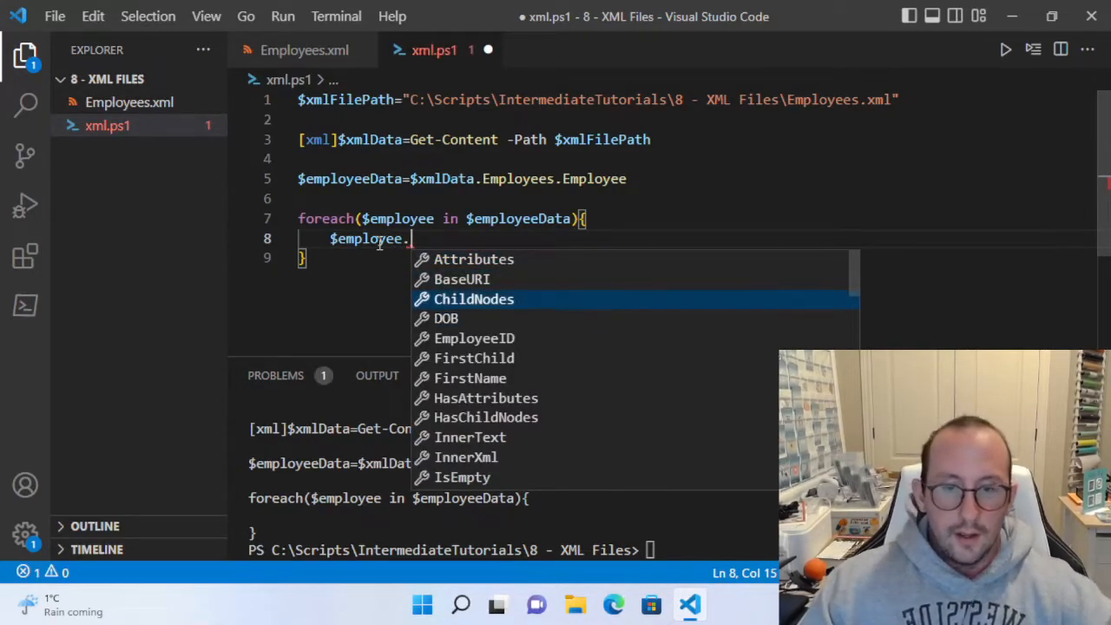
pyautogui.press('Down')
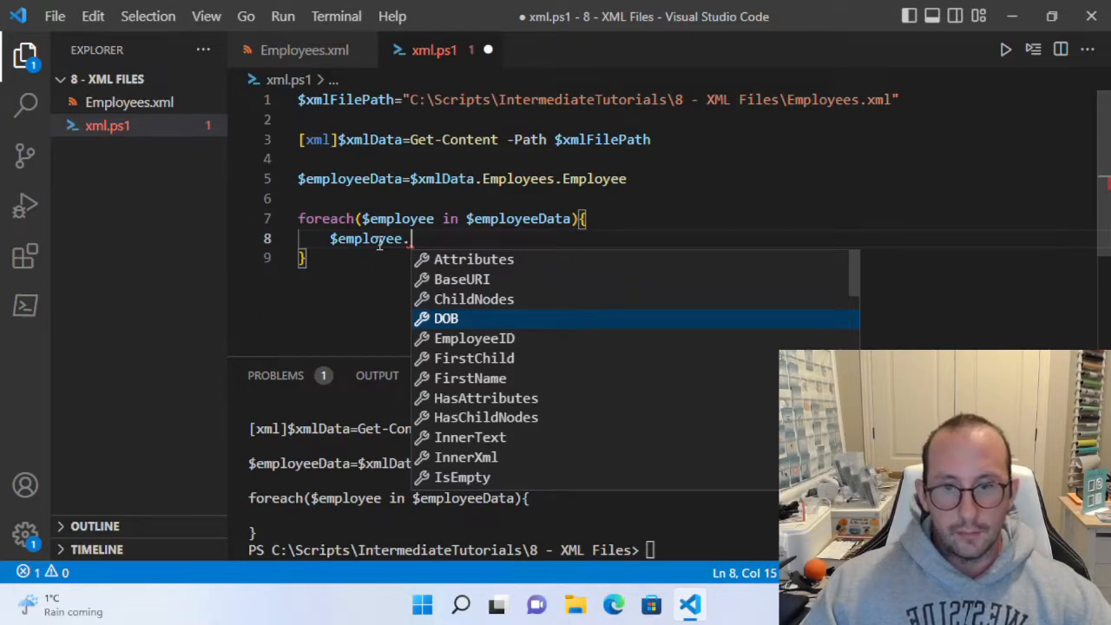
pyautogui.press('Down')
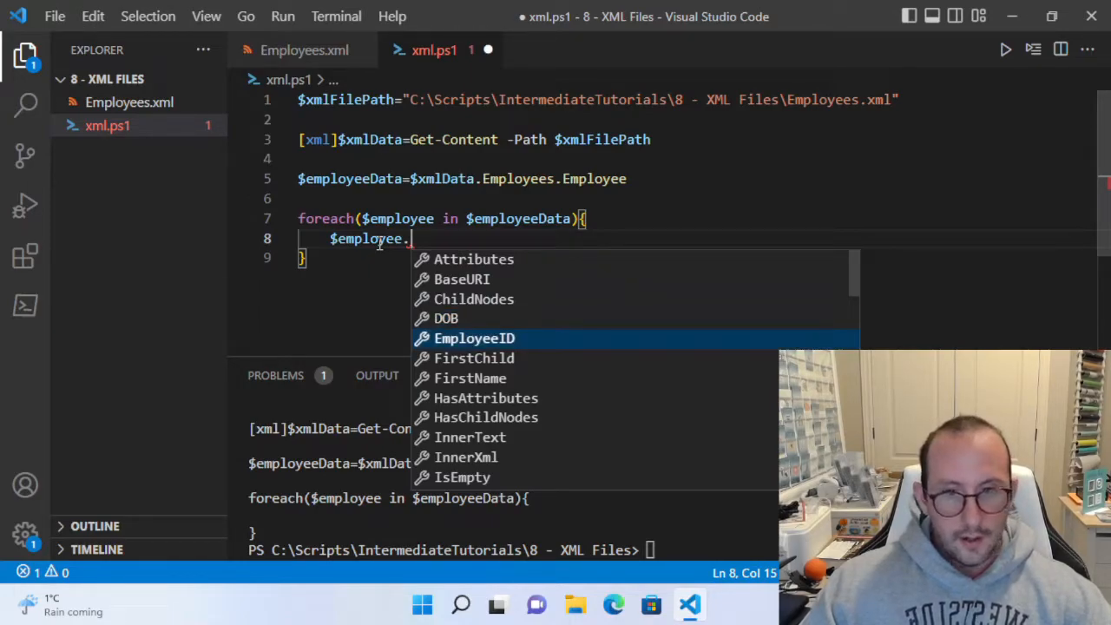
pyautogui.press('Down')
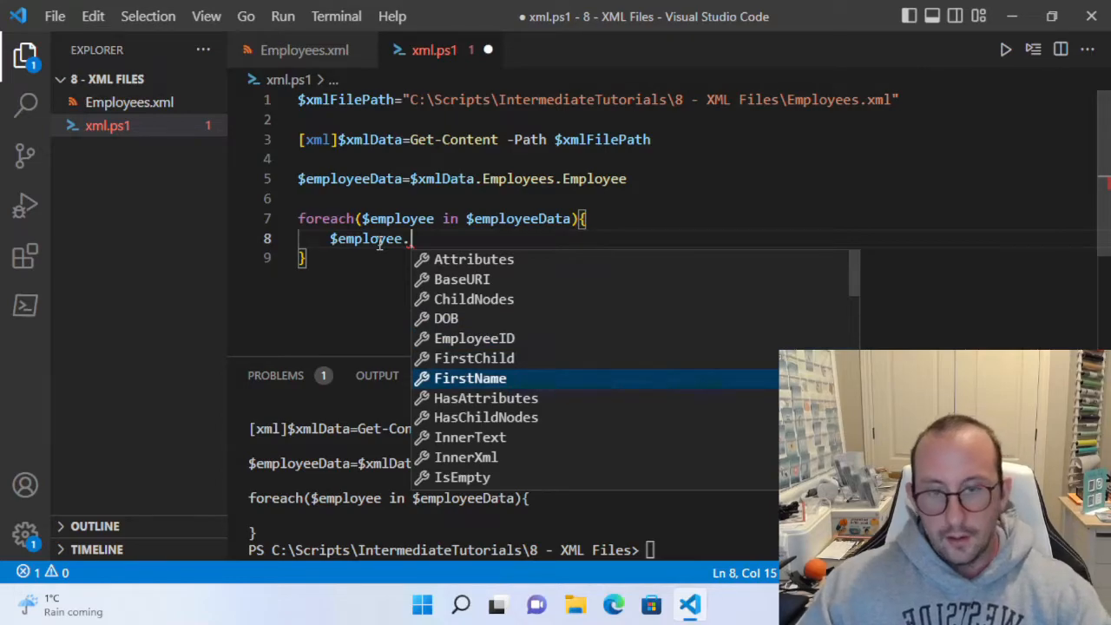
pyautogui.write('la')
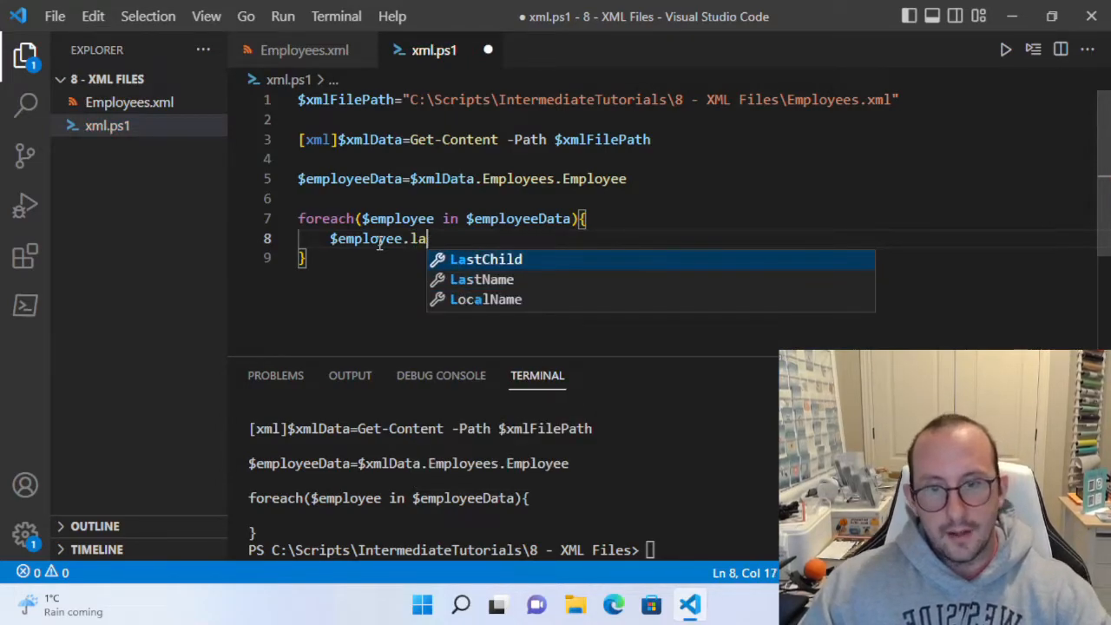
pyautogui.press('Backspace')
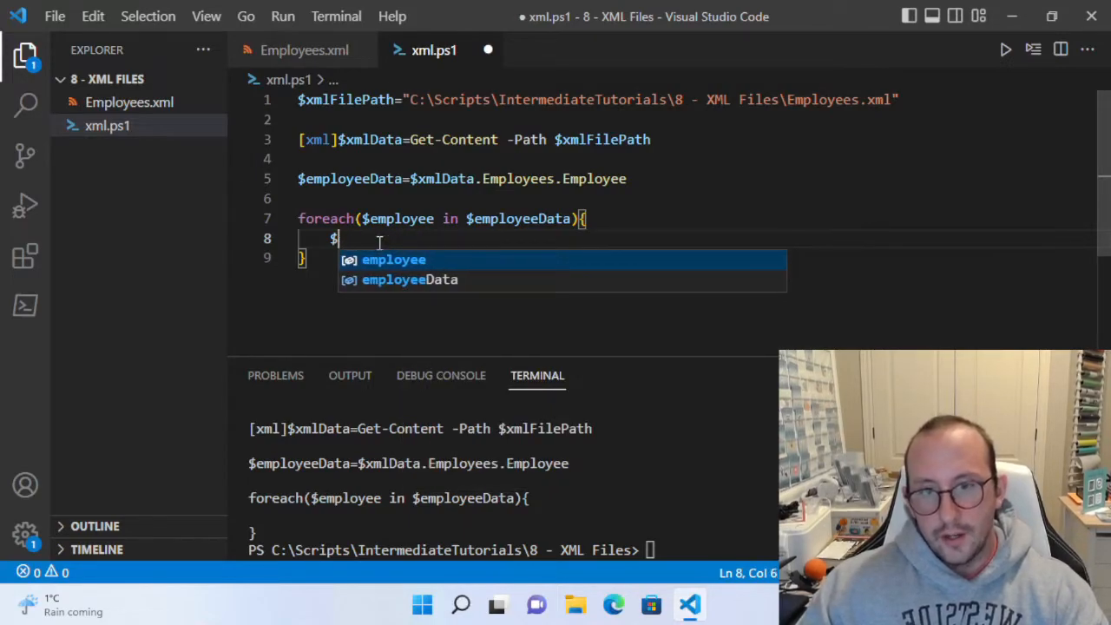
# In the loop body, Write-Output each employee's EmployeeID, FirstName and last name.
pyautogui.write('Write-Output')
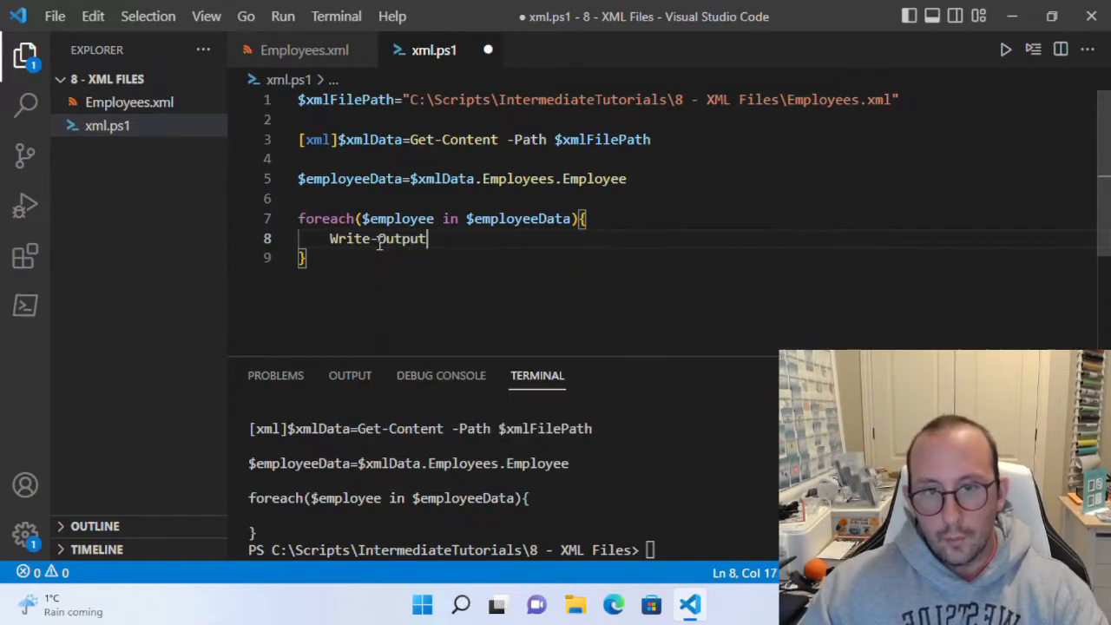
pyautogui.write('"E')
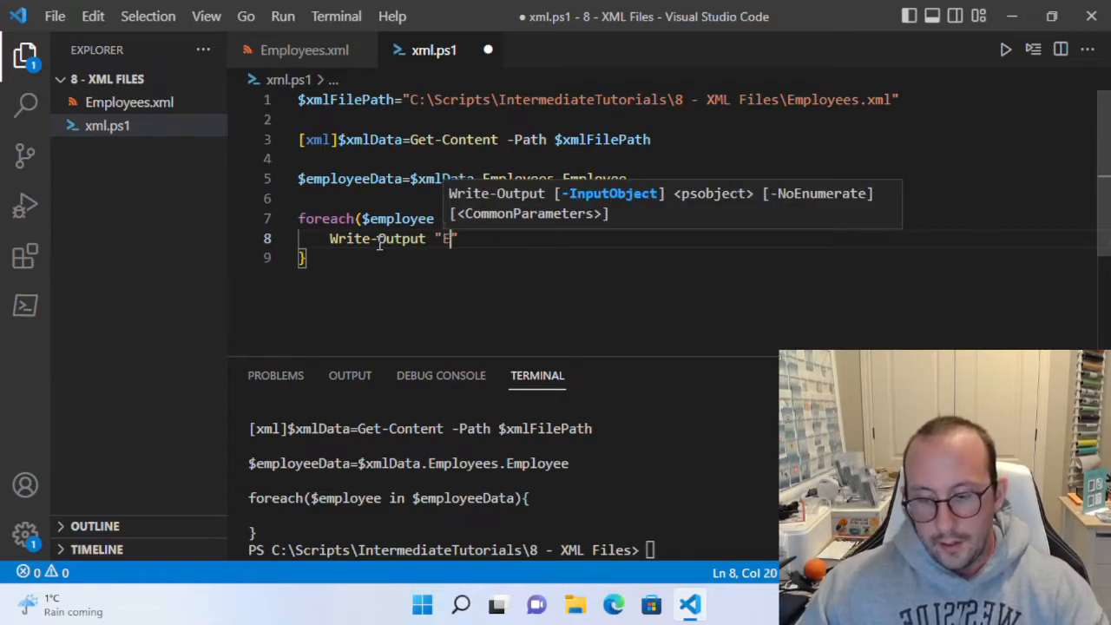
pyautogui.write('mployee: $($')
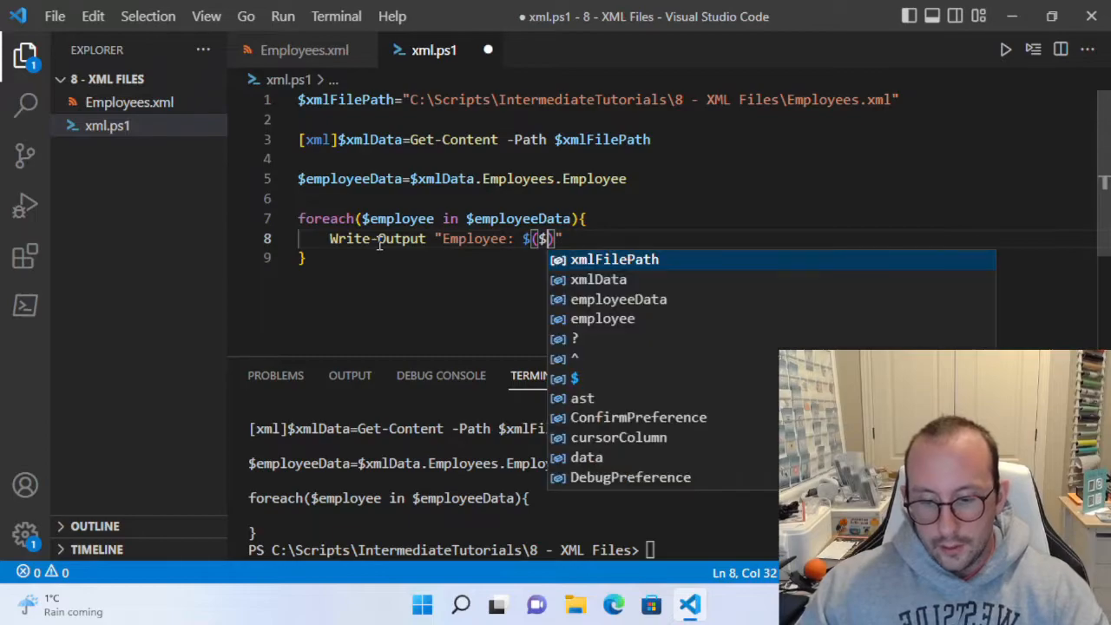
pyautogui.write('employee.EmployeeID) has name of $($employee')
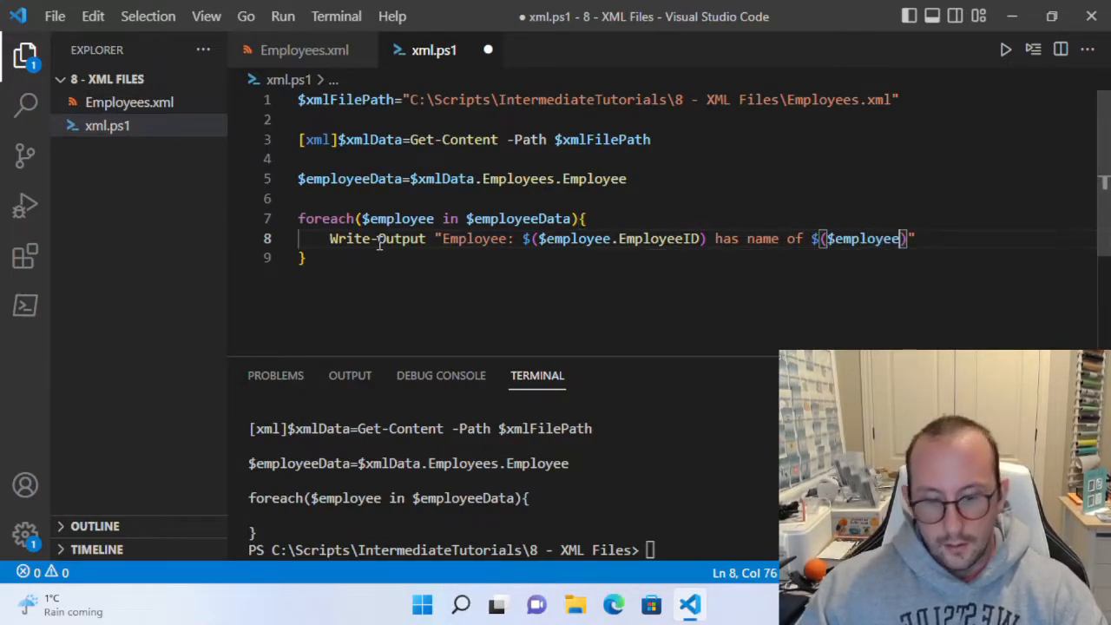
pyautogui.write('.FirstName) $($employ')
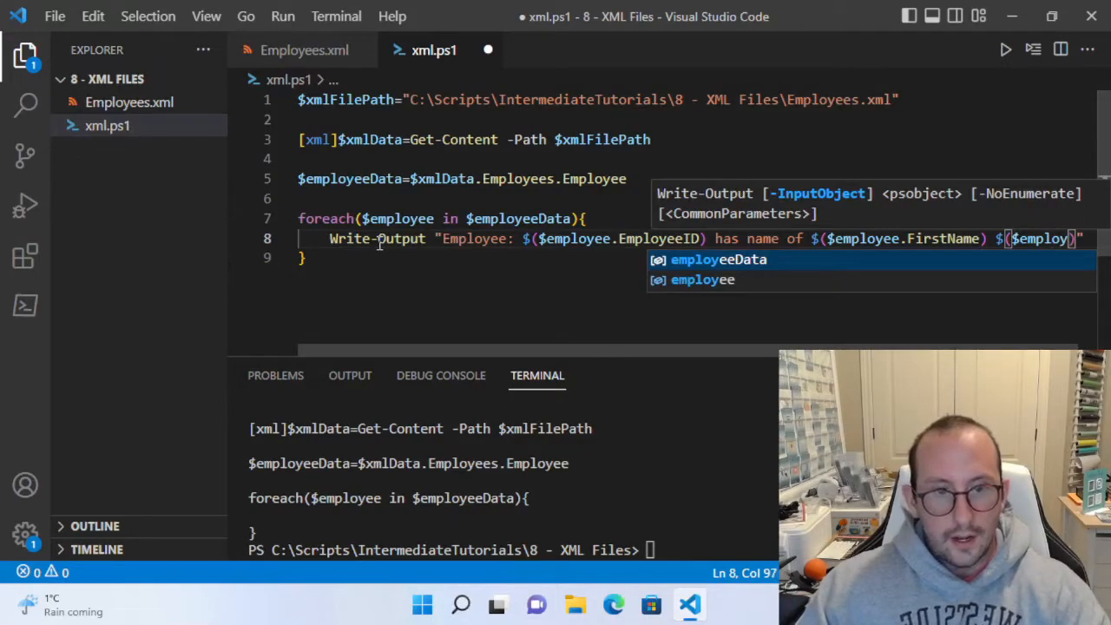
pyautogui.write('.las')
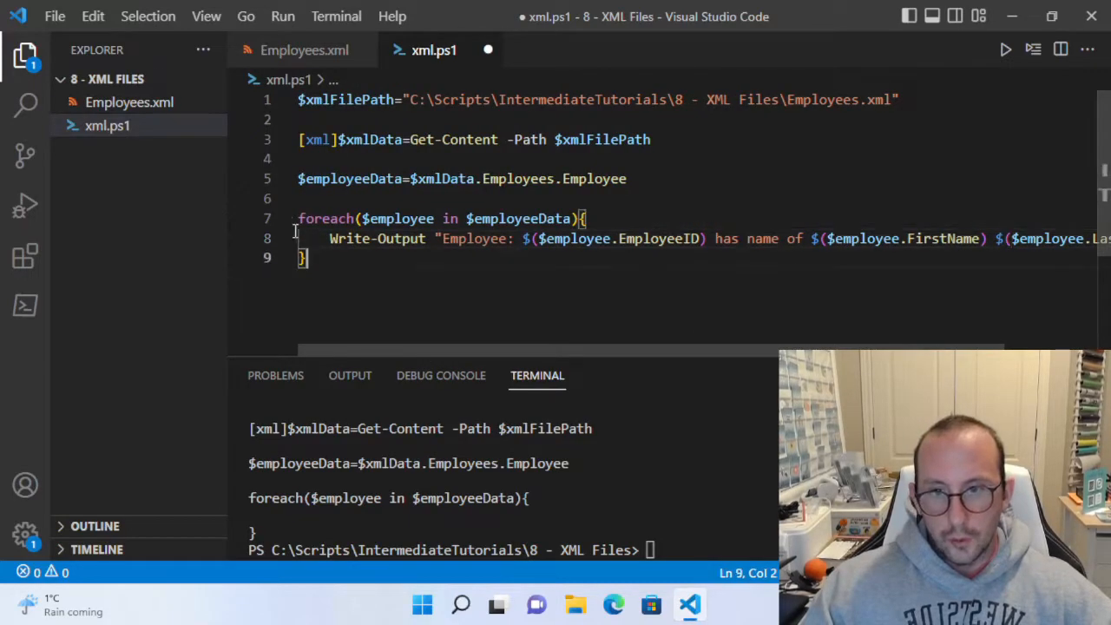
# Split the editor into extra panes, then Close All from the editor group menu.
pyautogui.click(1059, 48)
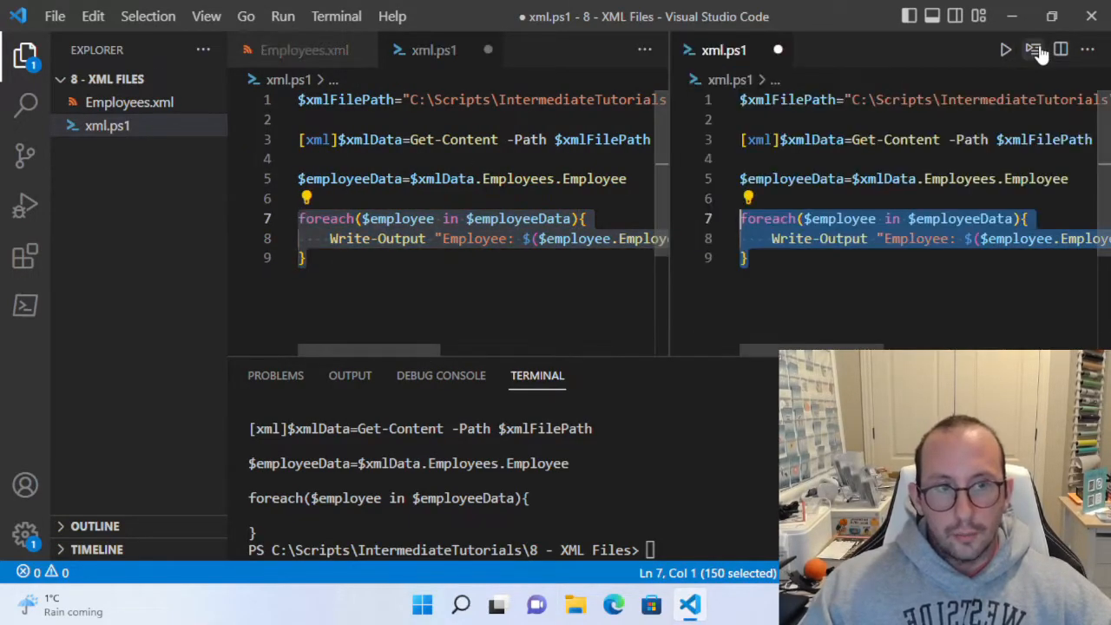
pyautogui.click(1059, 48)
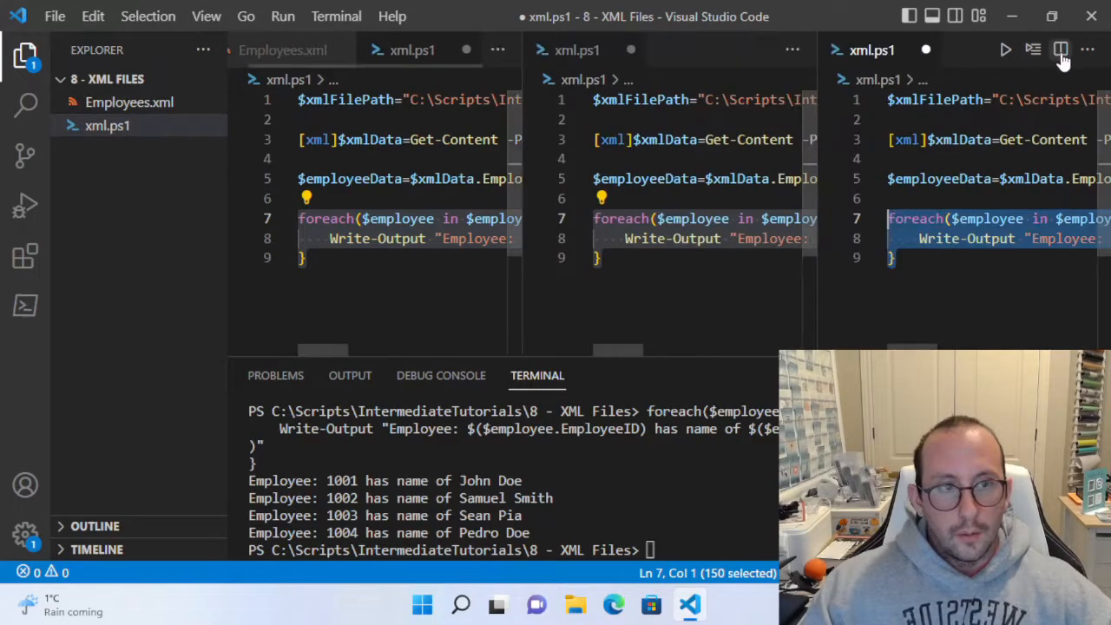
pyautogui.click(1094, 49)
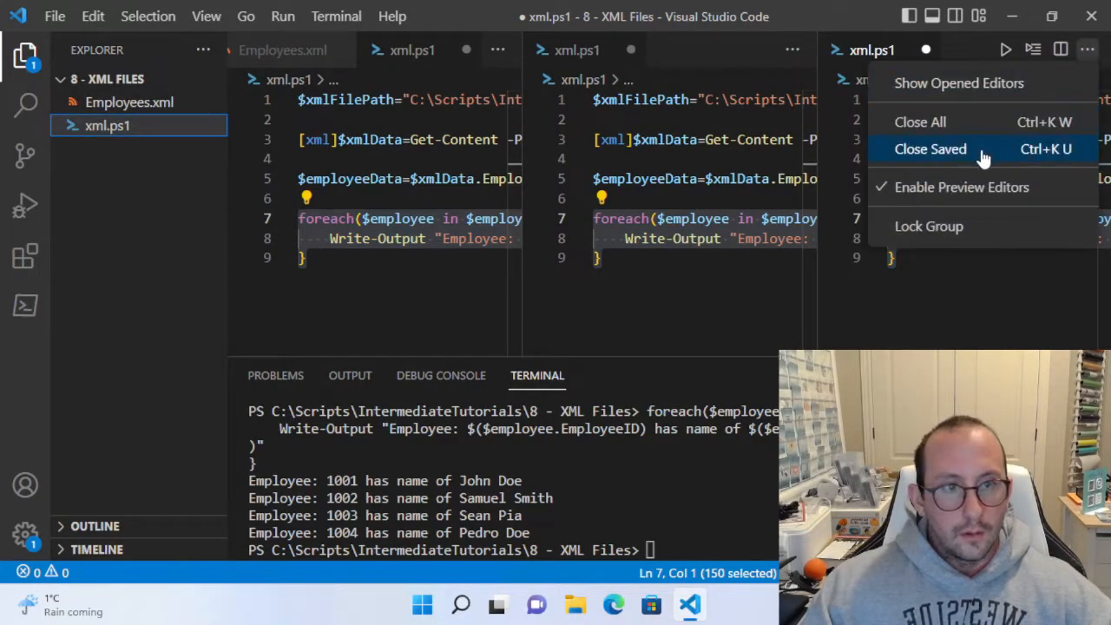
pyautogui.moveTo(959, 132)
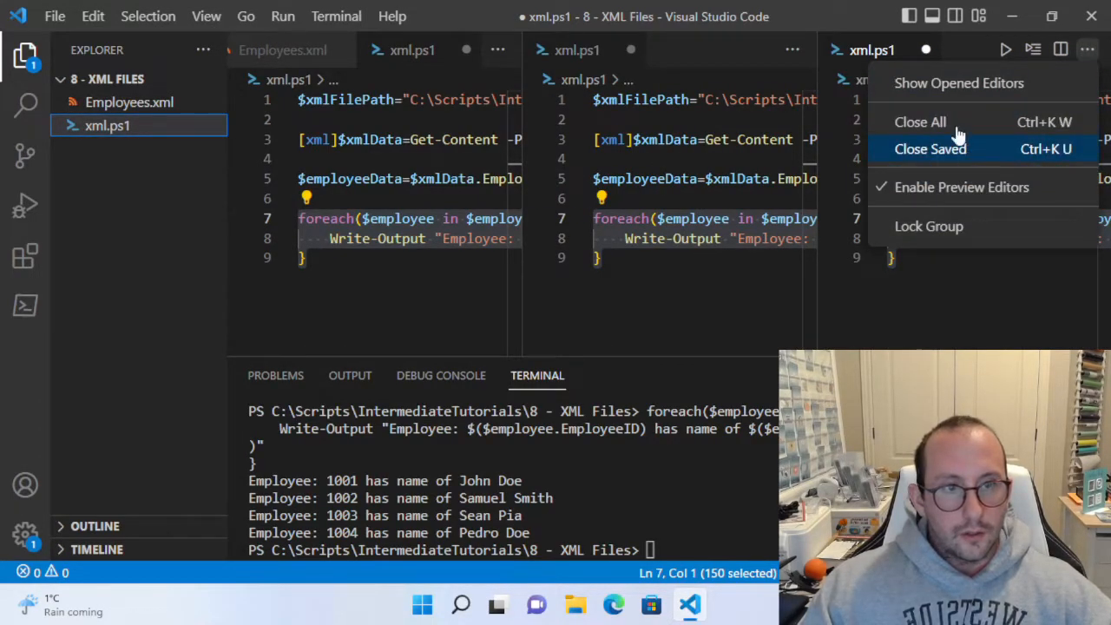
pyautogui.click(1086, 49)
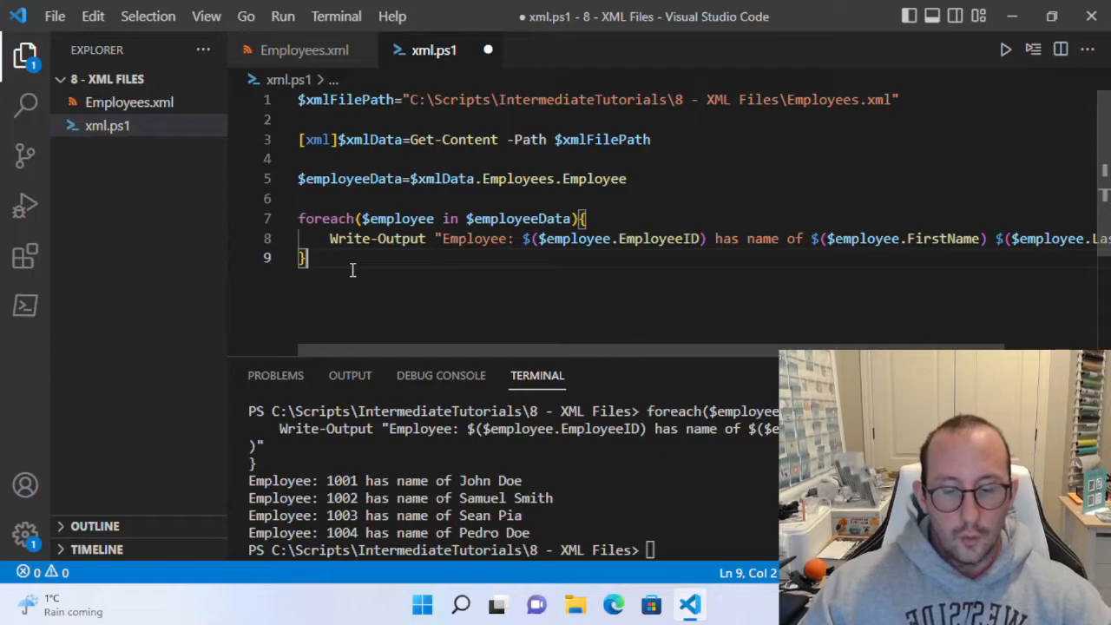
# Add blank lines below the foreach loop's closing brace.
pyautogui.press('Enter')
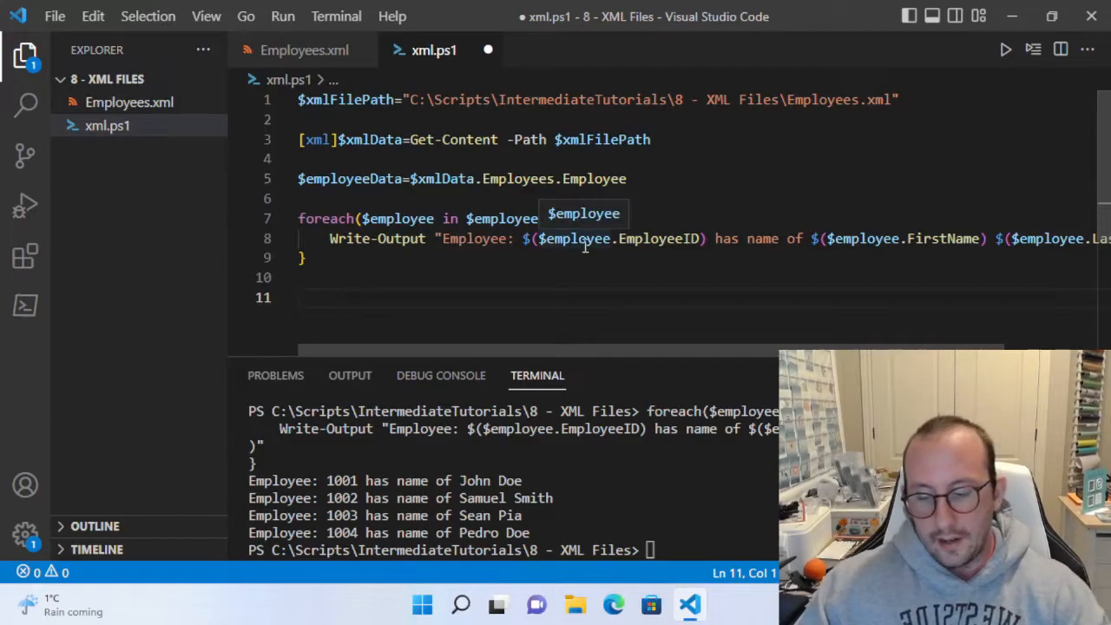
# Run $cliData=Import-Clixml -Path $xmlFilePath, see the 'Objs' error, then delete that line.
pyautogui.write('$')
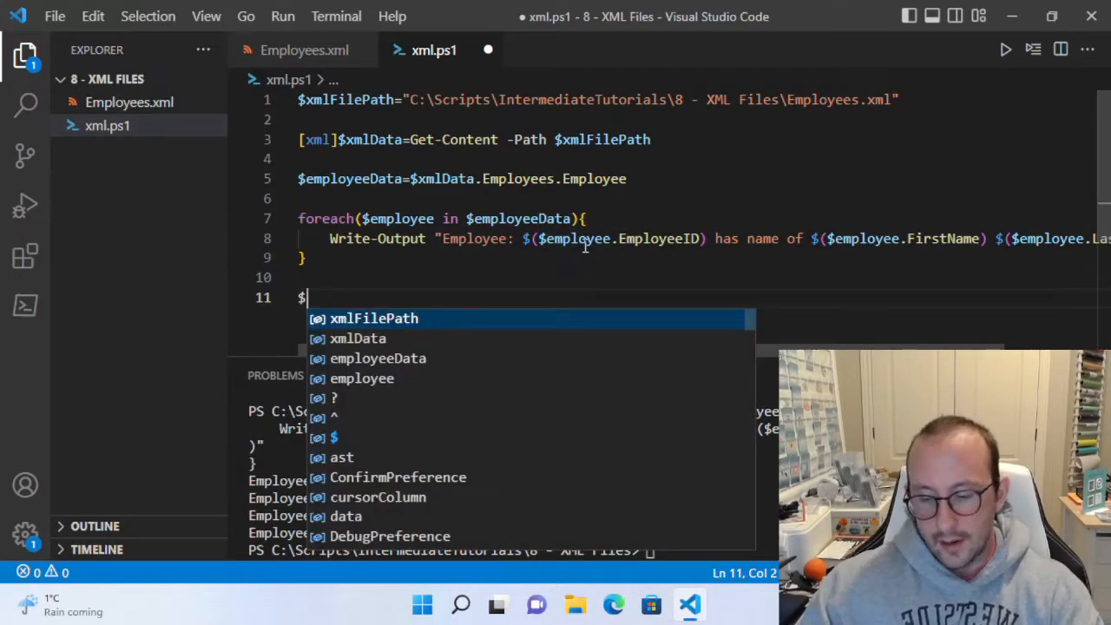
pyautogui.write('cli')
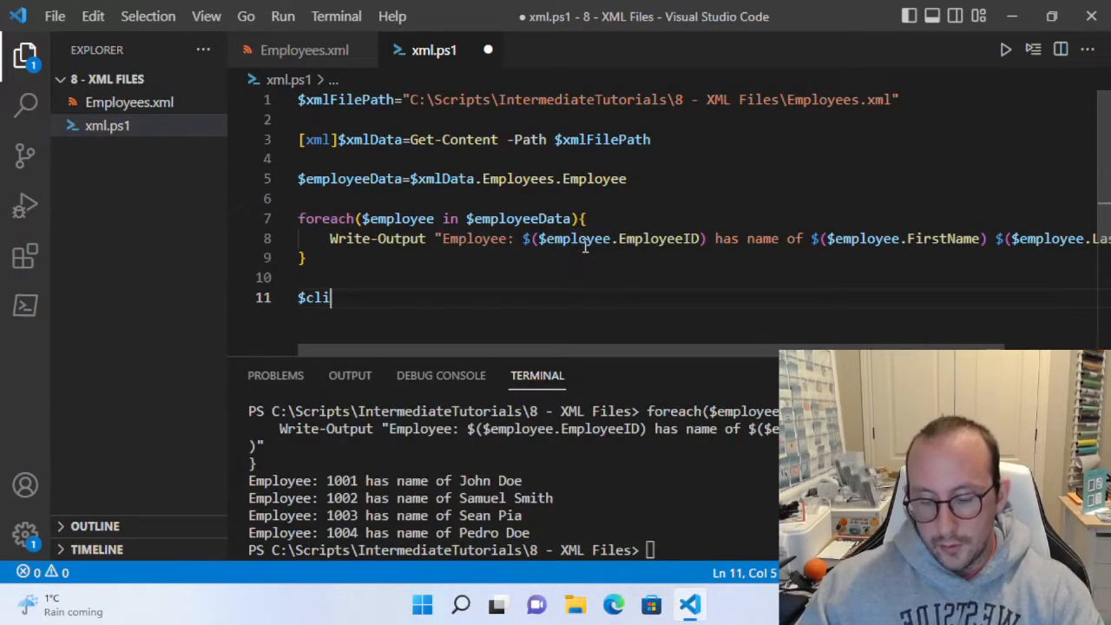
pyautogui.write('Data=')
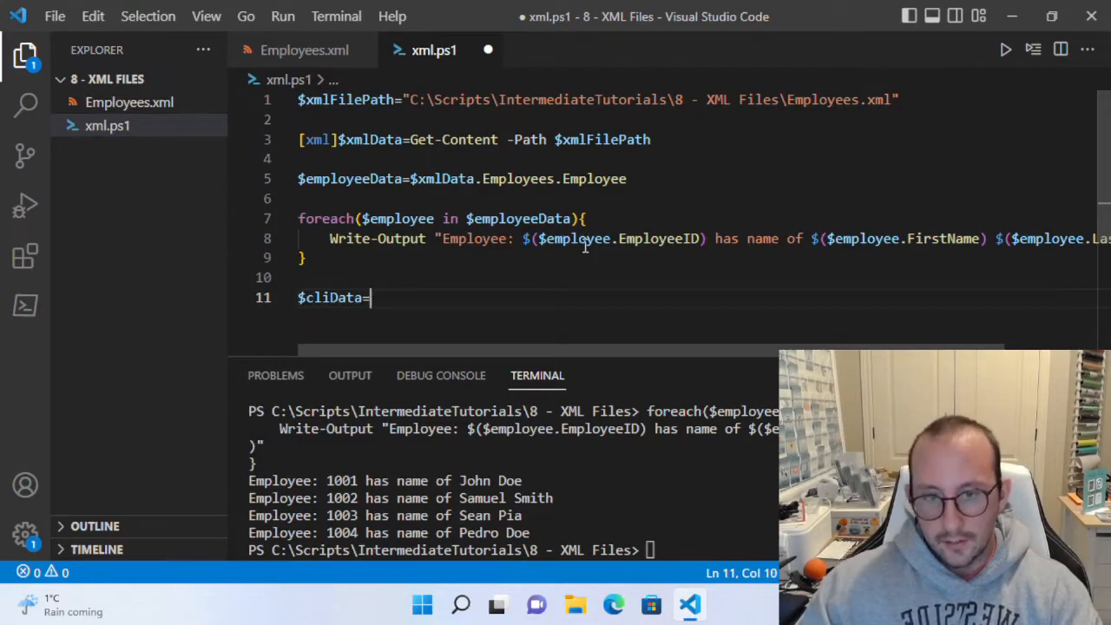
pyautogui.write('import-Clixml -Path')
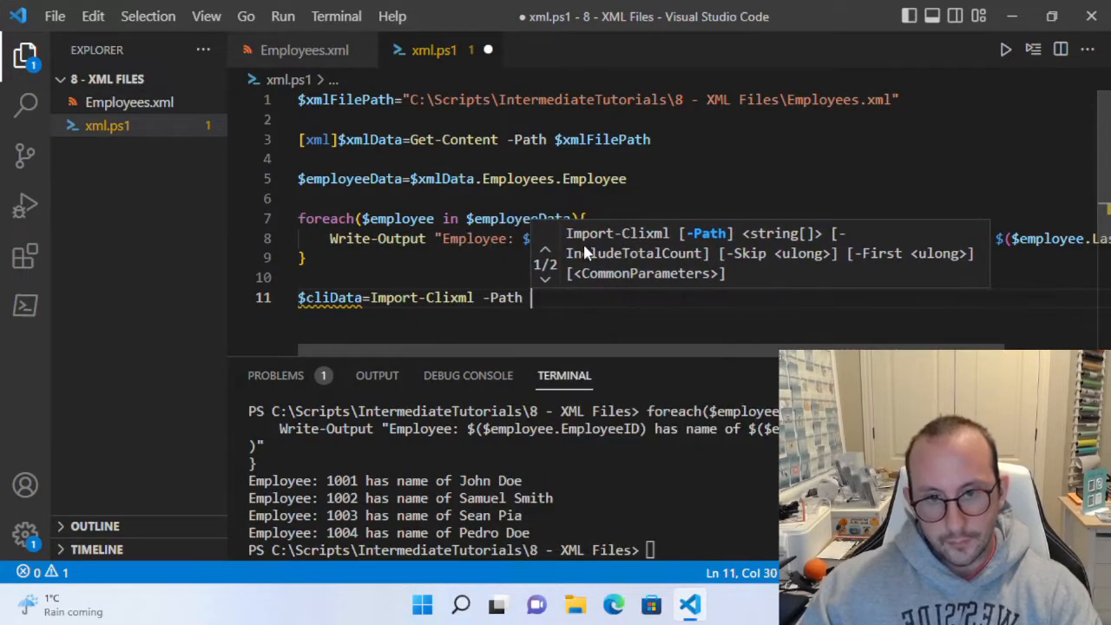
pyautogui.write('$xmlFilePath')
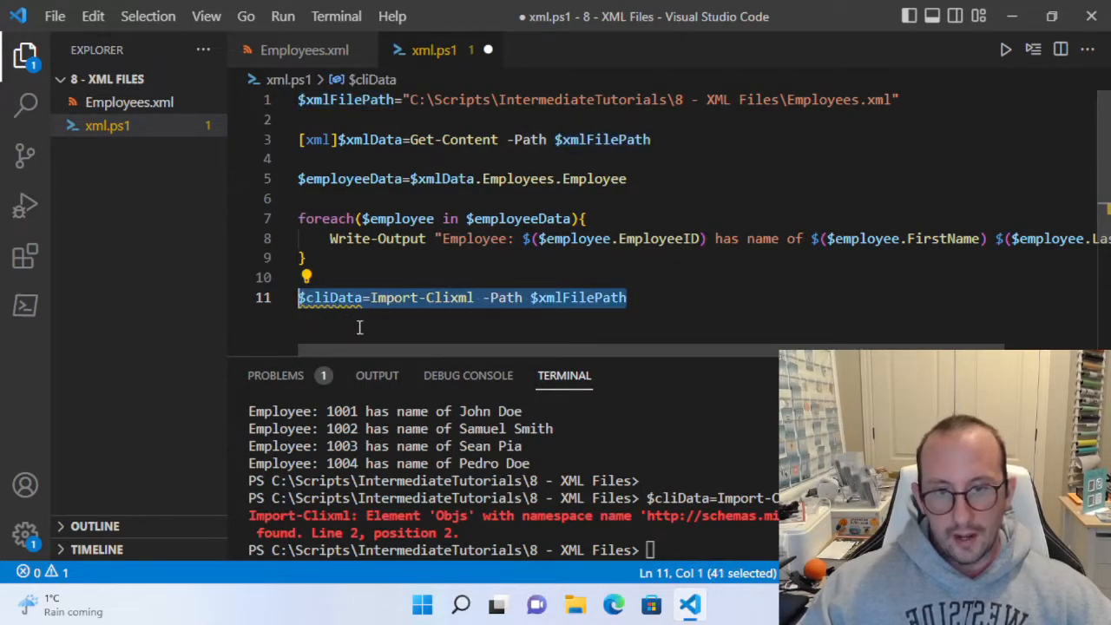
pyautogui.moveTo(436, 337)
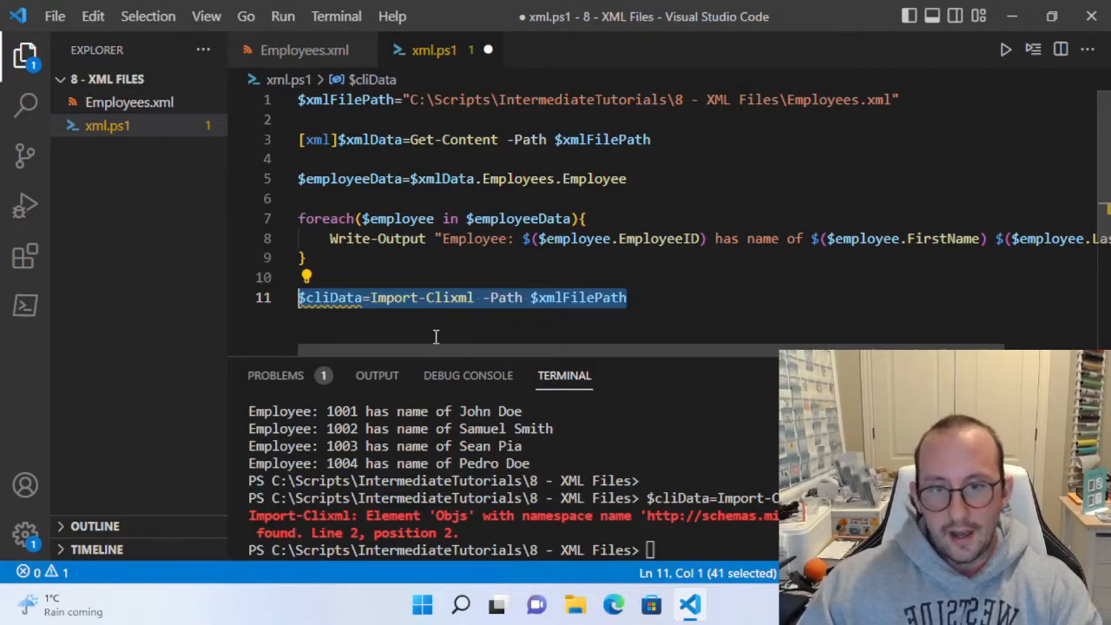
pyautogui.press('Delete')
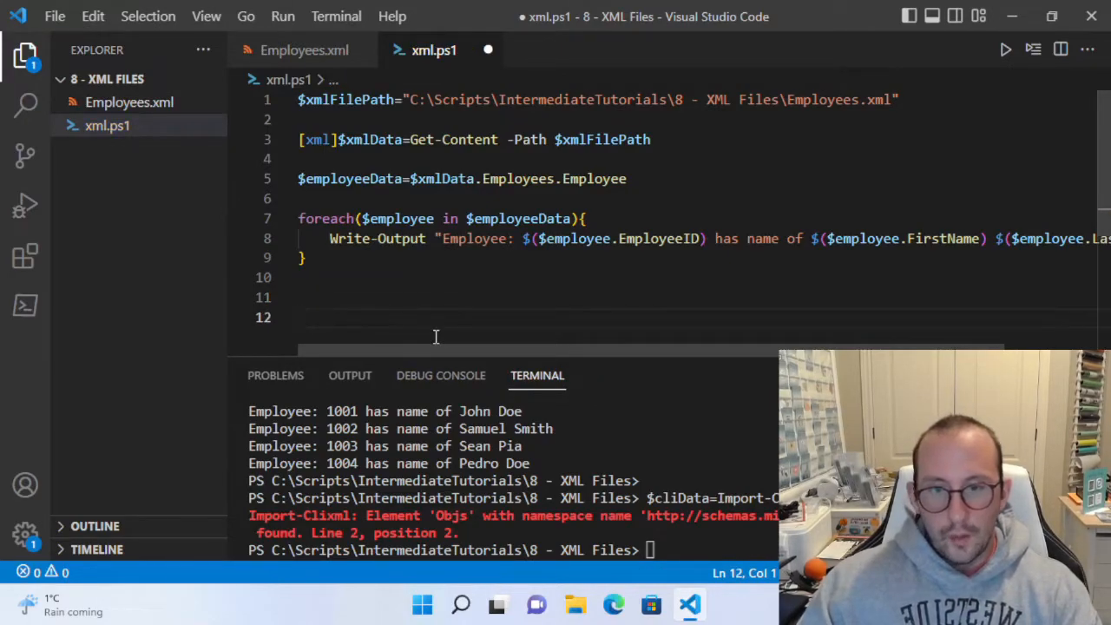
# Write and run Get-Service | Export-Clixml -Path "C:\Scripts\IntermediateTutorials\8 - XML Files\testexport.xml".
pyautogui.press('Backspace')
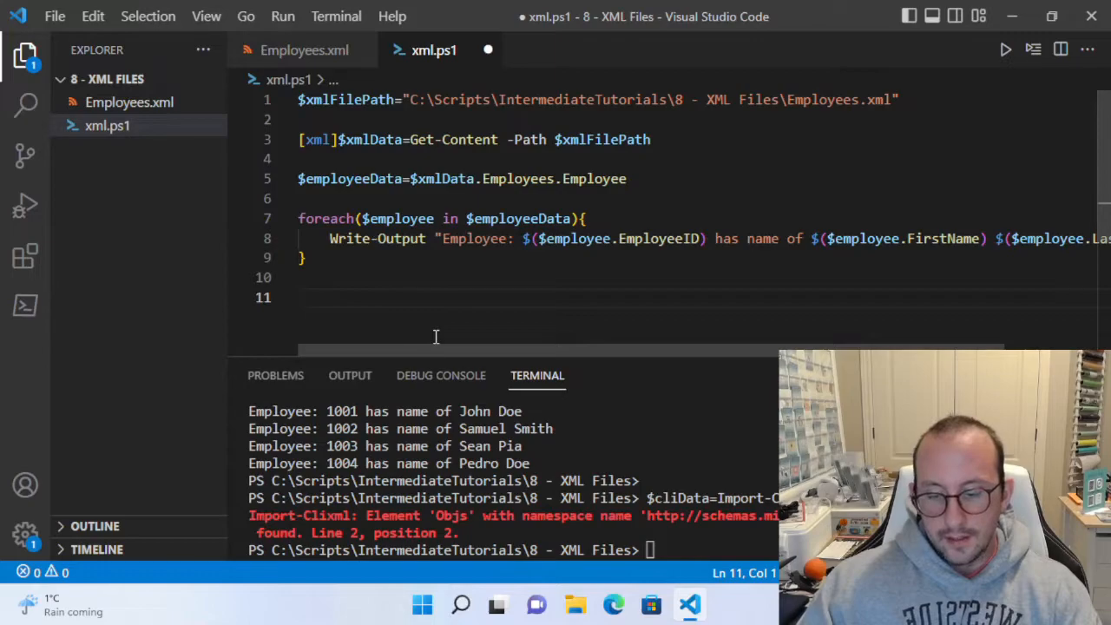
pyautogui.write('Get')
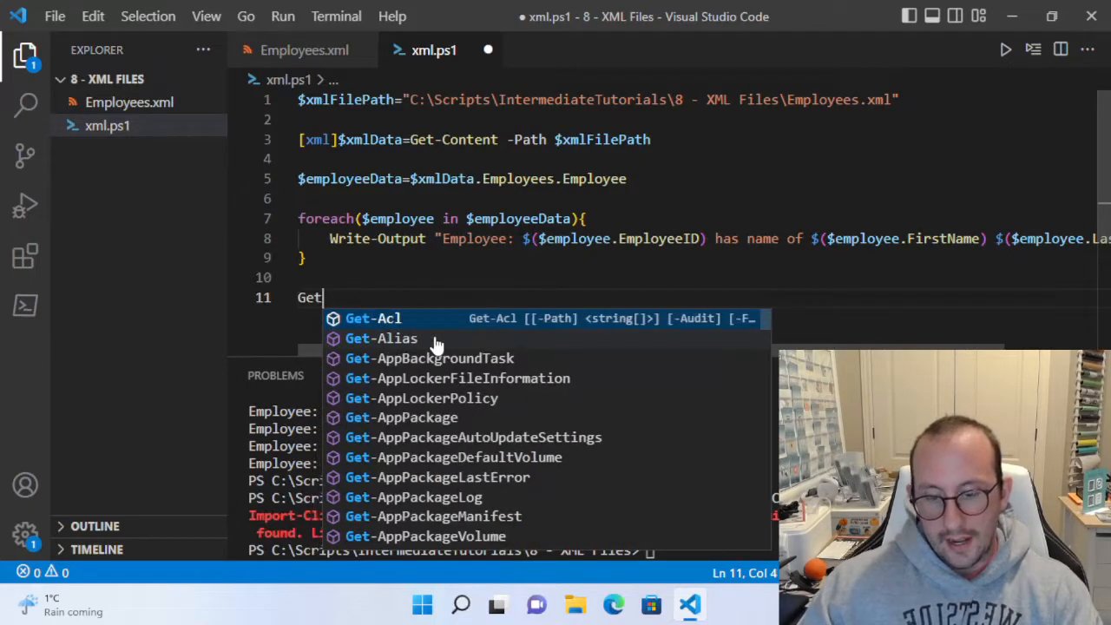
pyautogui.write('-Service')
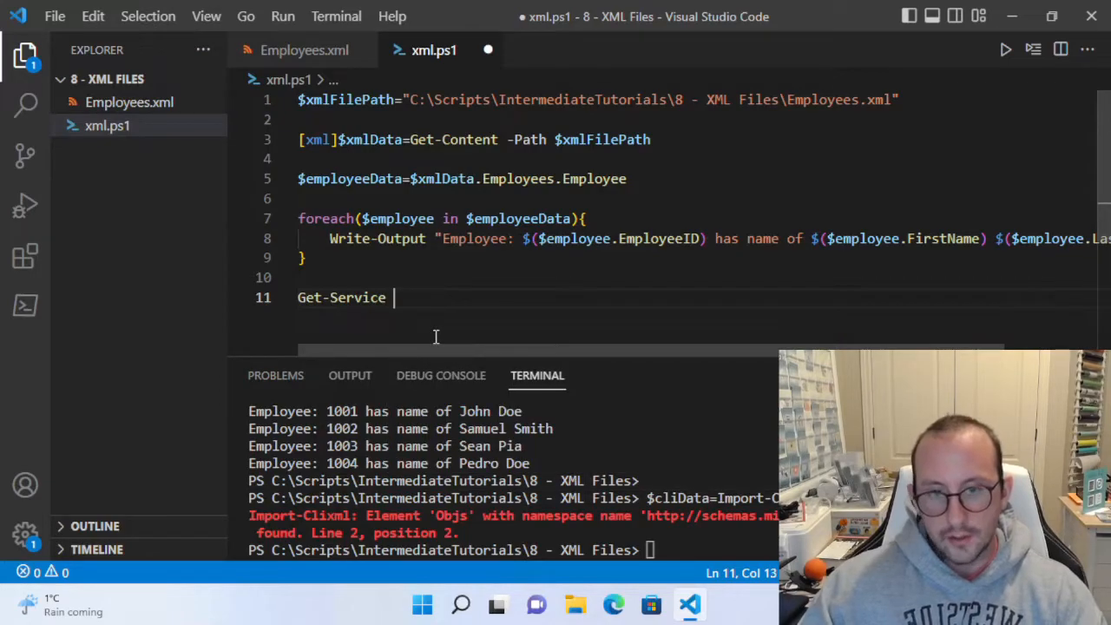
pyautogui.write('| Export-Clixml -Path "')
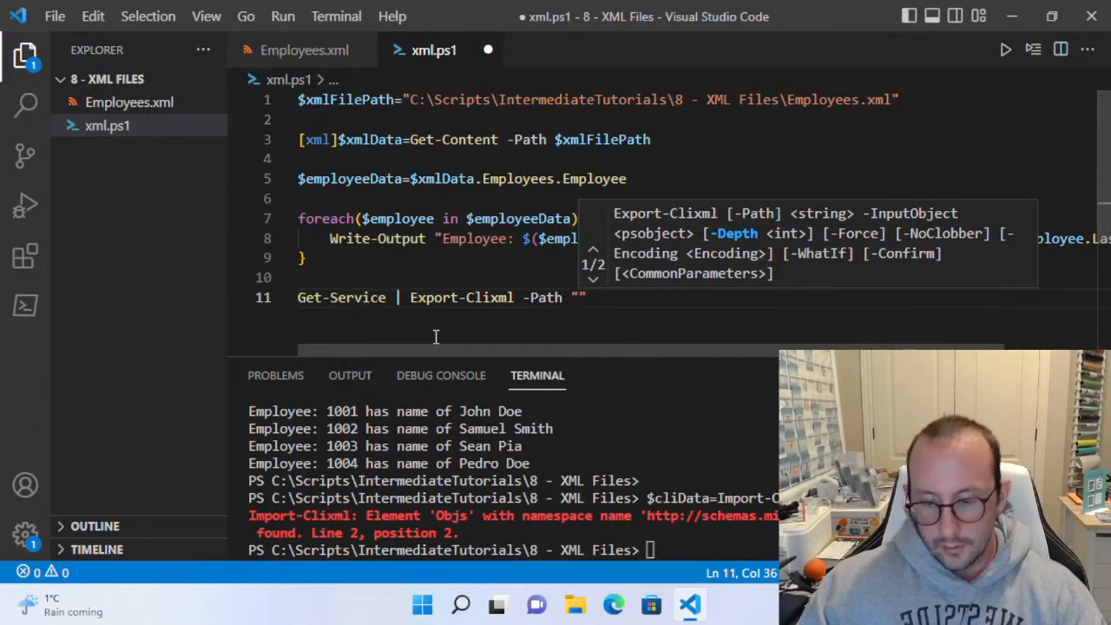
pyautogui.write('C:\\sc')
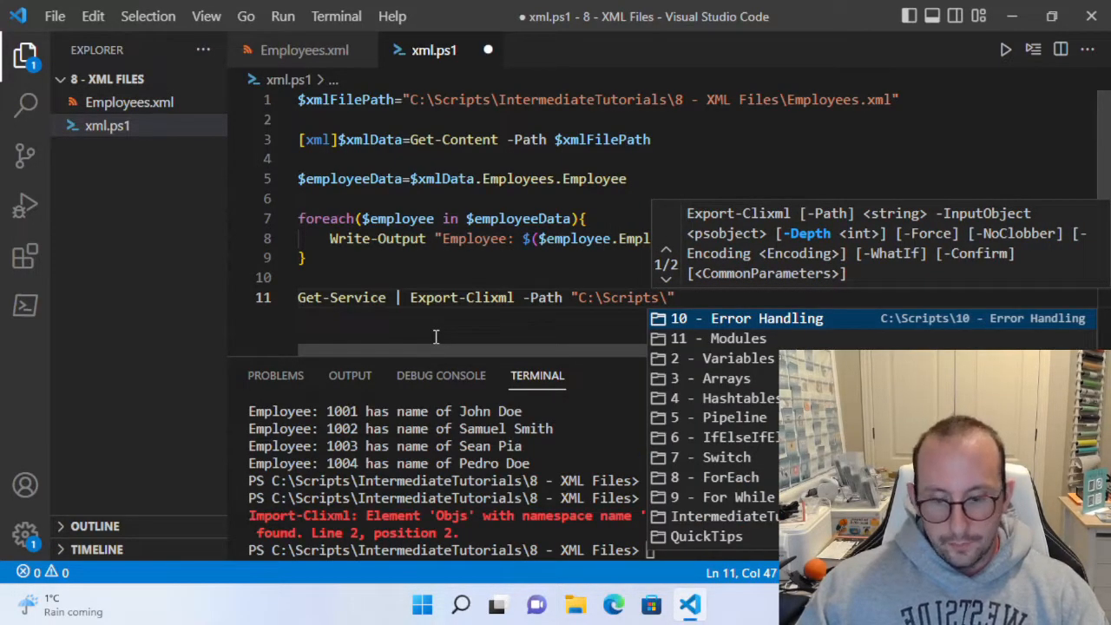
pyautogui.write('IntermediateTutorials\\8')
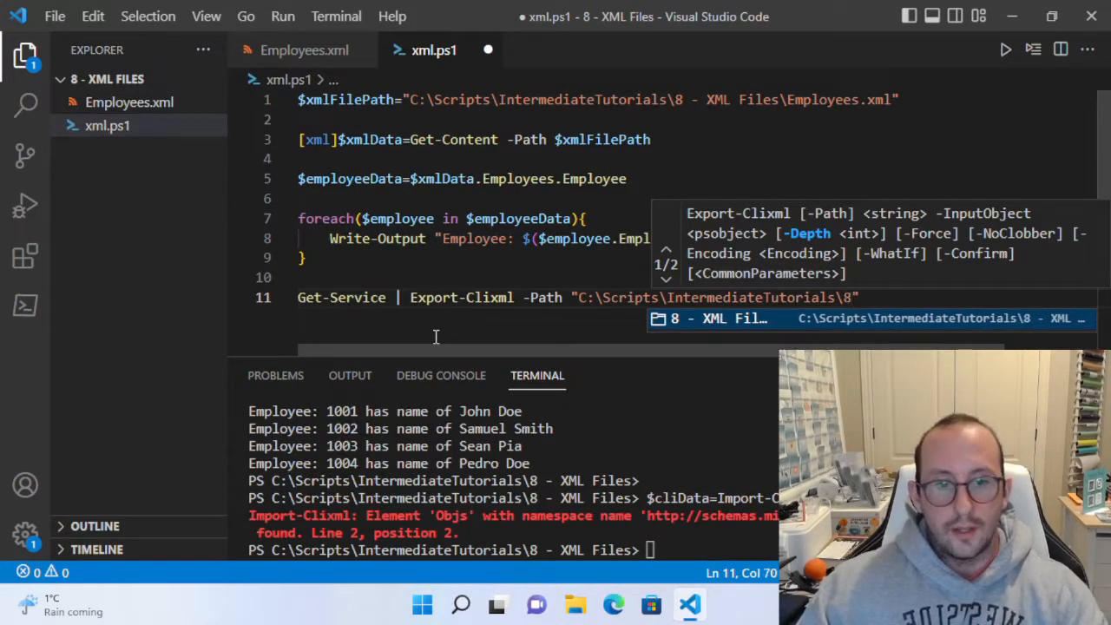
pyautogui.write('\\teste')
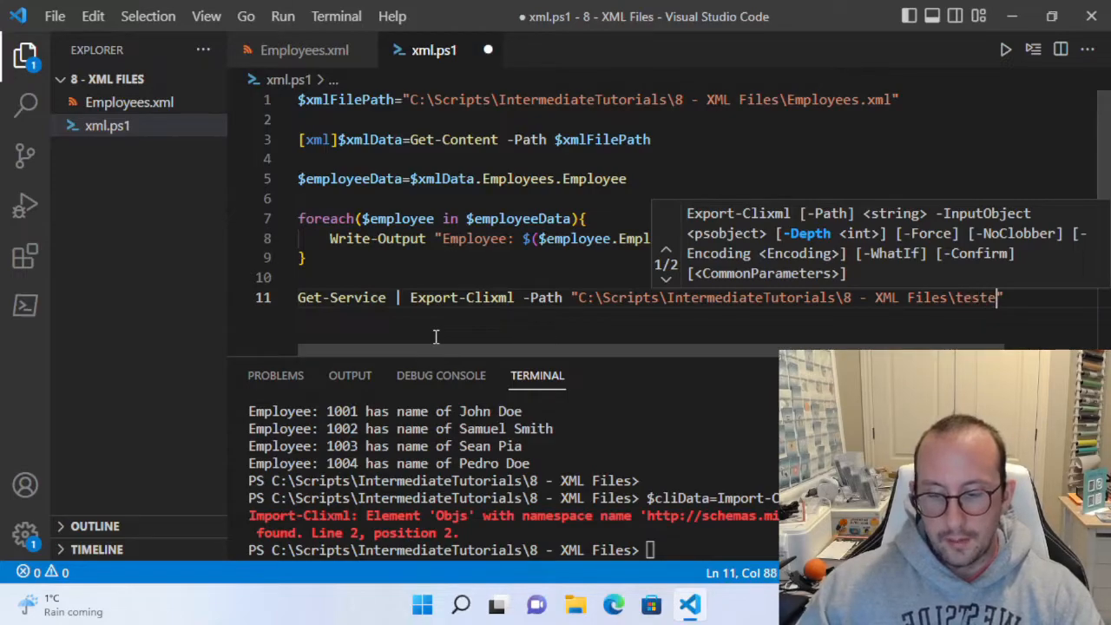
pyautogui.write('xport.xml')
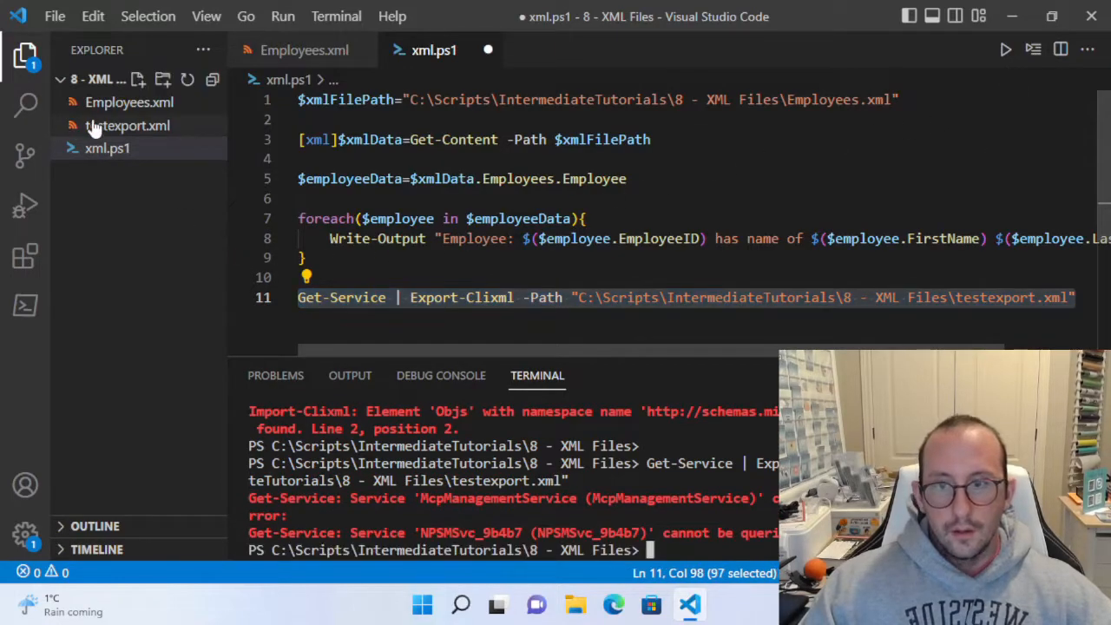
# Review testexport.xml from the Explorer, scrolling through the exported Objs service entries.
pyautogui.click(126, 125)
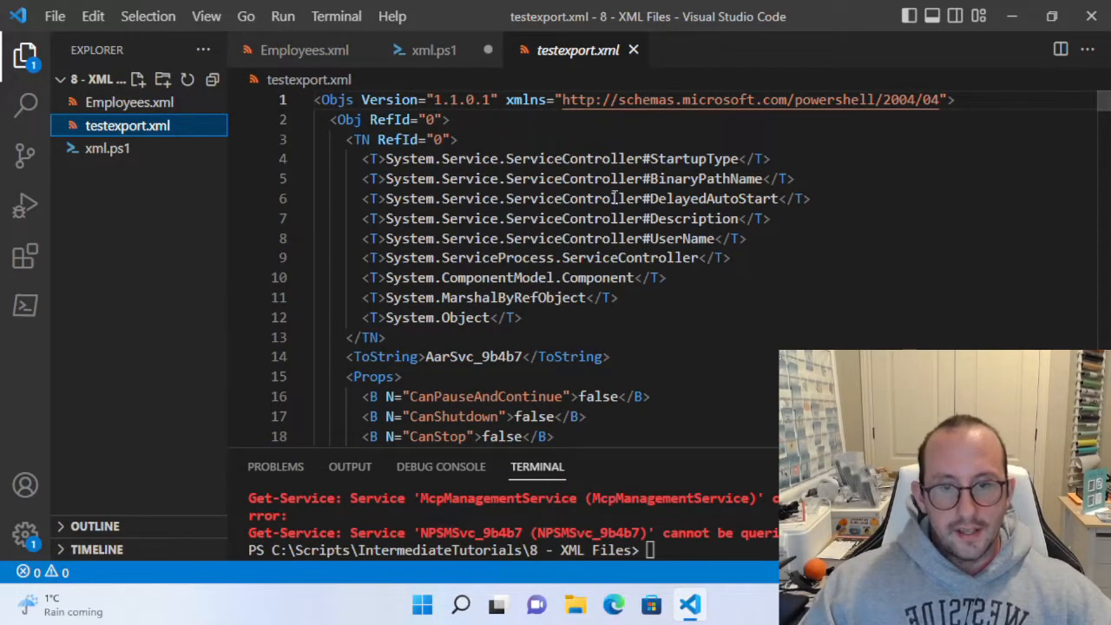
pyautogui.scroll(-3)
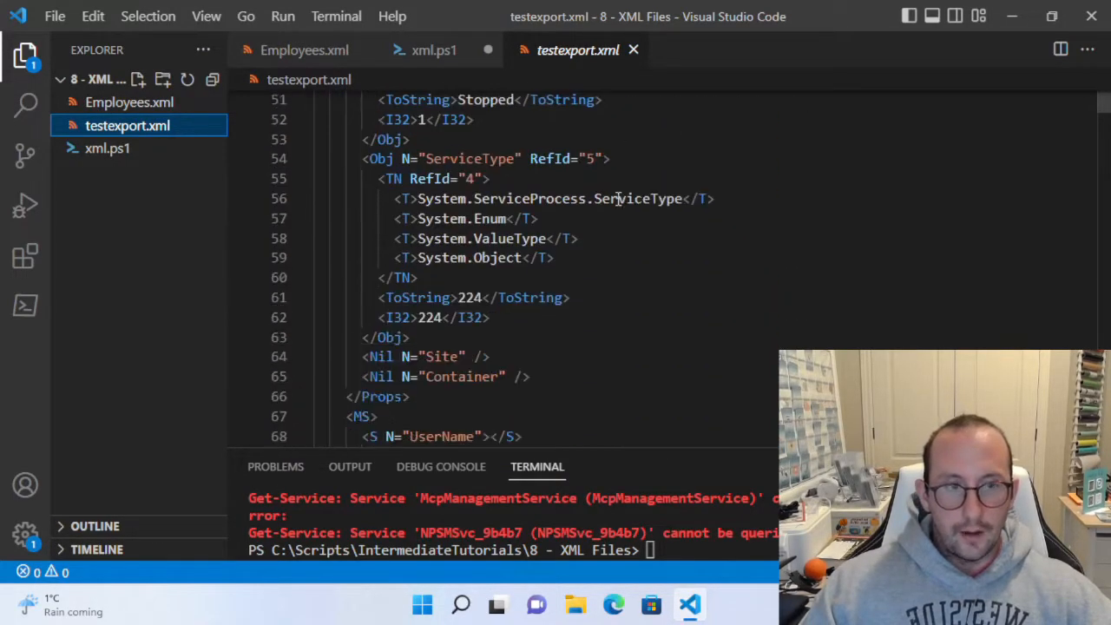
pyautogui.scroll(-3)
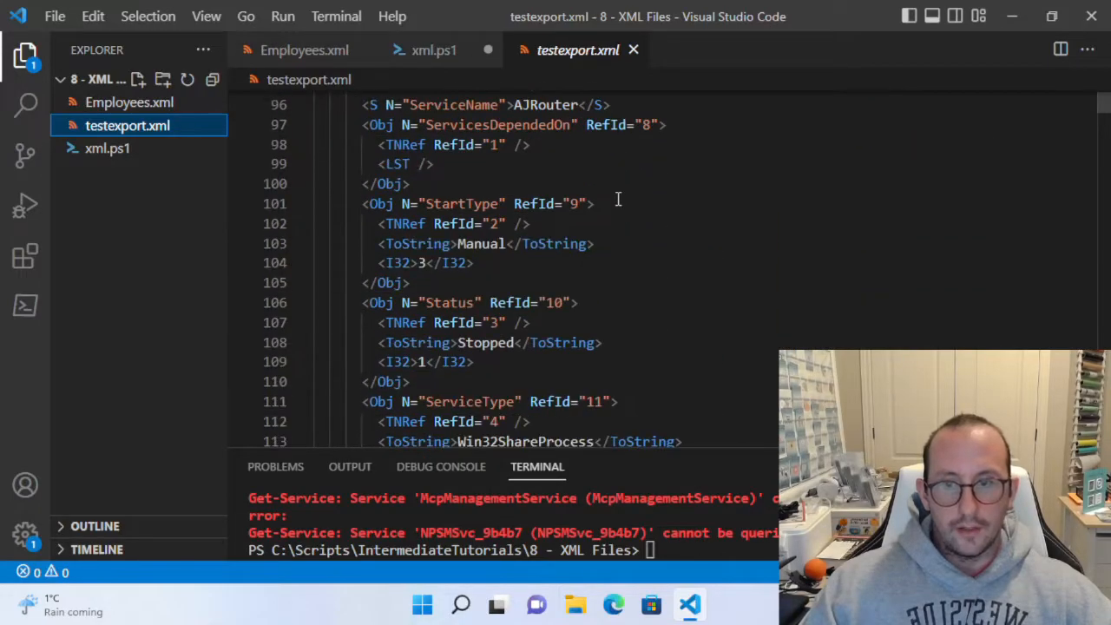
pyautogui.scroll(-3)
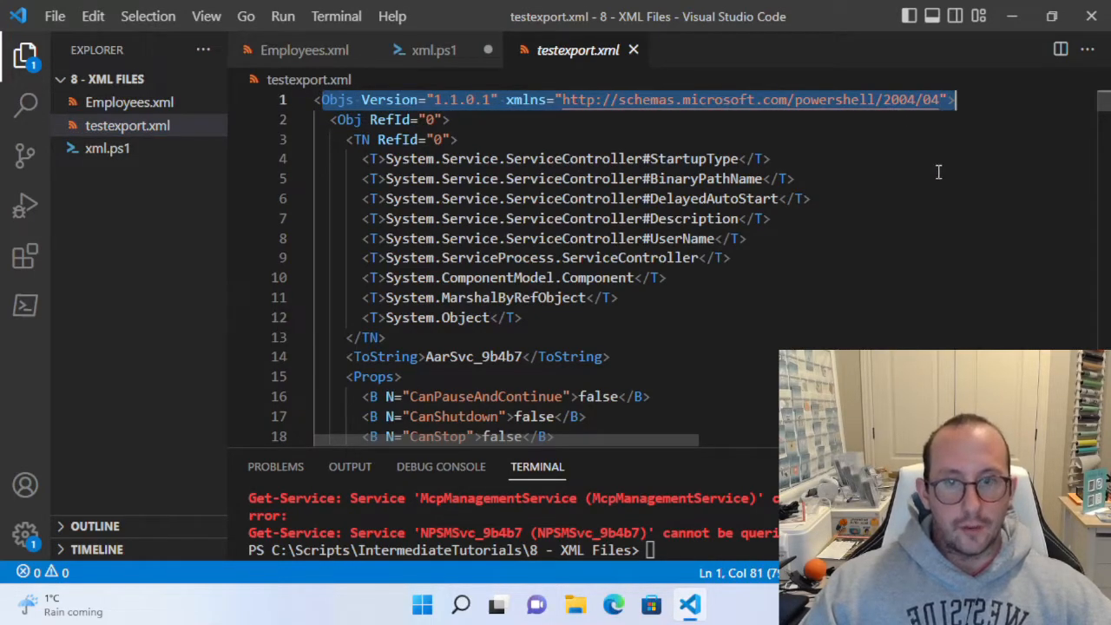
pyautogui.scroll(-3)
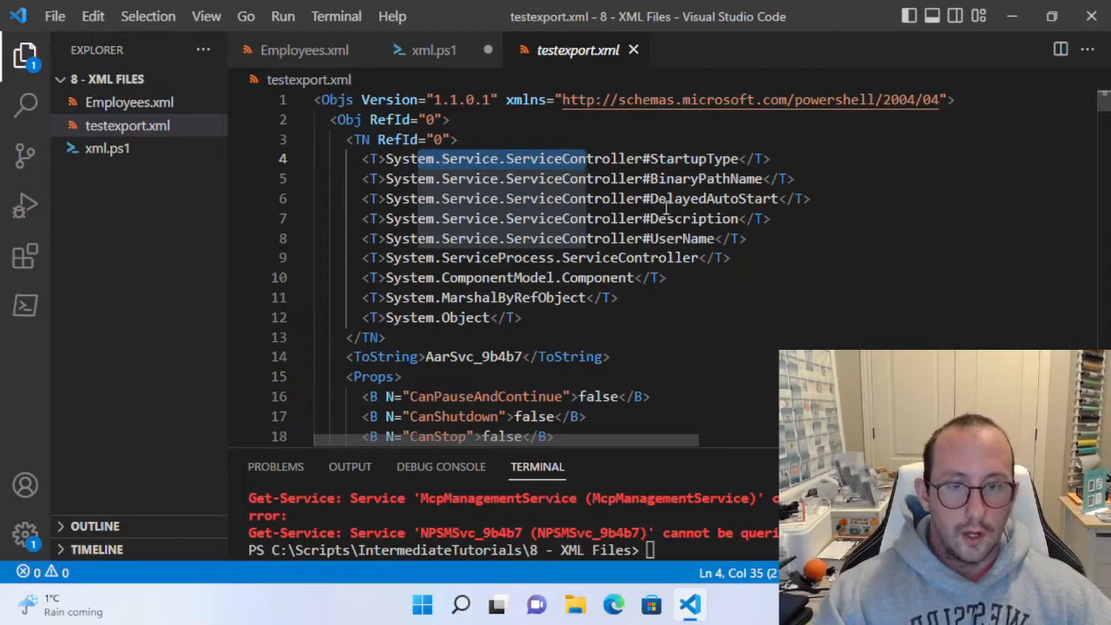
pyautogui.moveTo(437, 48)
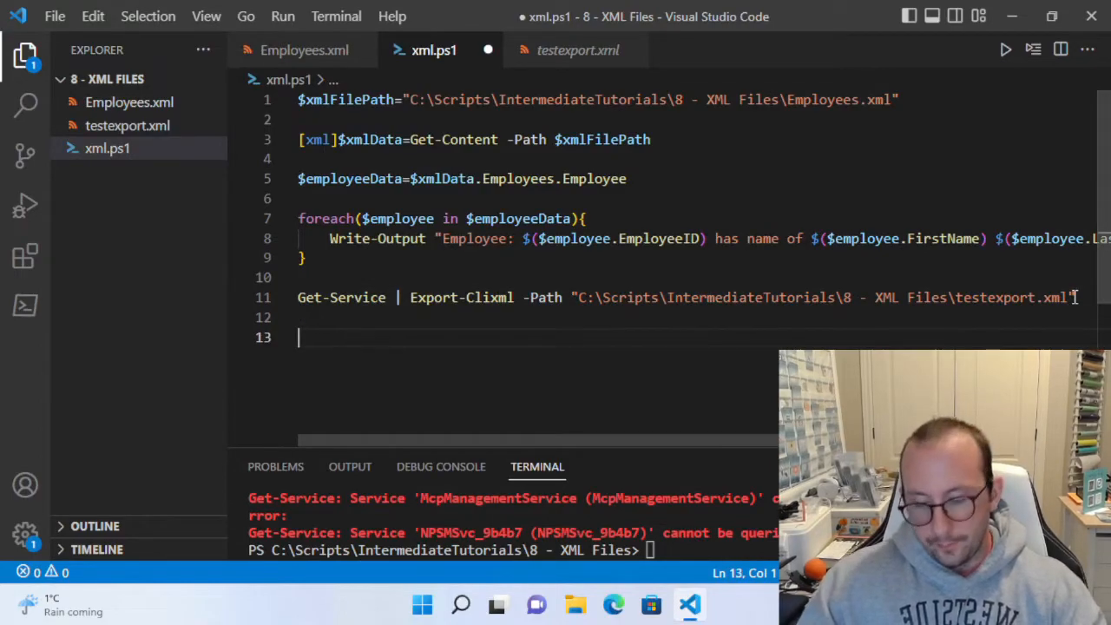
# Add and run Get-Service | Get-Member to list the ServiceController type's members, then start a new line.
pyautogui.write('Get-Service | Get')
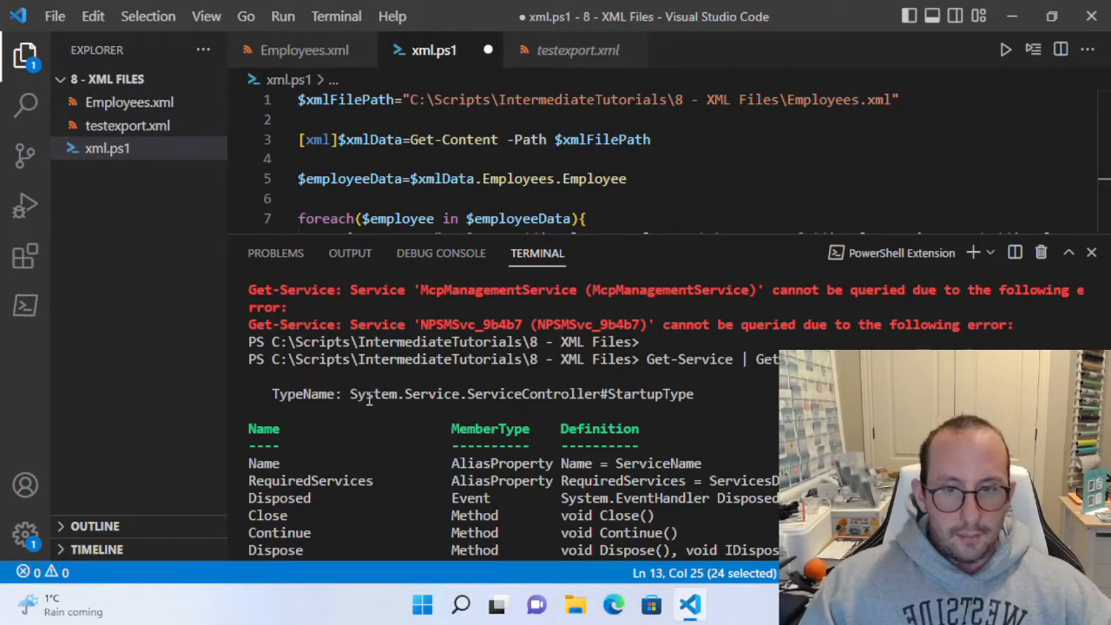
pyautogui.moveTo(536, 401)
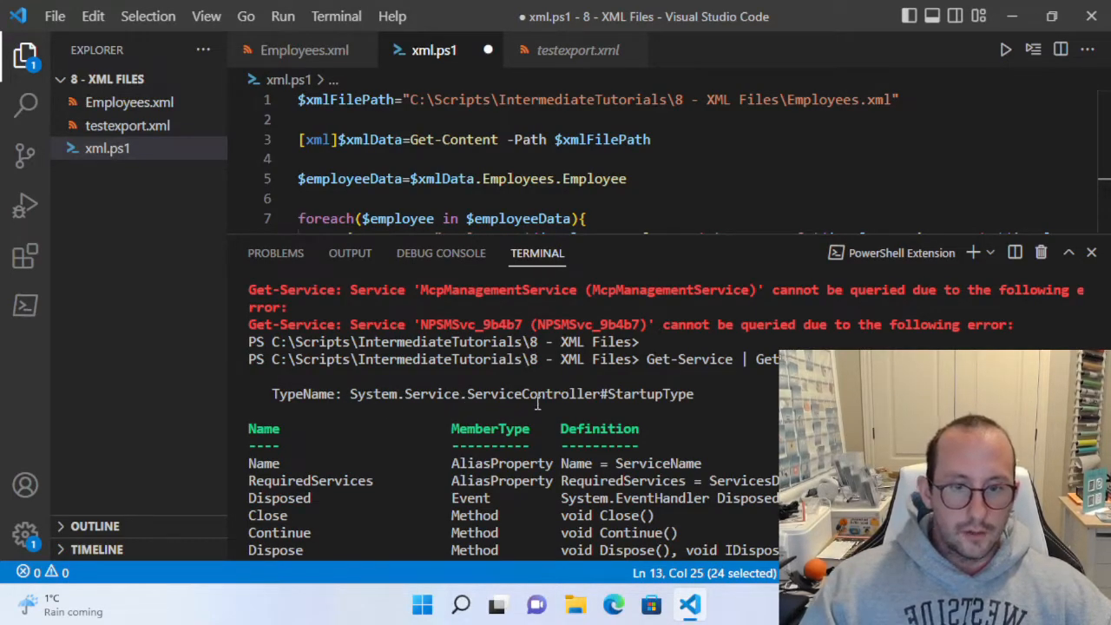
pyautogui.scroll(-3)
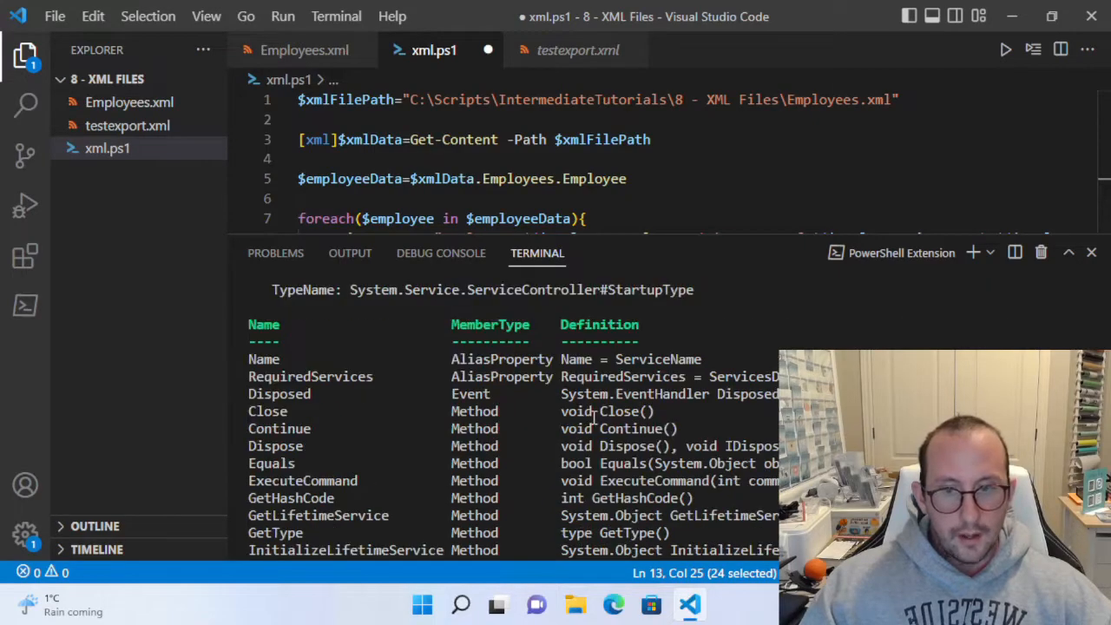
pyautogui.moveTo(687, 247)
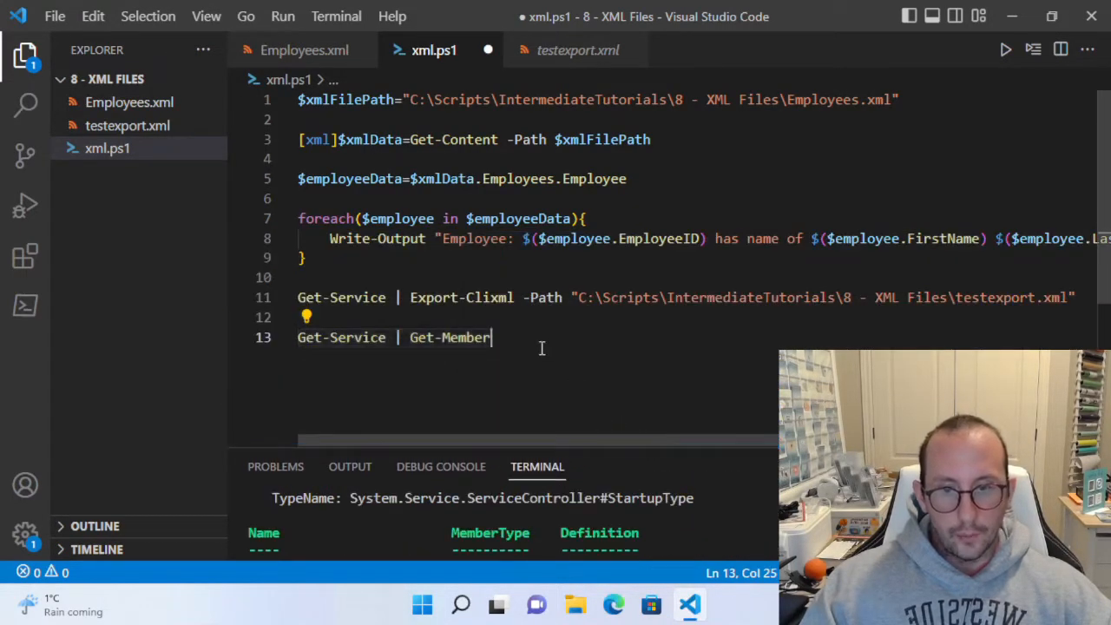
pyautogui.press('Enter')
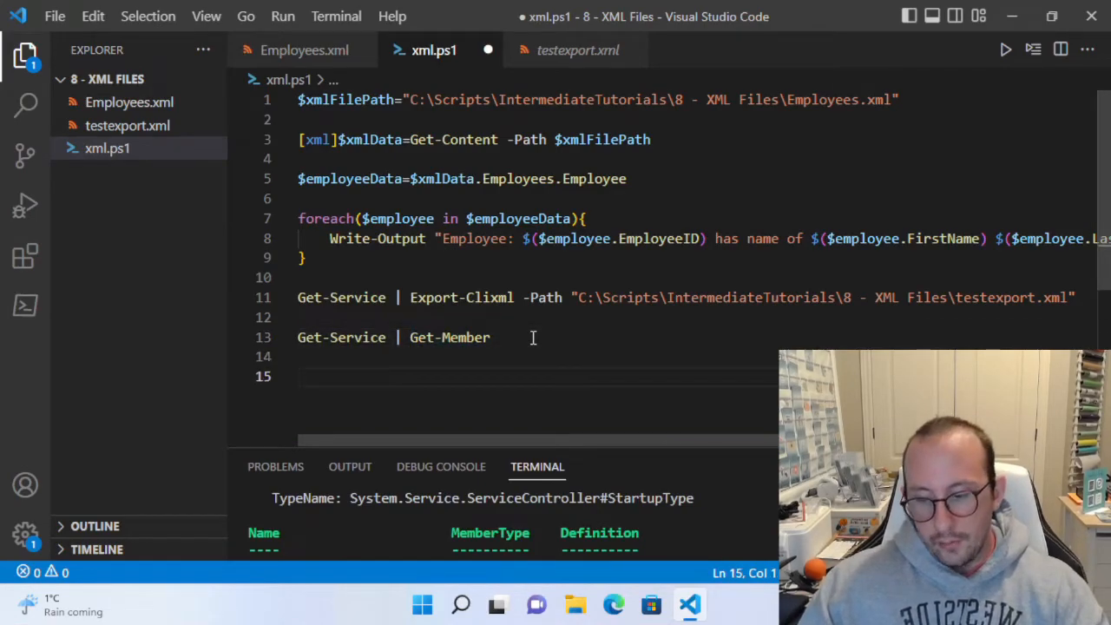
# Write $serviceData=Import-Clixml -Path with the pasted testexport.xml path and run it.
pyautogui.write('$serviceD')
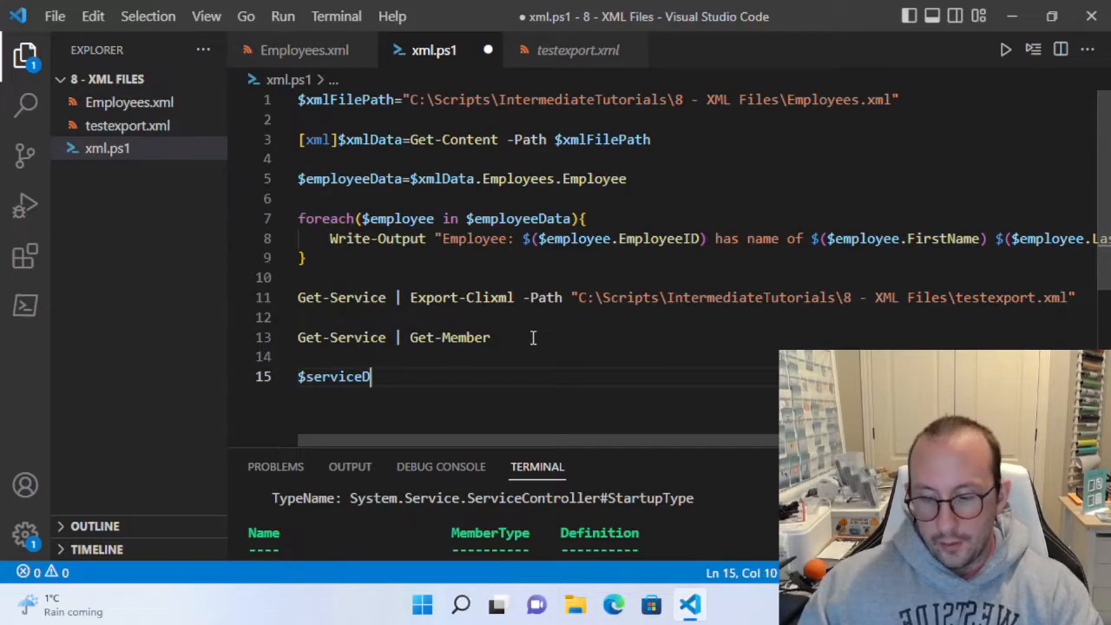
pyautogui.write('ata=Im')
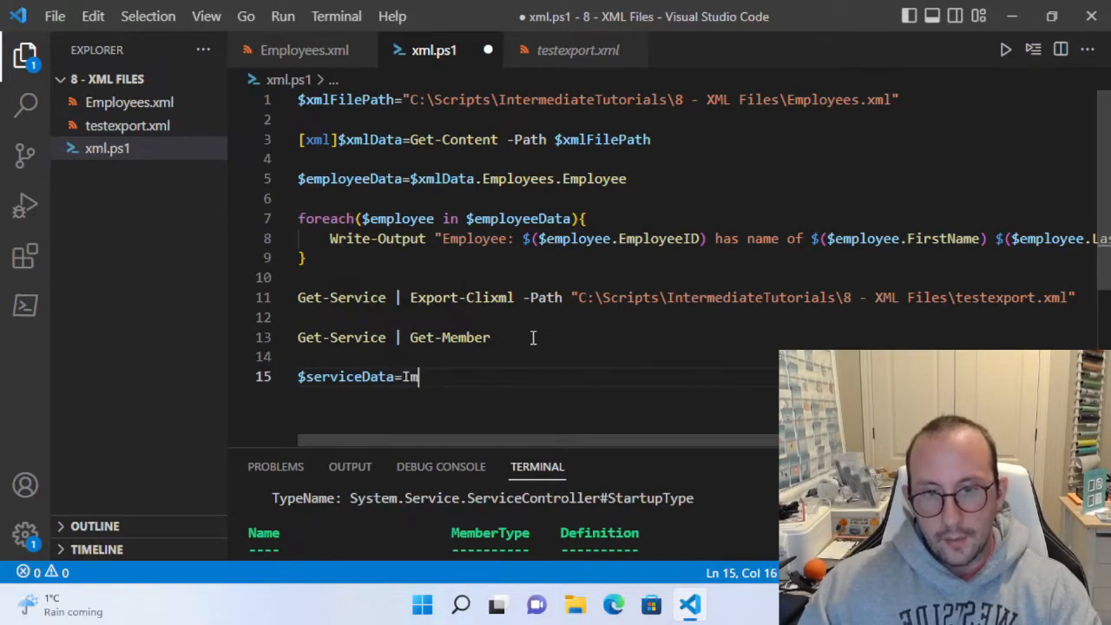
pyautogui.write('port-cli')
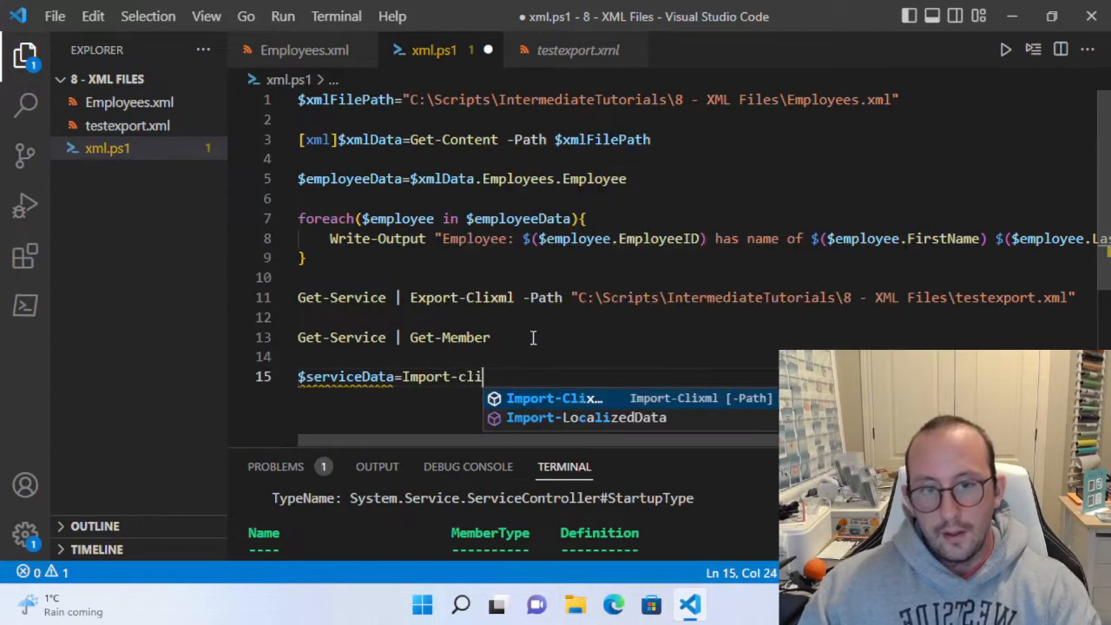
pyautogui.press('Tab')
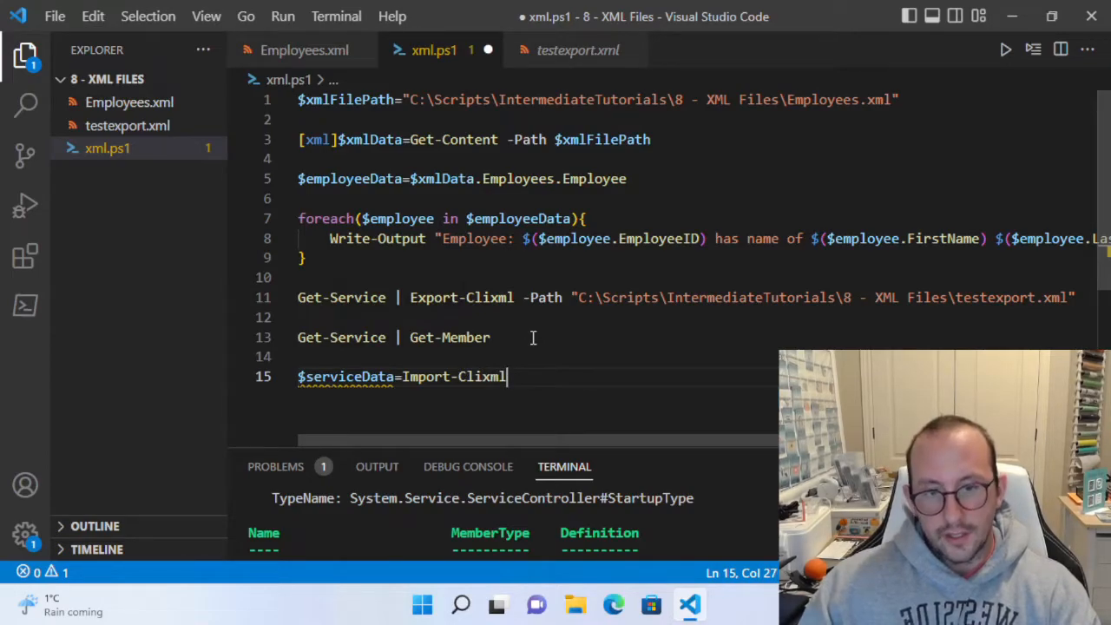
pyautogui.write('-Path "')
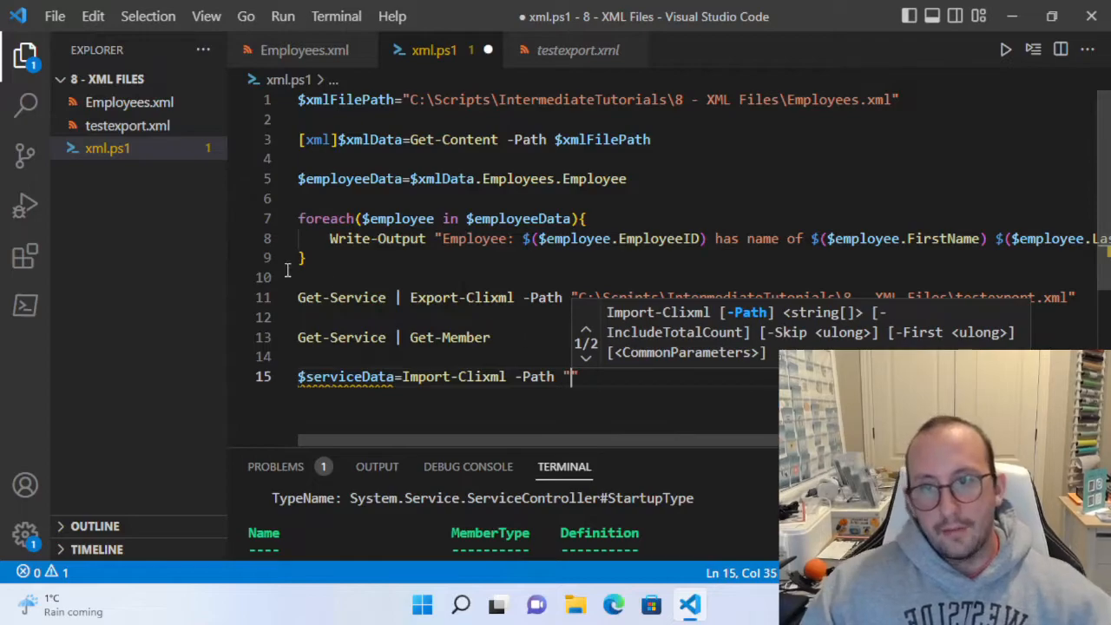
pyautogui.rightClick(128, 125)
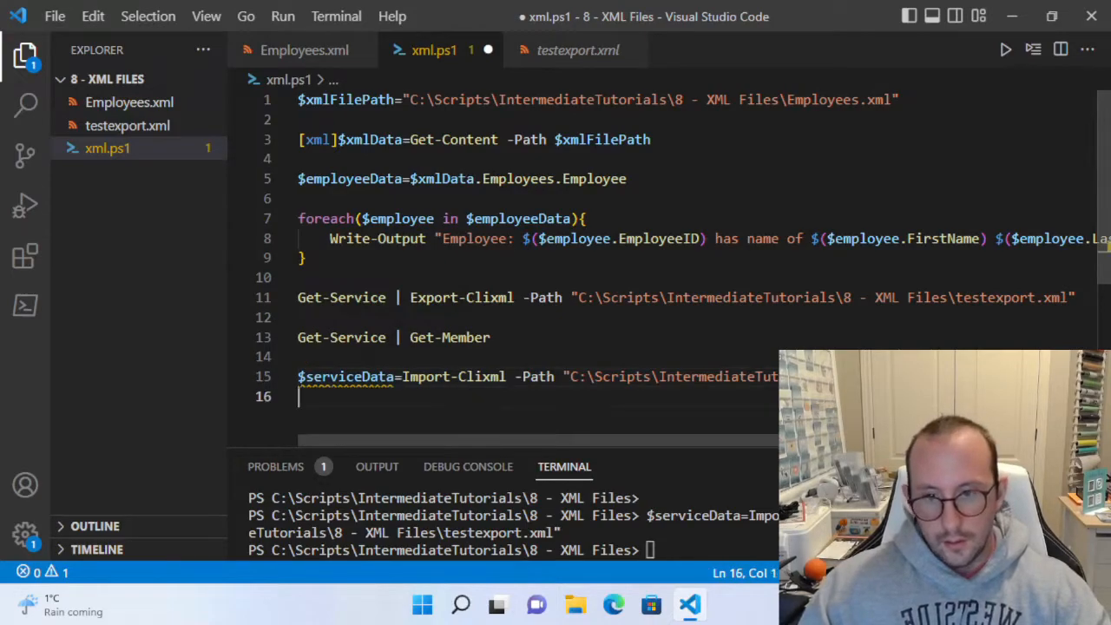
# Output $serviceData to list the restored services with status and display names.
pyautogui.write('$ser')
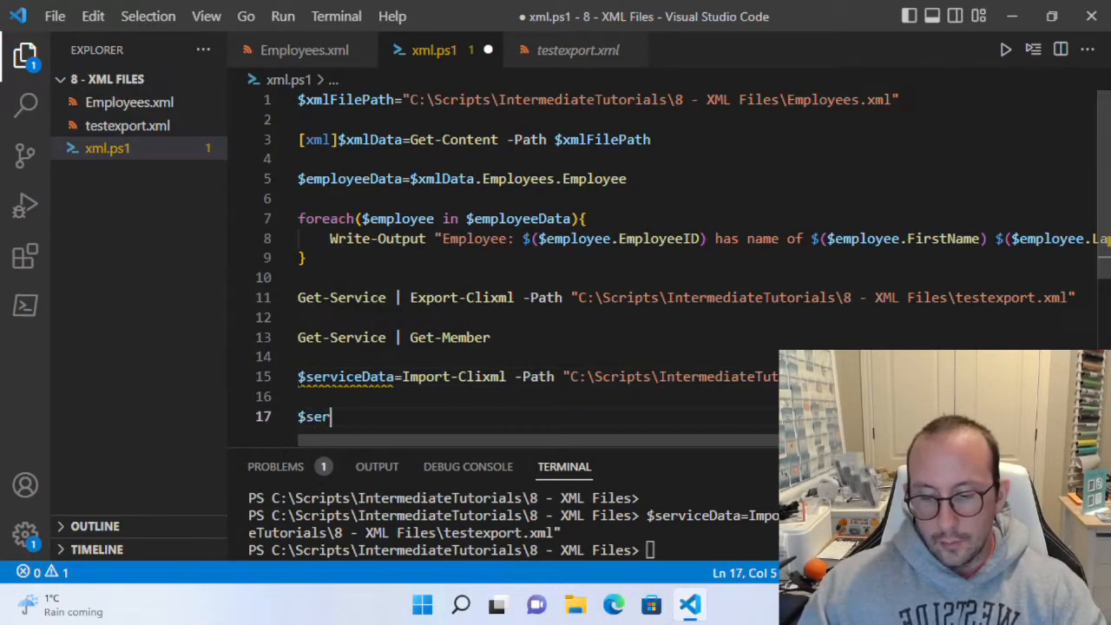
pyautogui.write('viceData')
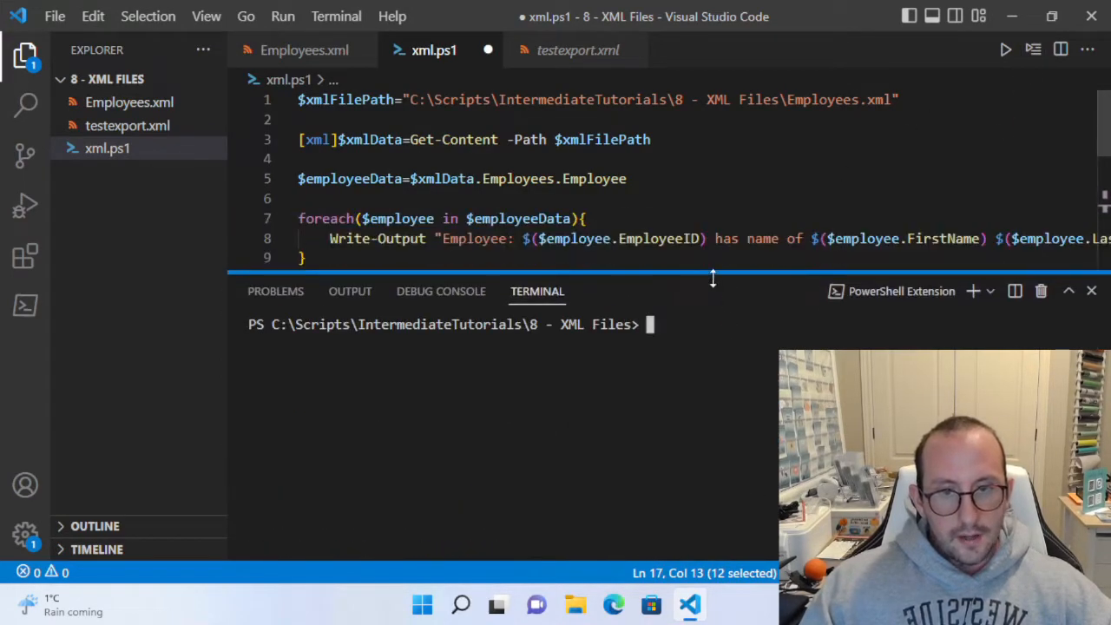
pyautogui.press('Enter')
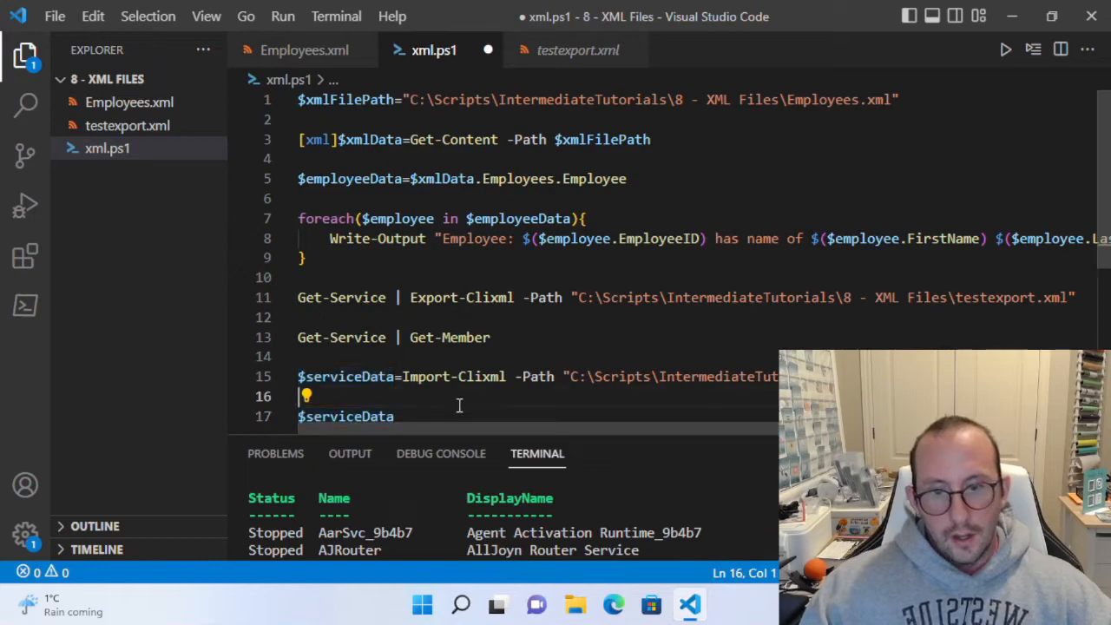
# Pipe $serviceData into Get-Member, revealing Deserialized ServiceController objects with NoteProperty members.
pyautogui.write('|')
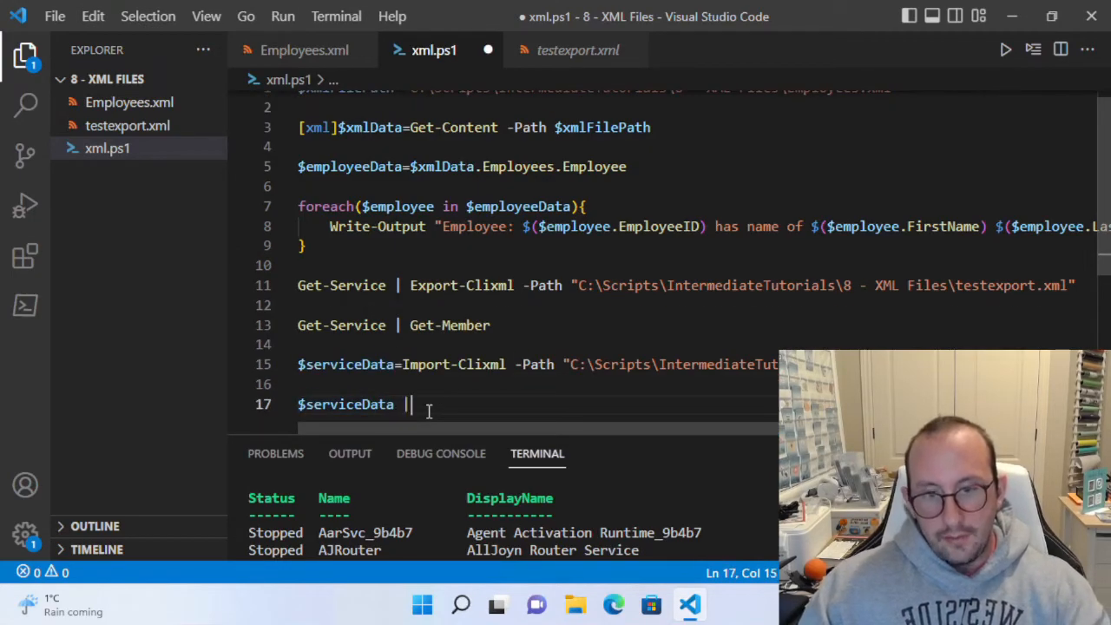
pyautogui.write('Get-Member')
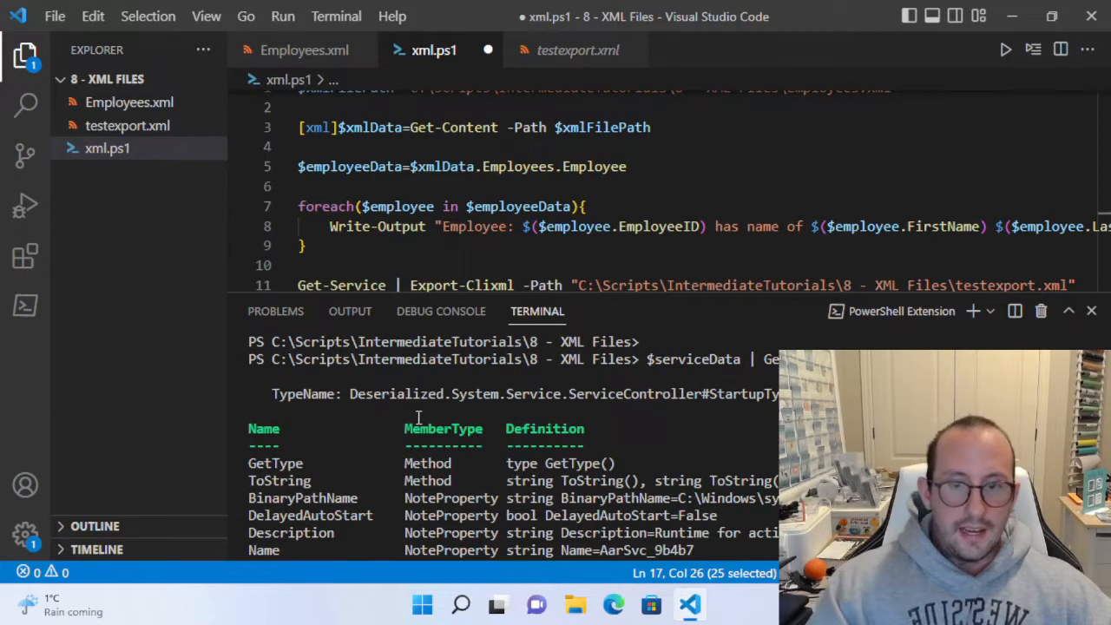
pyautogui.moveTo(549, 410)
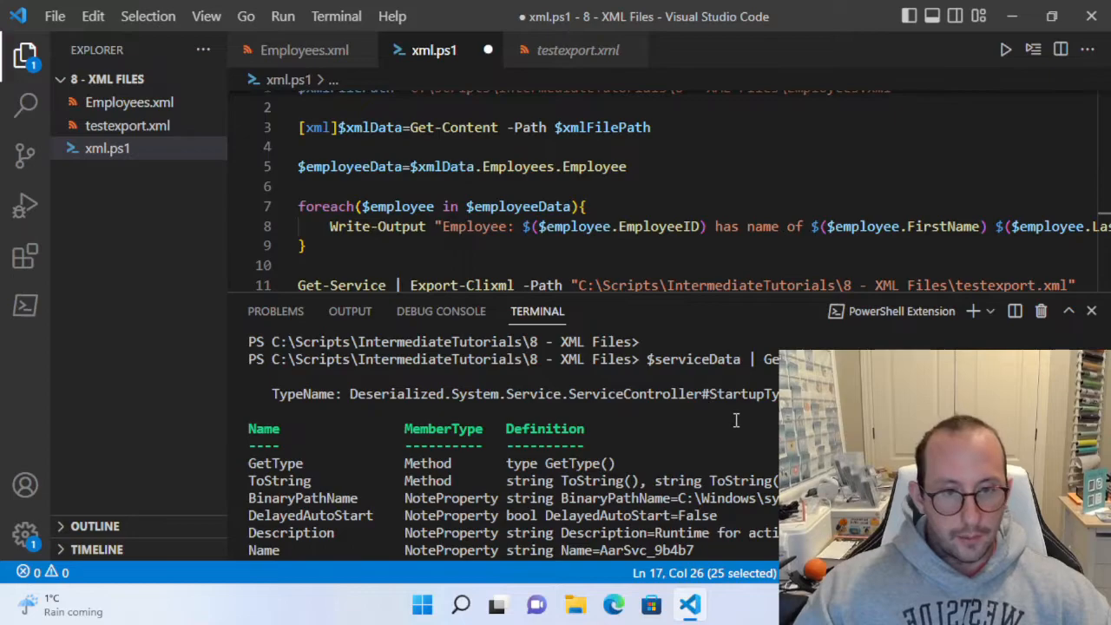
pyautogui.moveTo(747, 430)
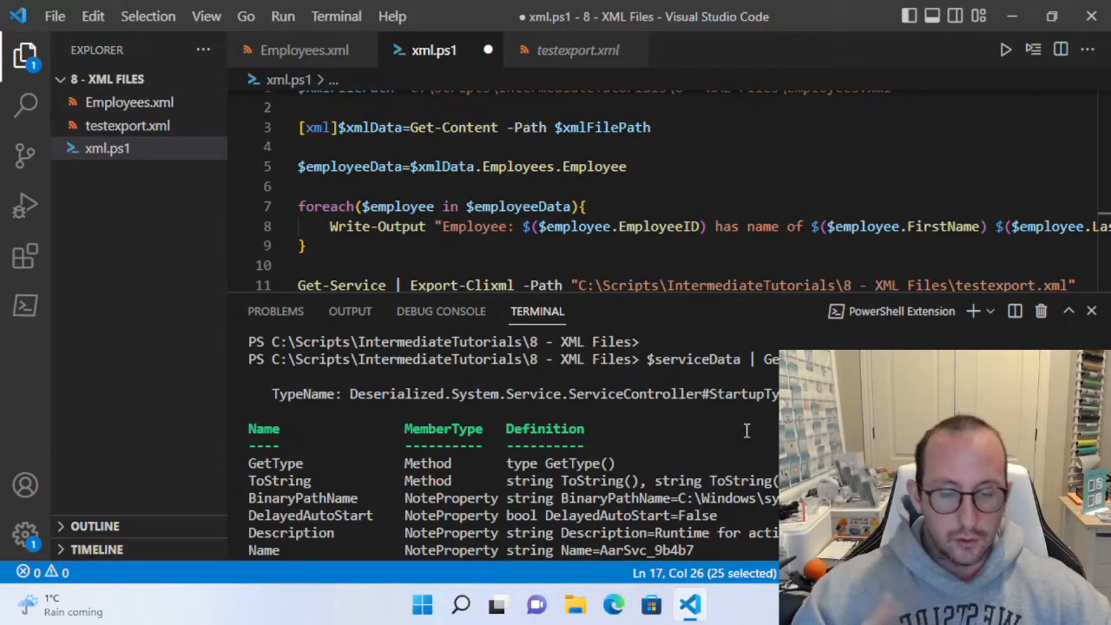
pyautogui.moveTo(684, 293)
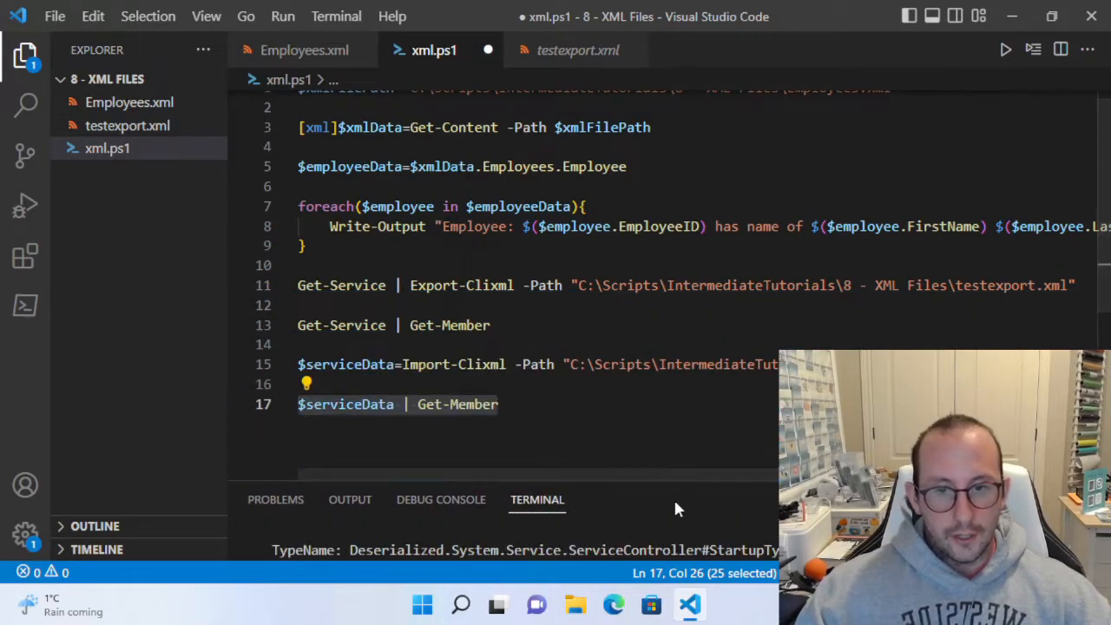
pyautogui.moveTo(604, 448)
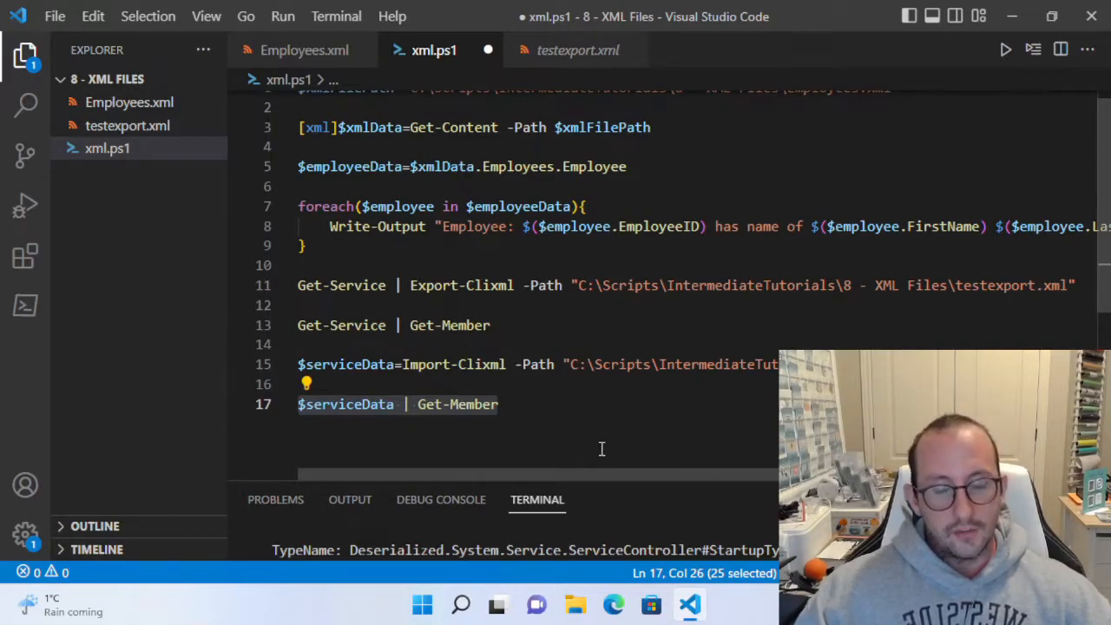
pyautogui.moveTo(601, 442)
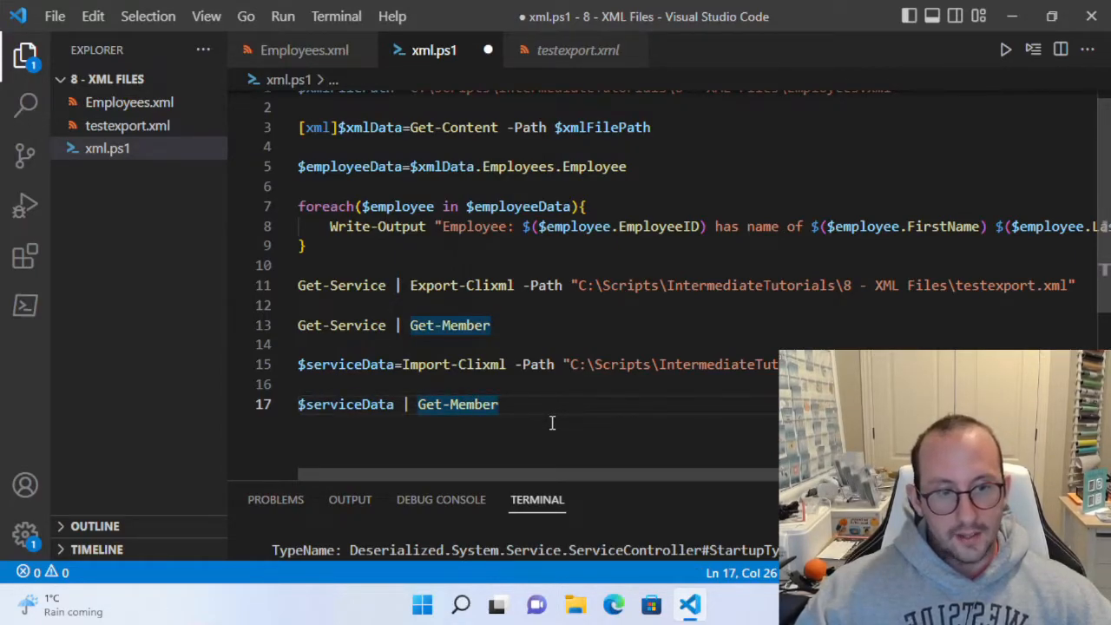
pyautogui.moveTo(552, 433)
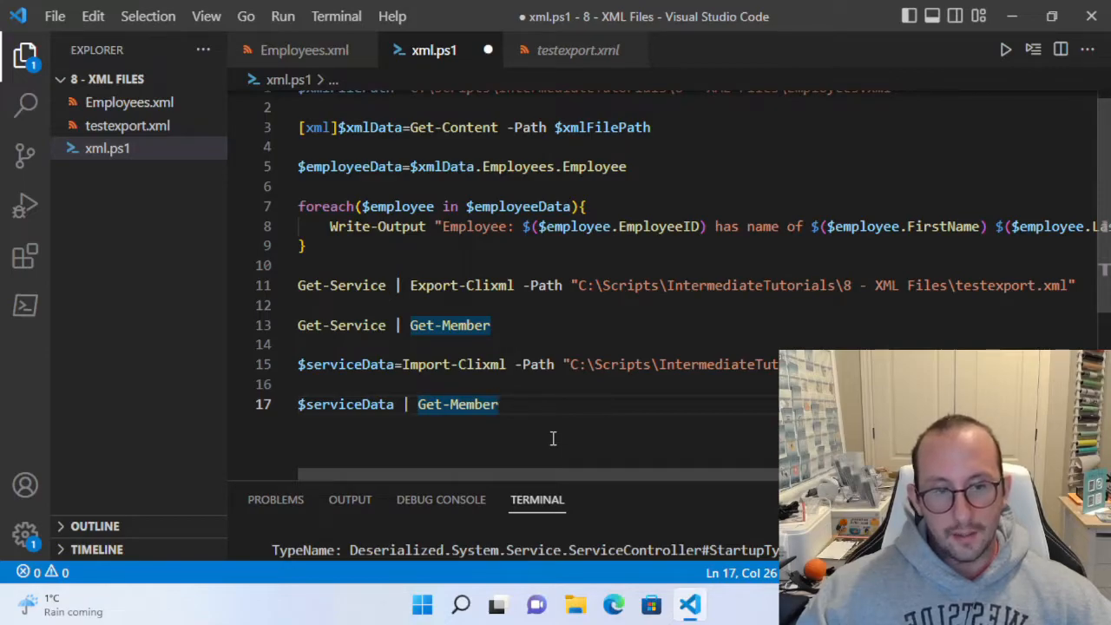
pyautogui.moveTo(549, 446)
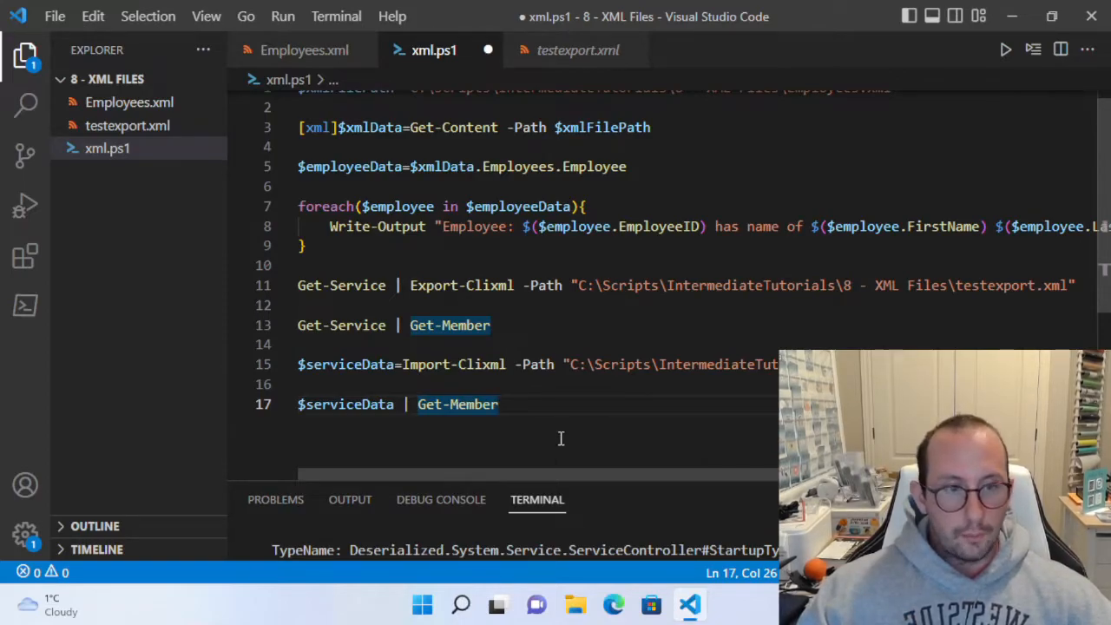
pyautogui.moveTo(560, 444)
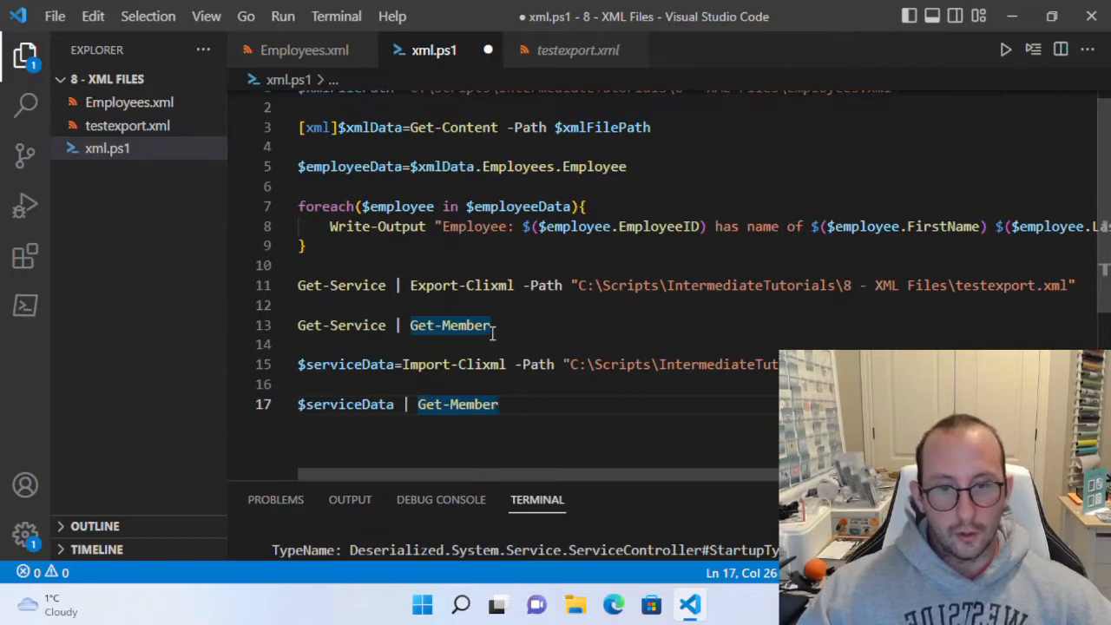
pyautogui.moveTo(535, 364)
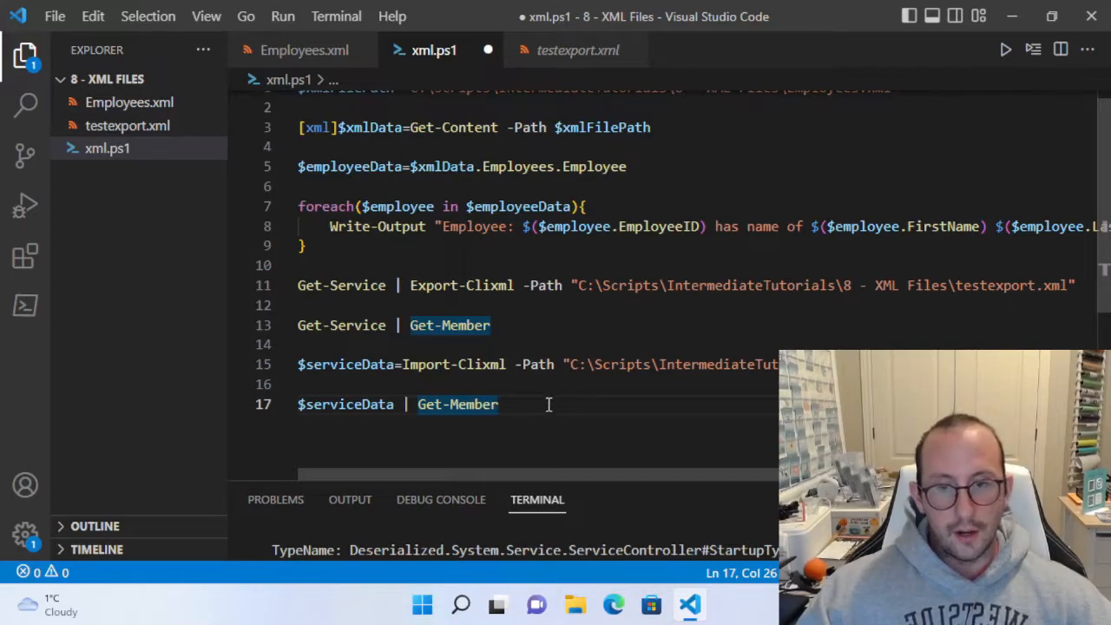
pyautogui.moveTo(542, 405)
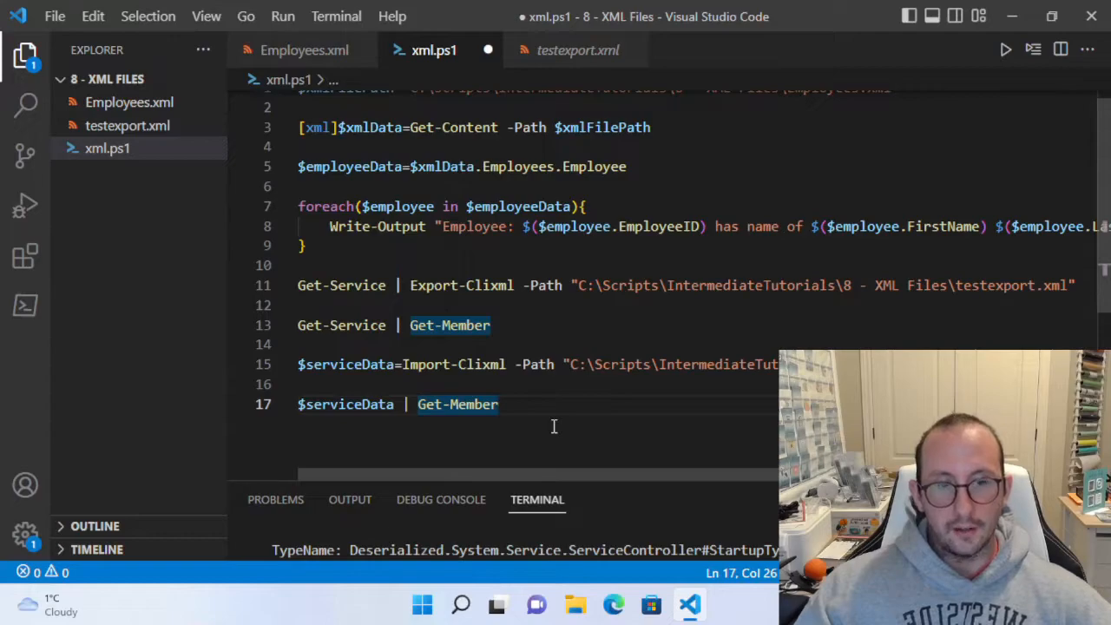
pyautogui.moveTo(547, 424)
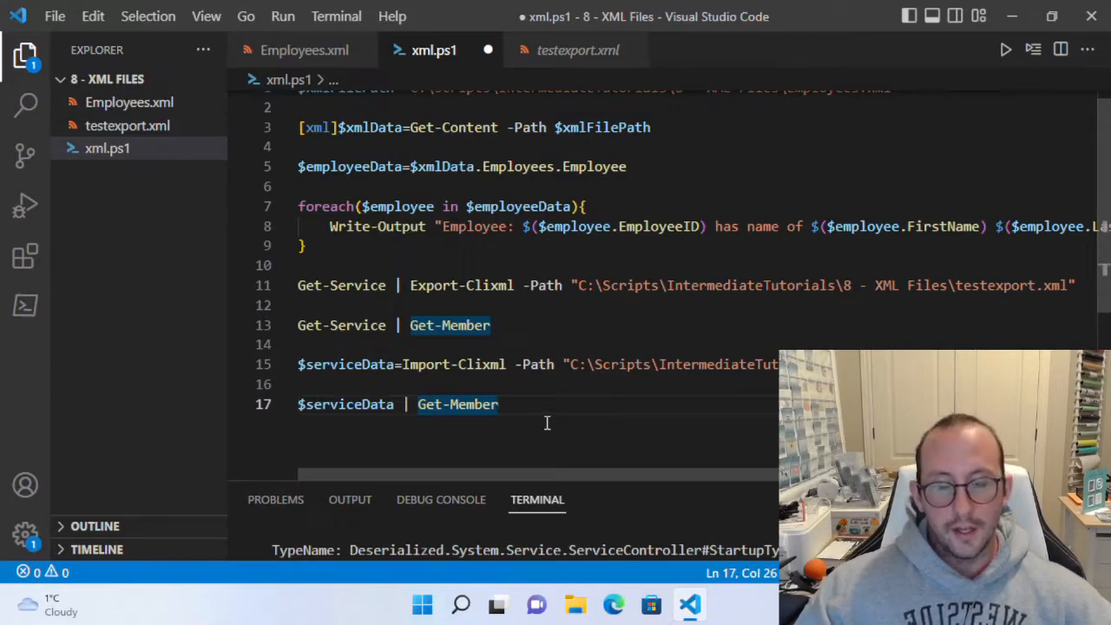